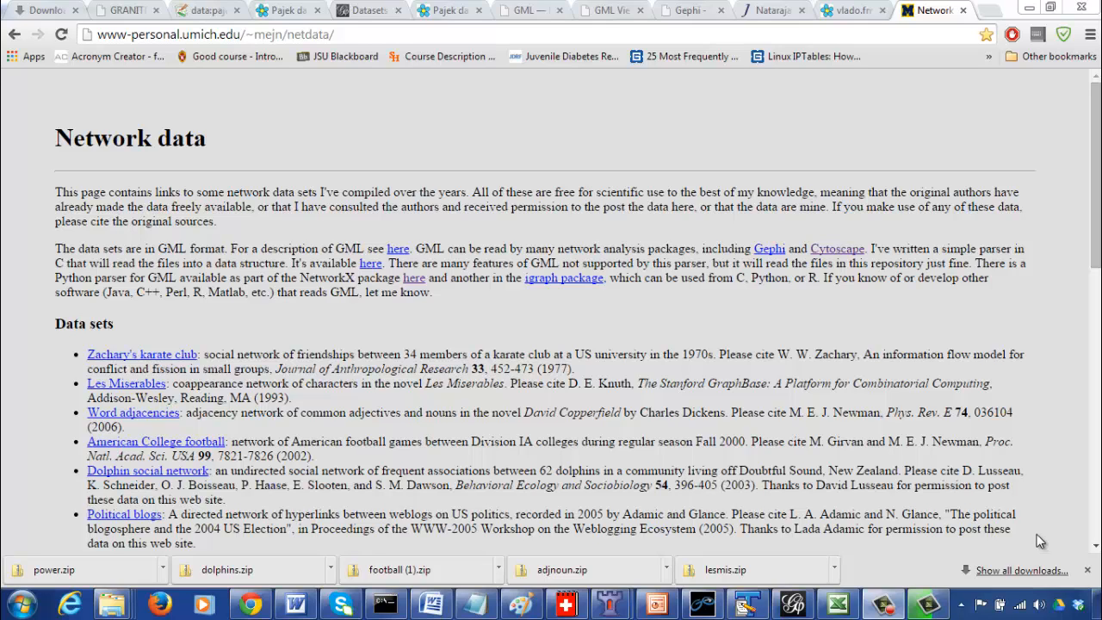
pyautogui.moveTo(488, 136)
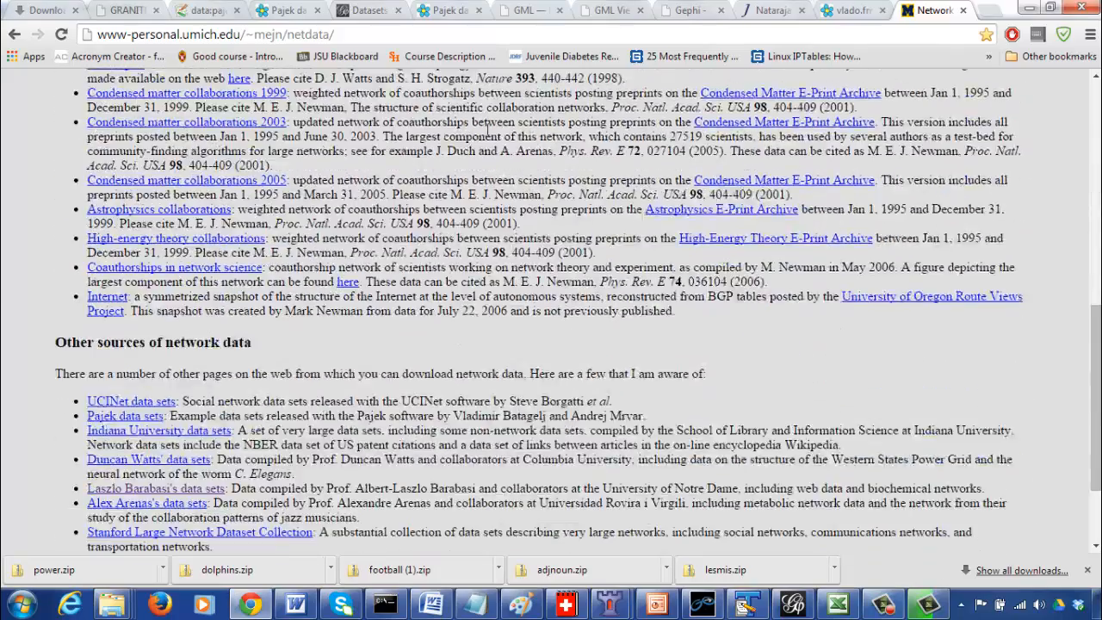
# - Scroll the network data page toward the Zachary karate club entry
pyautogui.scroll(3)
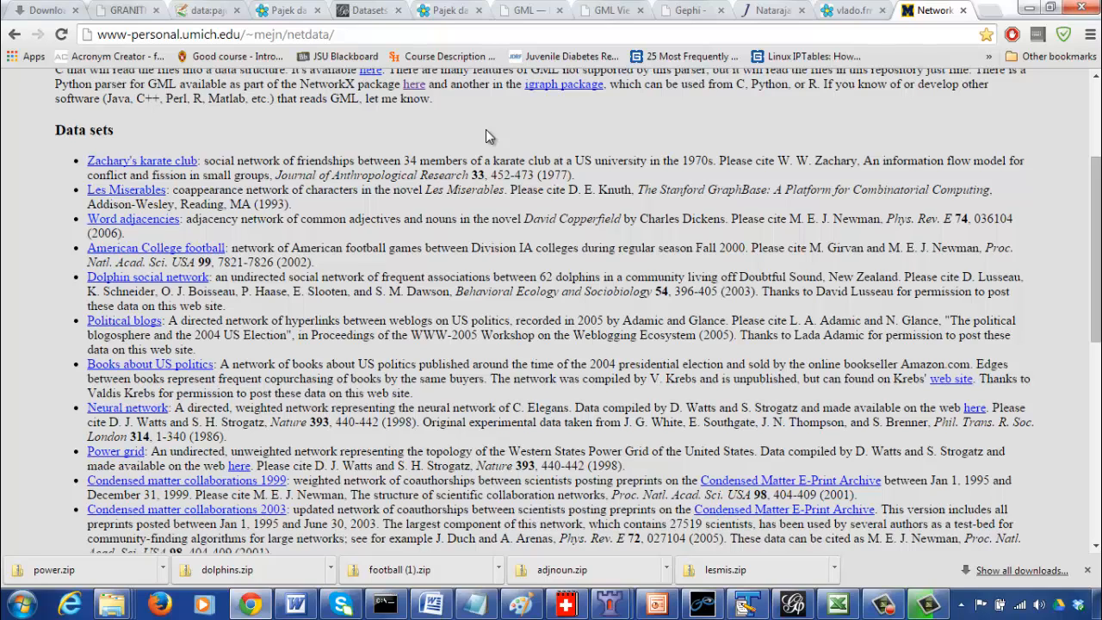
pyautogui.moveTo(221, 162)
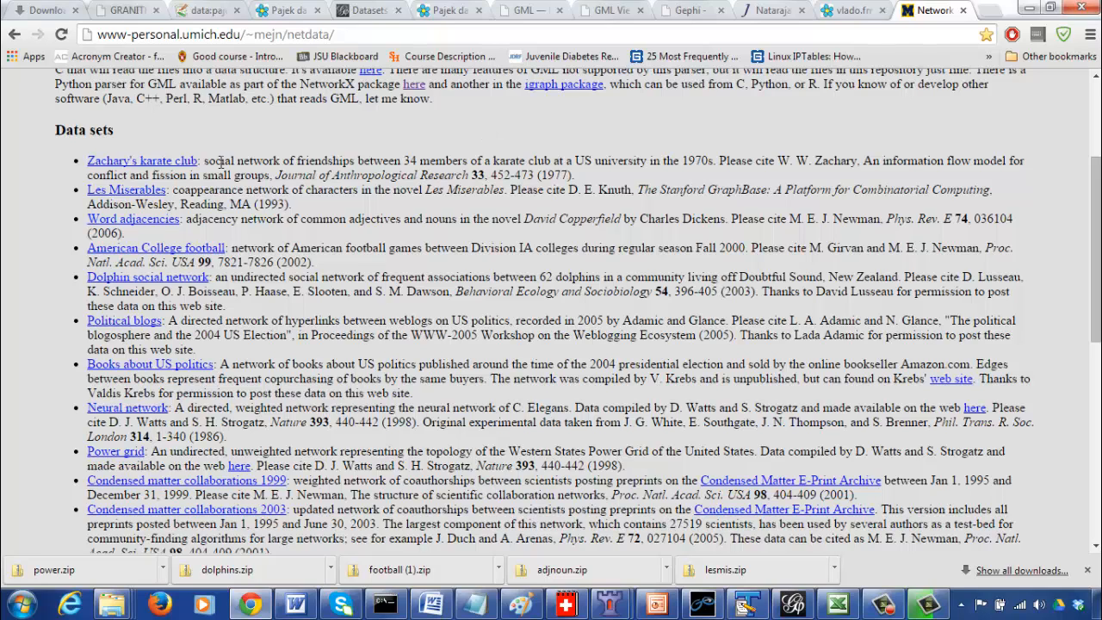
pyautogui.moveTo(183, 169)
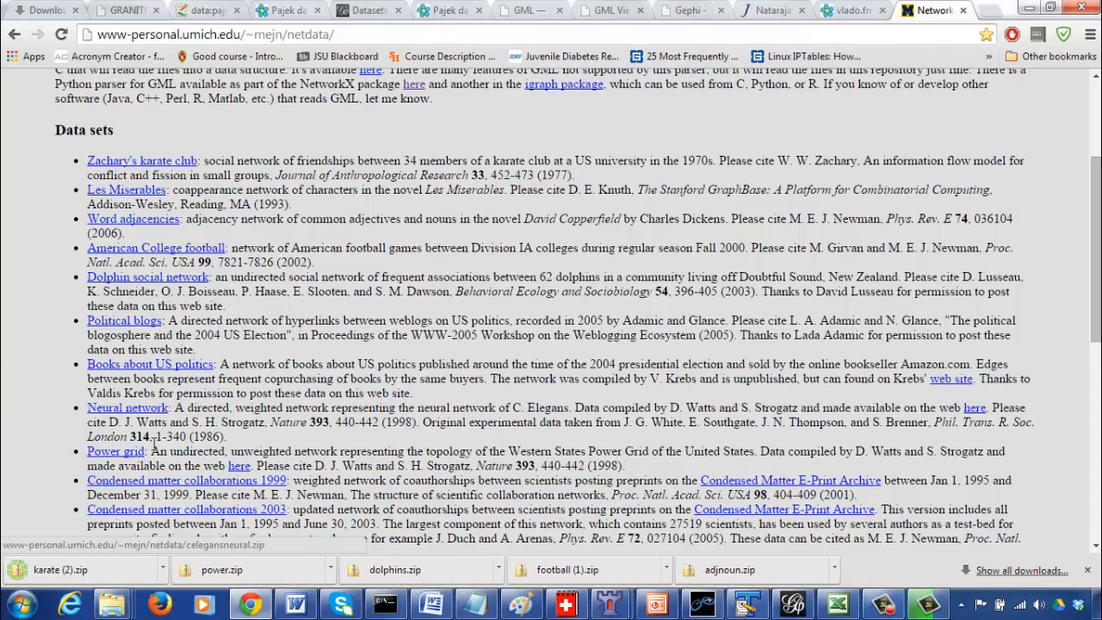
# - Open the downloaded karate archive in Explorer, inspect karate.gml, then close the window
pyautogui.click(82, 568)
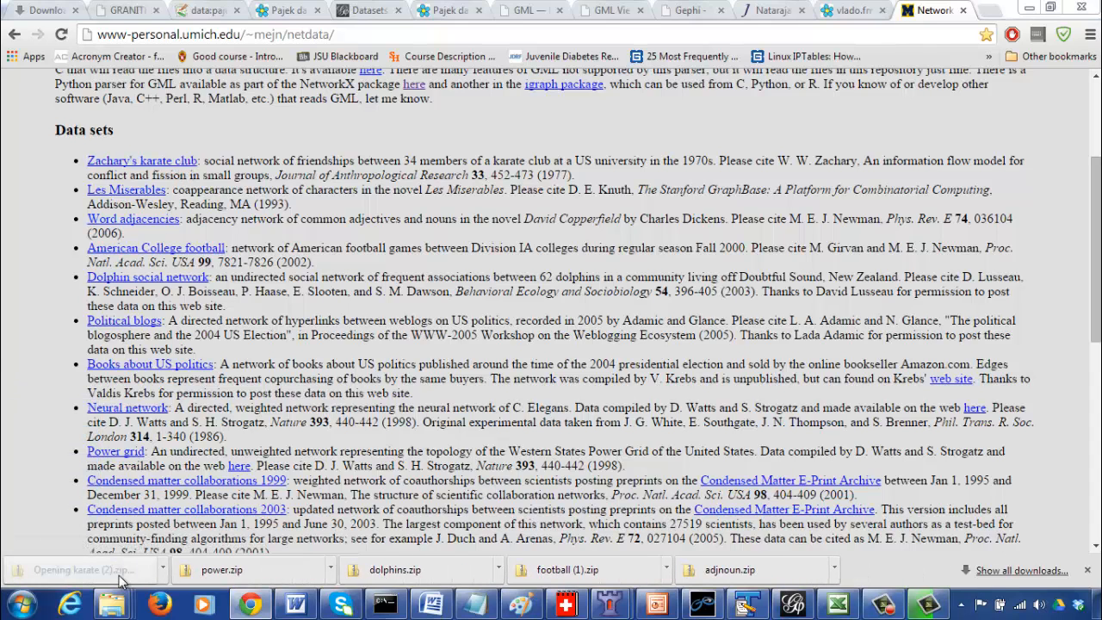
pyautogui.click(83, 568)
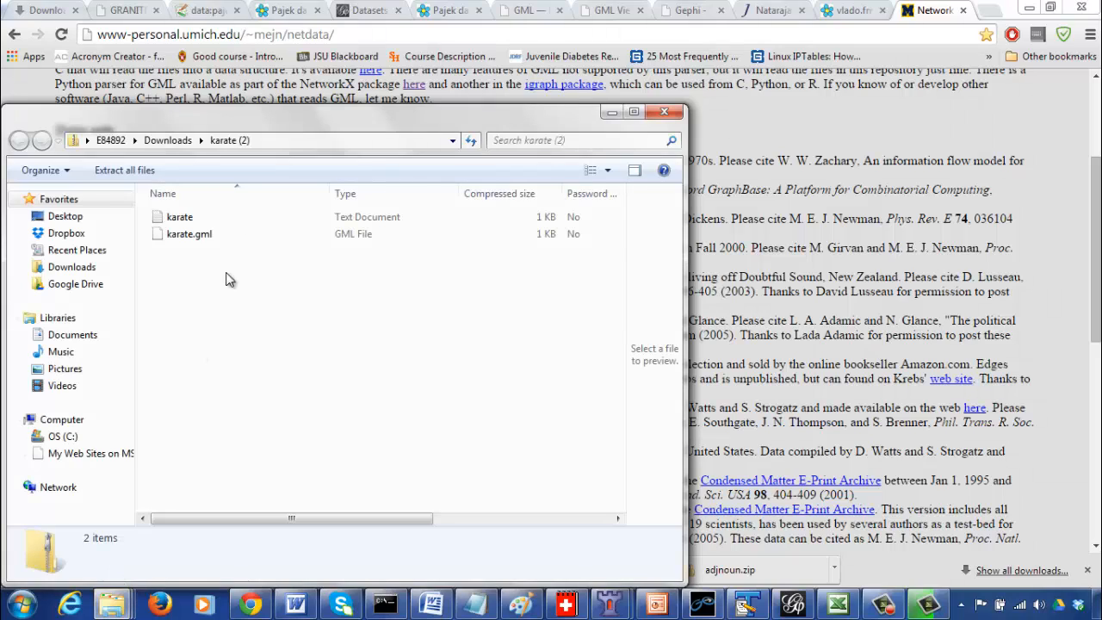
pyautogui.click(190, 234)
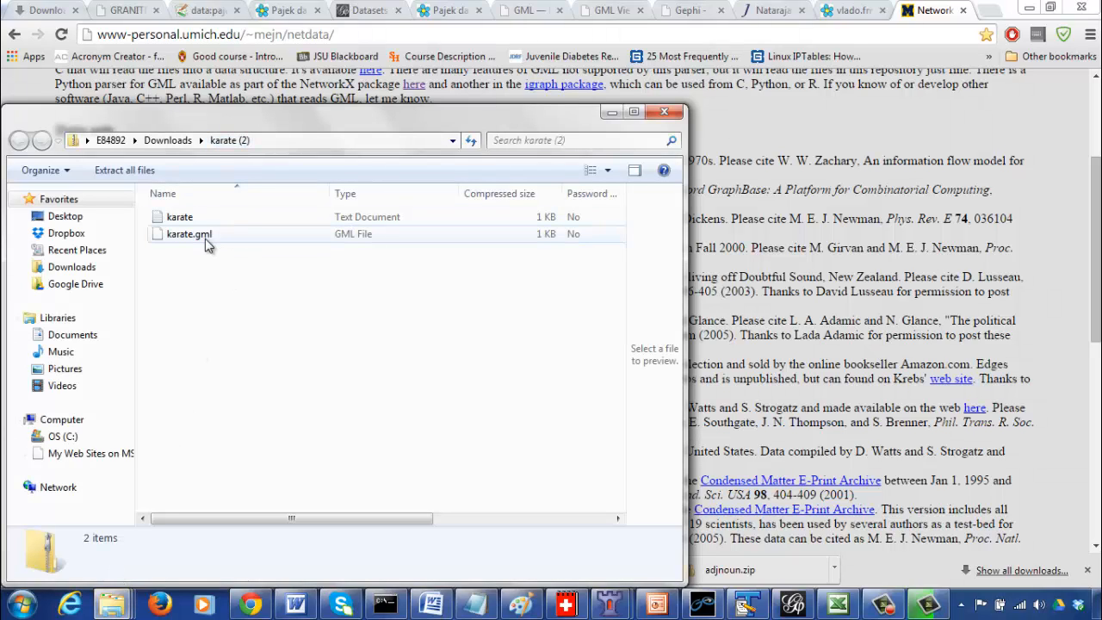
pyautogui.rightClick(189, 234)
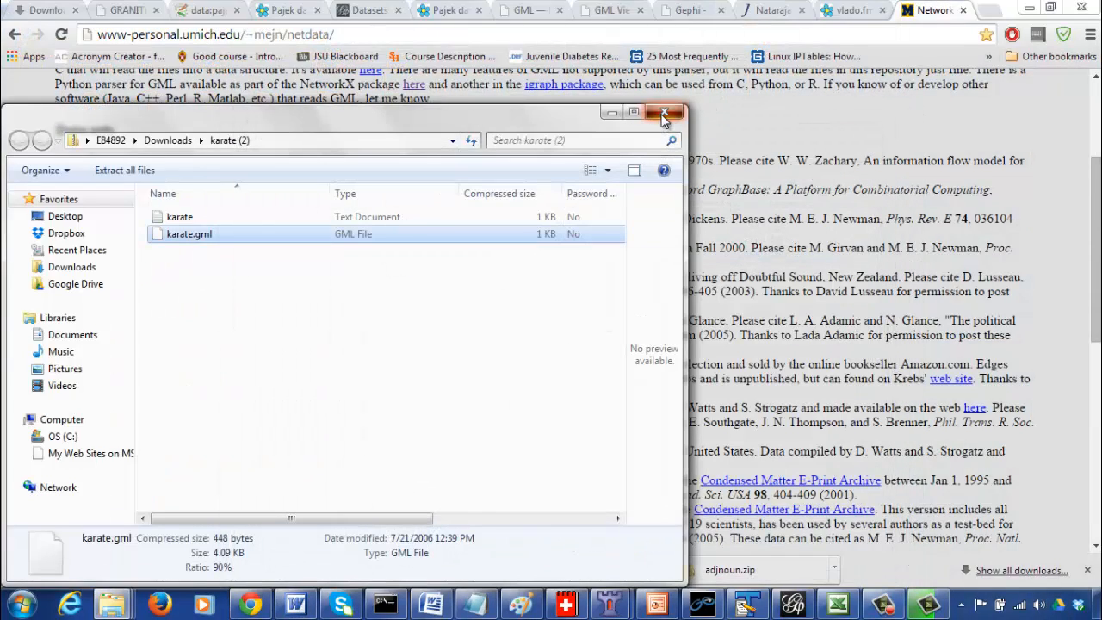
pyautogui.click(664, 113)
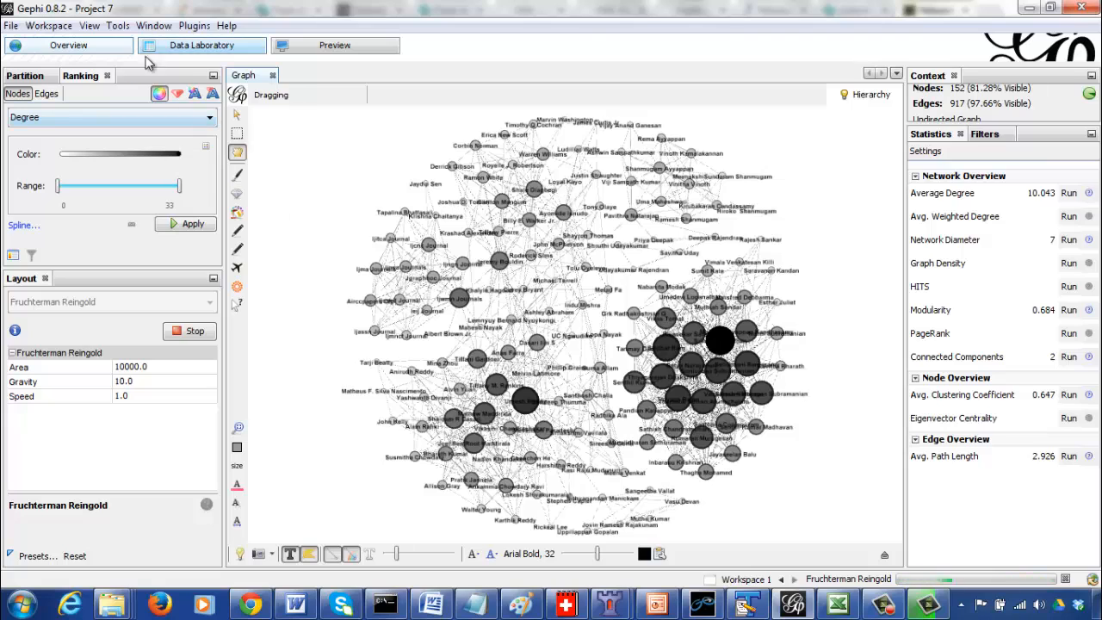
# - Save the project as FBMeg-practice-1.gephi in C:\Big3-Laptop-Sep2014\CINET-NetworkScience
pyautogui.click(11, 26)
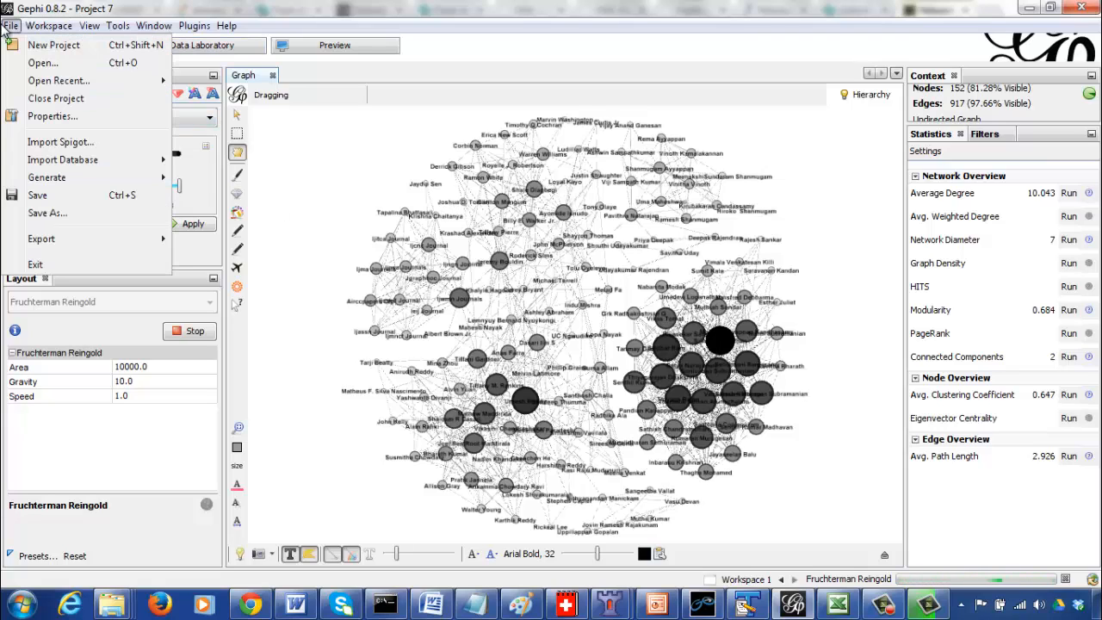
pyautogui.moveTo(48, 214)
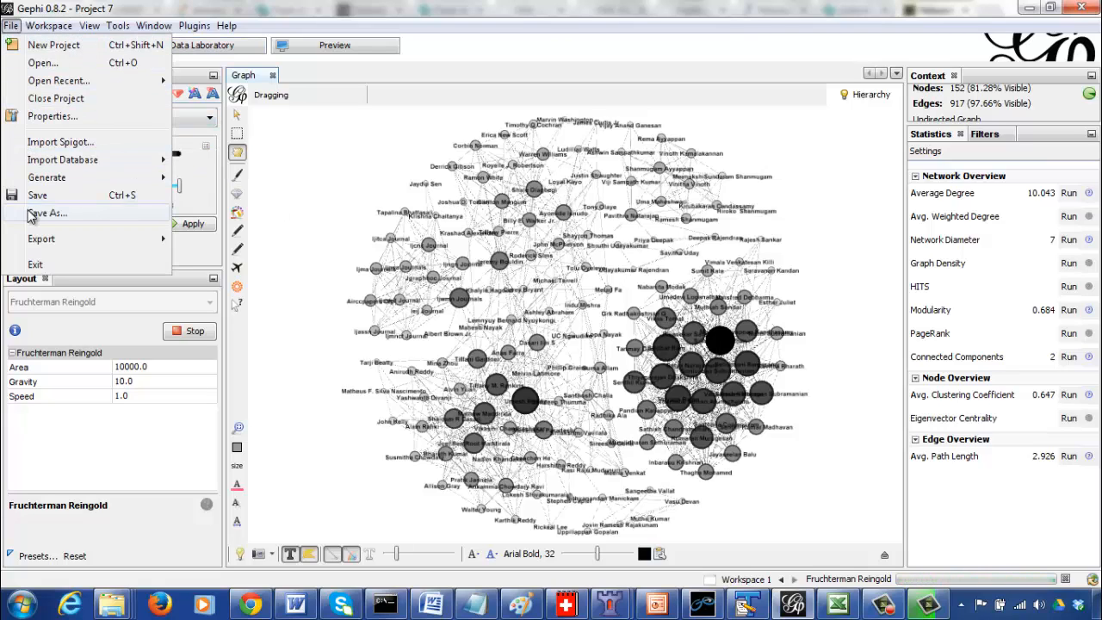
pyautogui.click(48, 214)
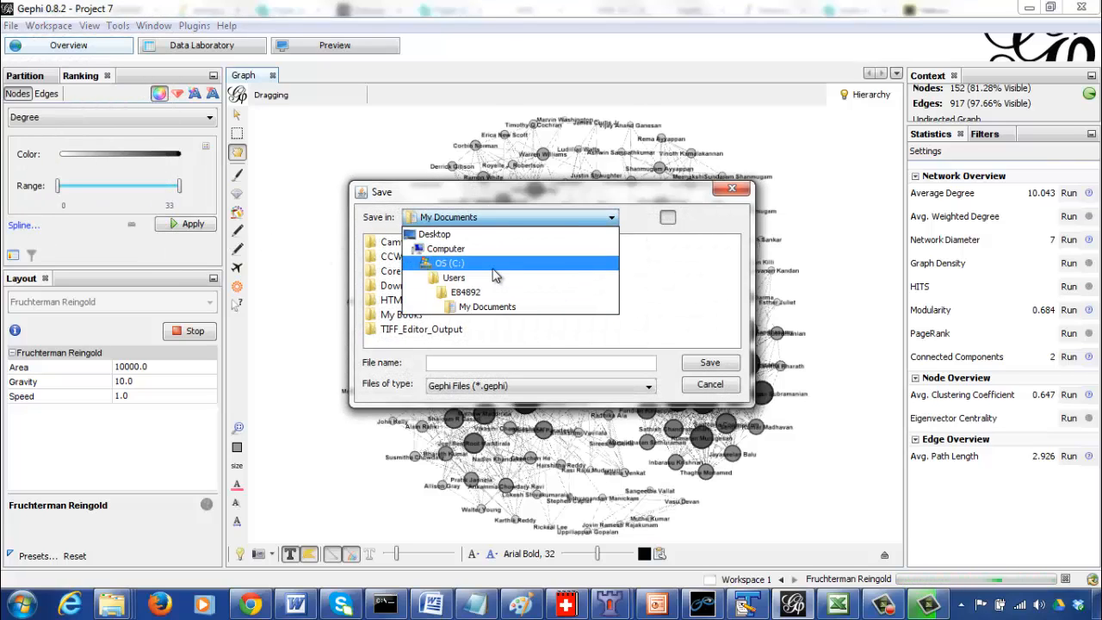
pyautogui.click(447, 262)
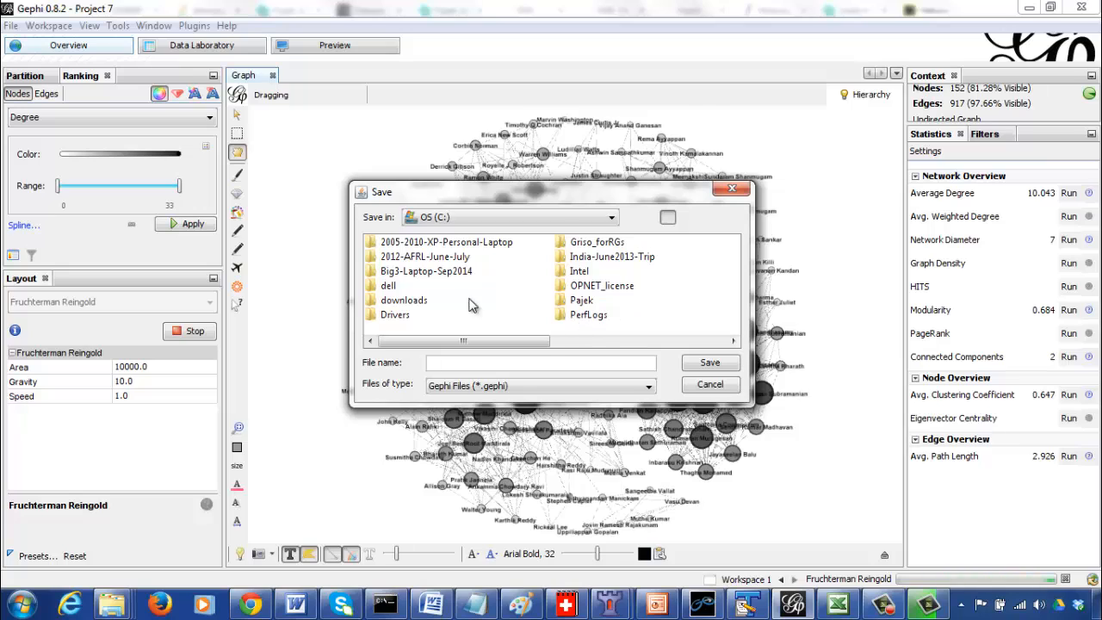
pyautogui.click(427, 271)
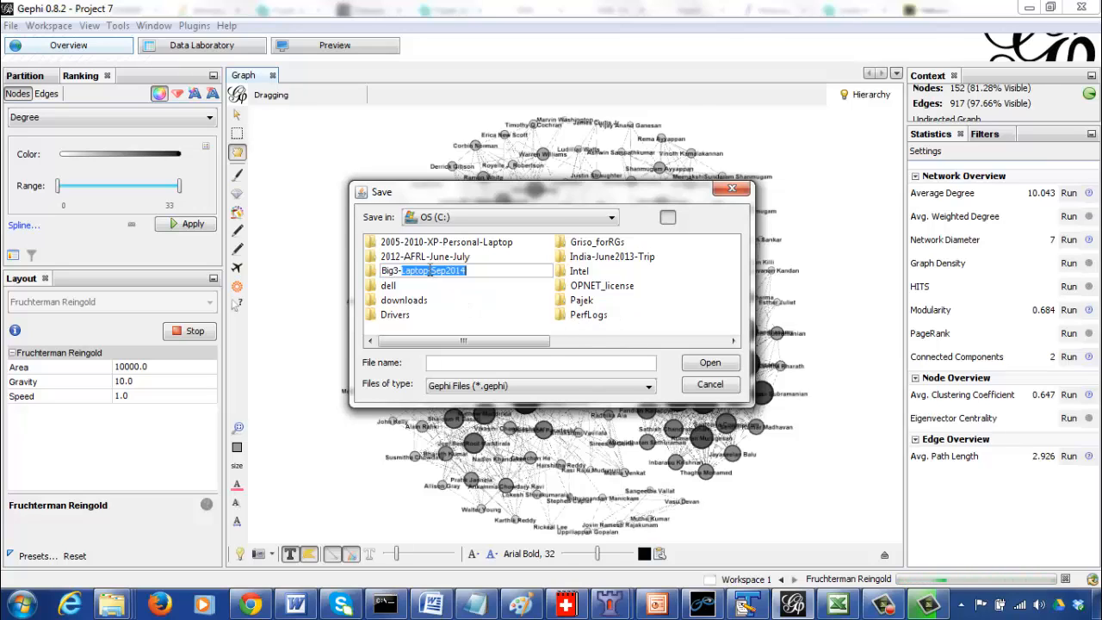
pyautogui.doubleClick(434, 270)
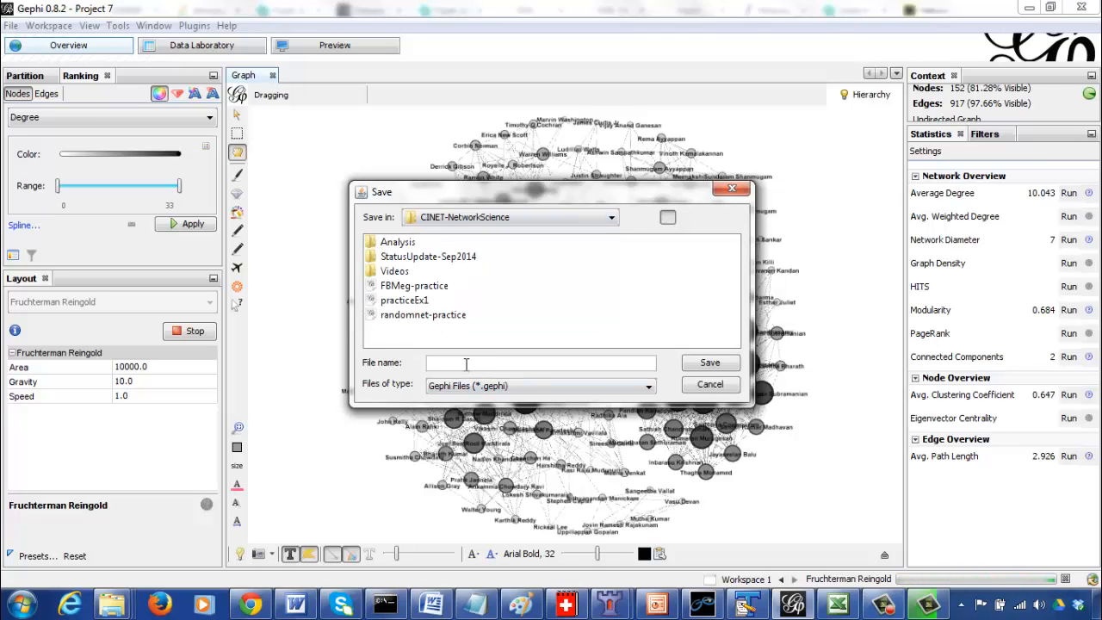
pyautogui.write('FBM')
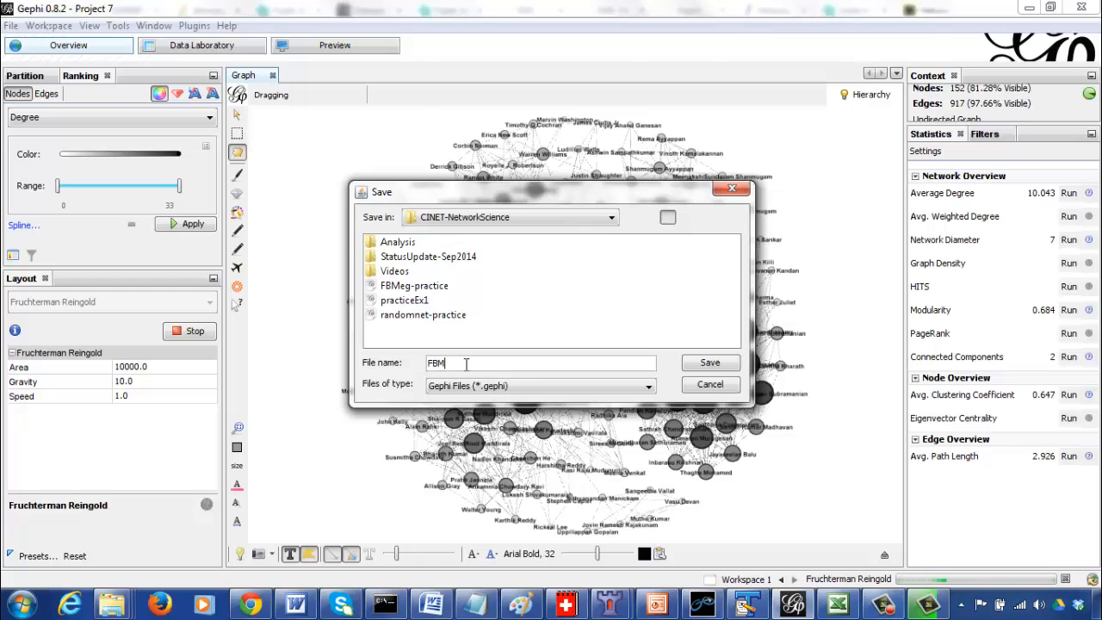
pyautogui.click(709, 361)
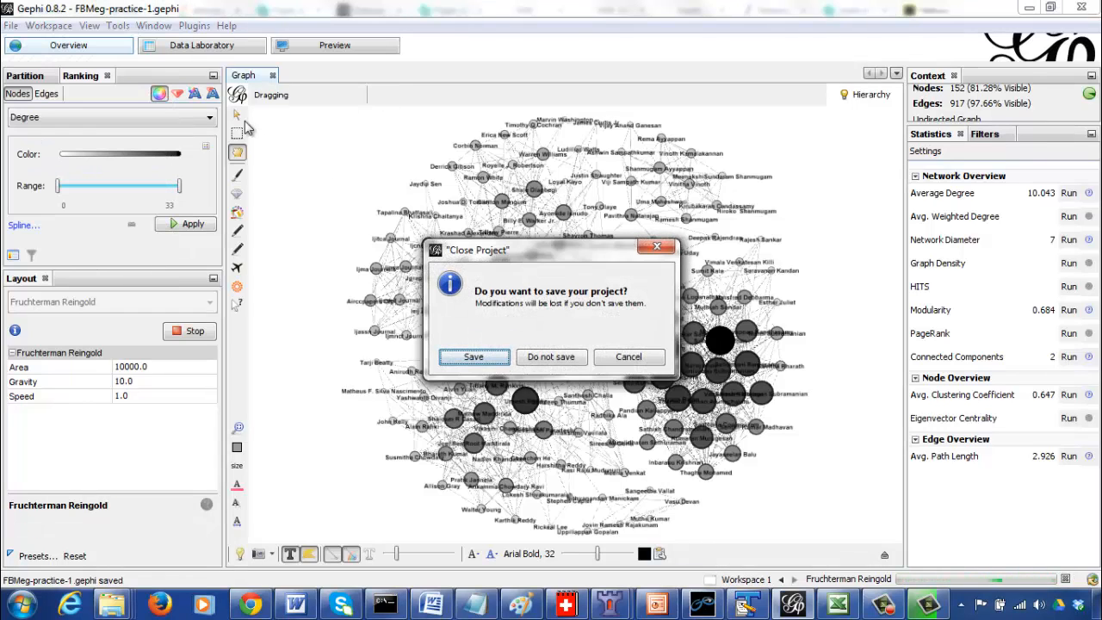
# - Discard the old project and import karate.gml as an undirected graph of 34 nodes, 78 edges
pyautogui.click(551, 356)
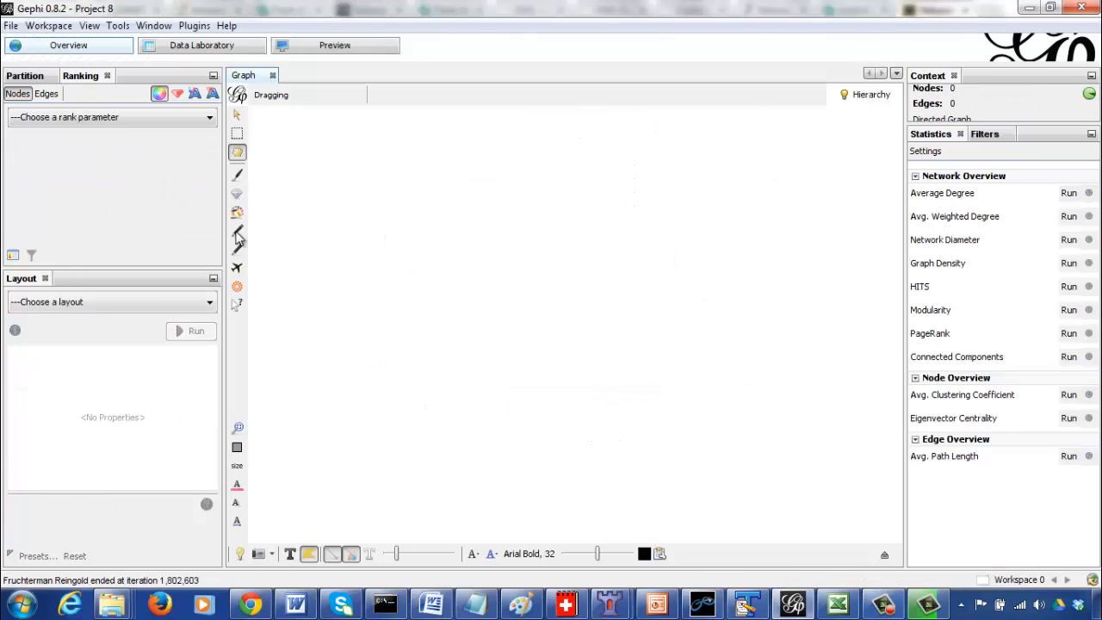
pyautogui.click(11, 26)
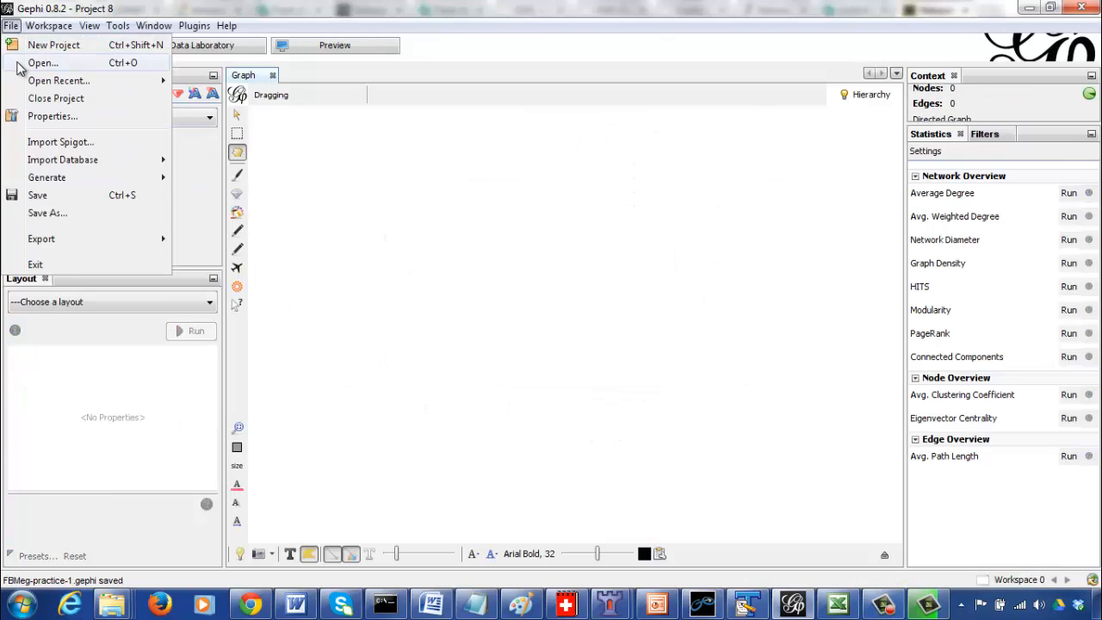
pyautogui.click(43, 62)
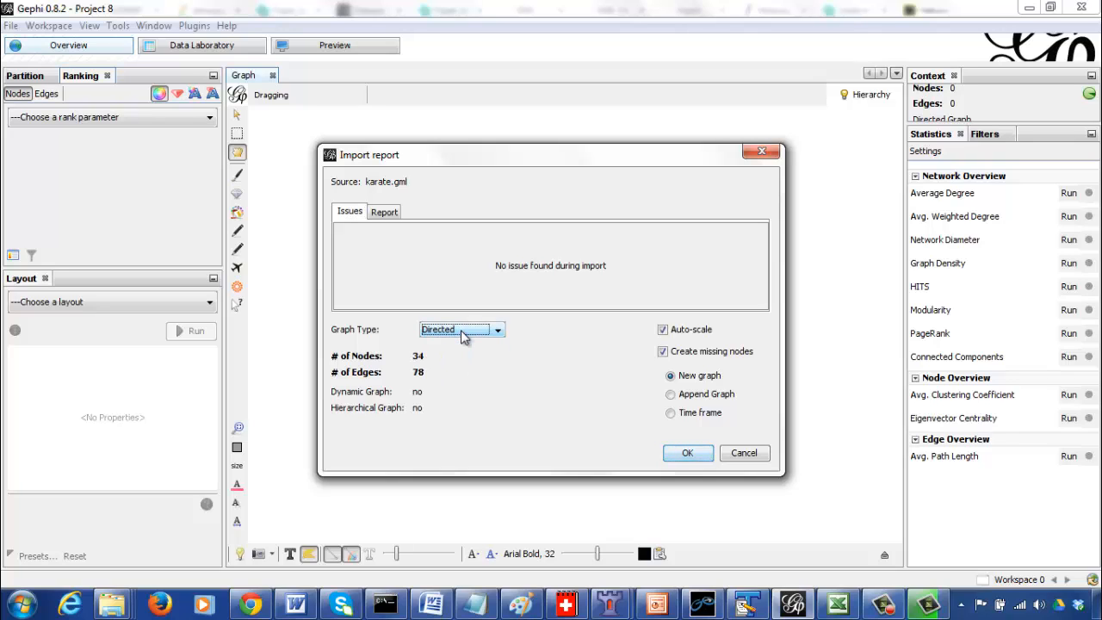
pyautogui.click(495, 329)
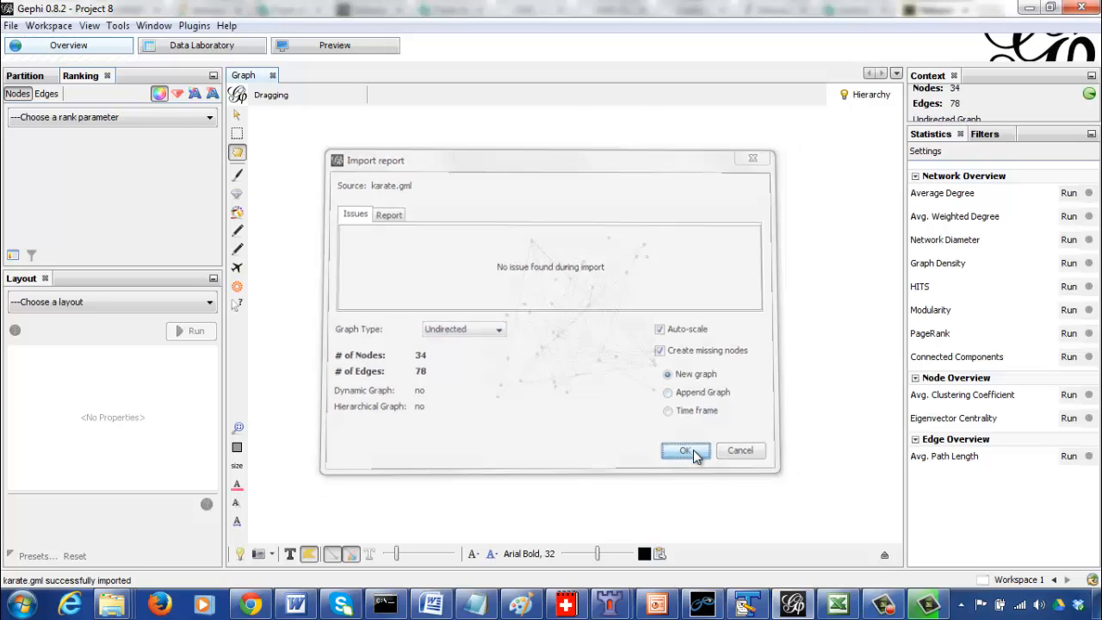
pyautogui.click(685, 451)
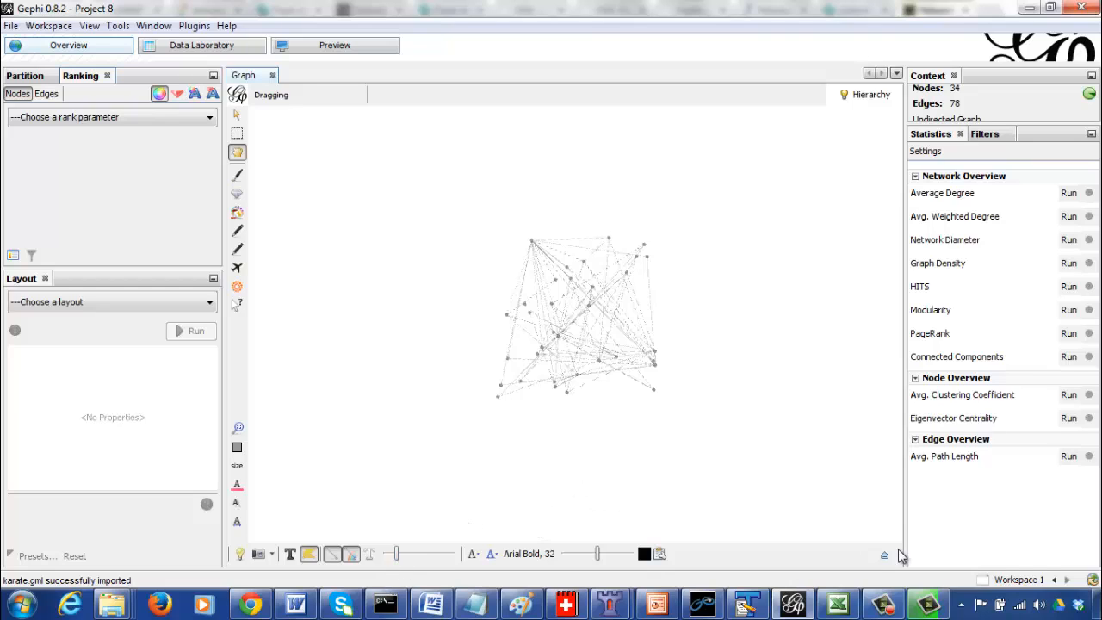
pyautogui.click(884, 554)
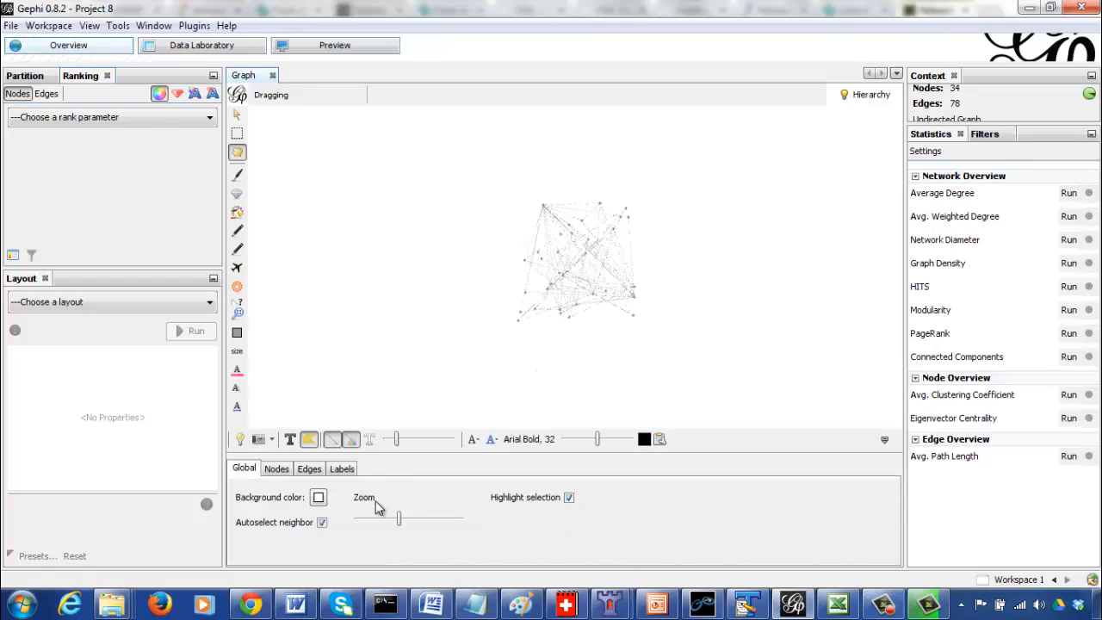
pyautogui.moveTo(399, 516); pyautogui.dragTo(370, 516)
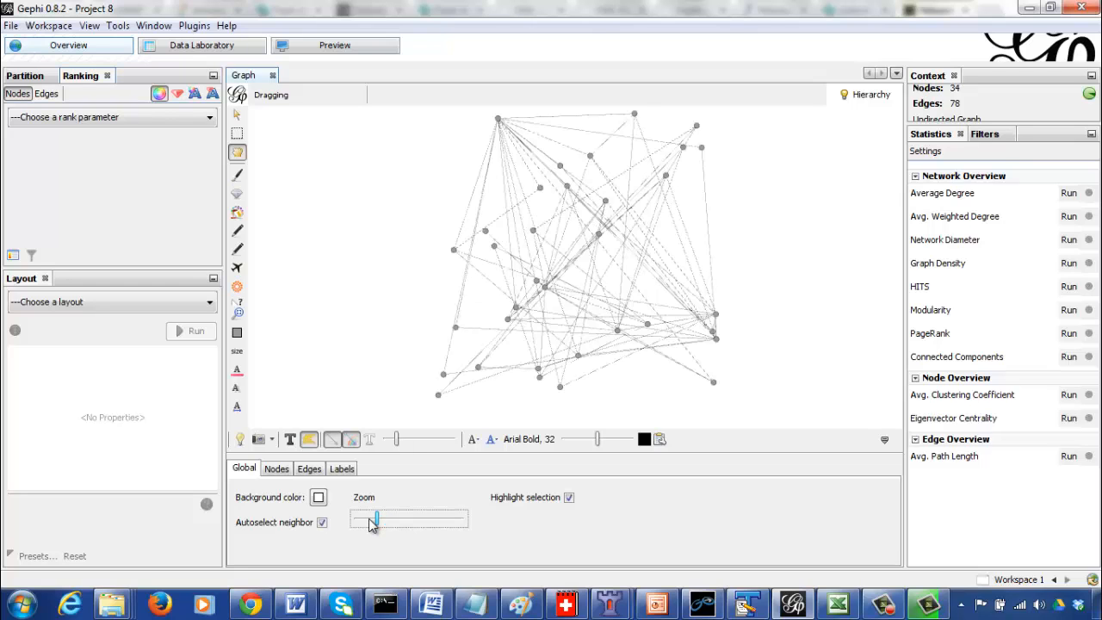
pyautogui.moveTo(370, 520); pyautogui.dragTo(359, 520)
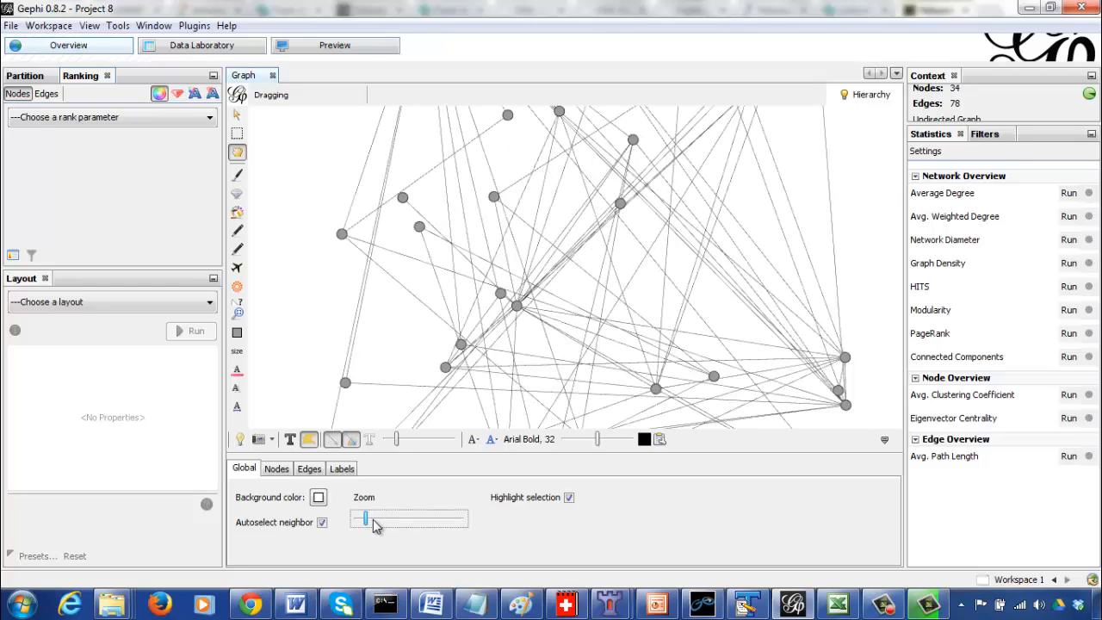
pyautogui.moveTo(358, 517); pyautogui.dragTo(375, 516)
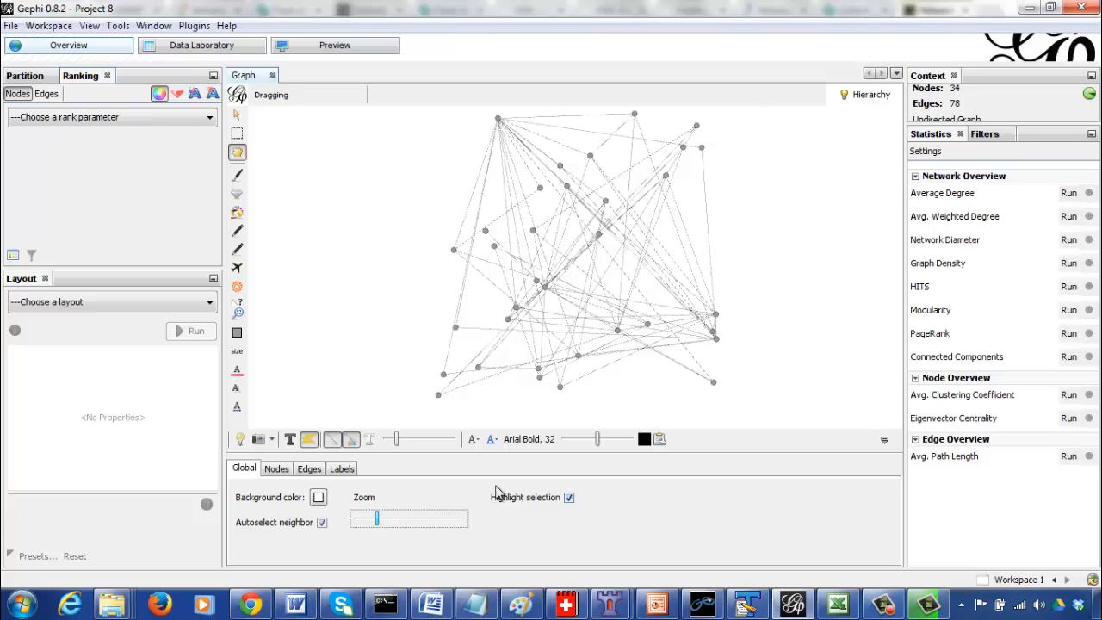
pyautogui.moveTo(405, 468)
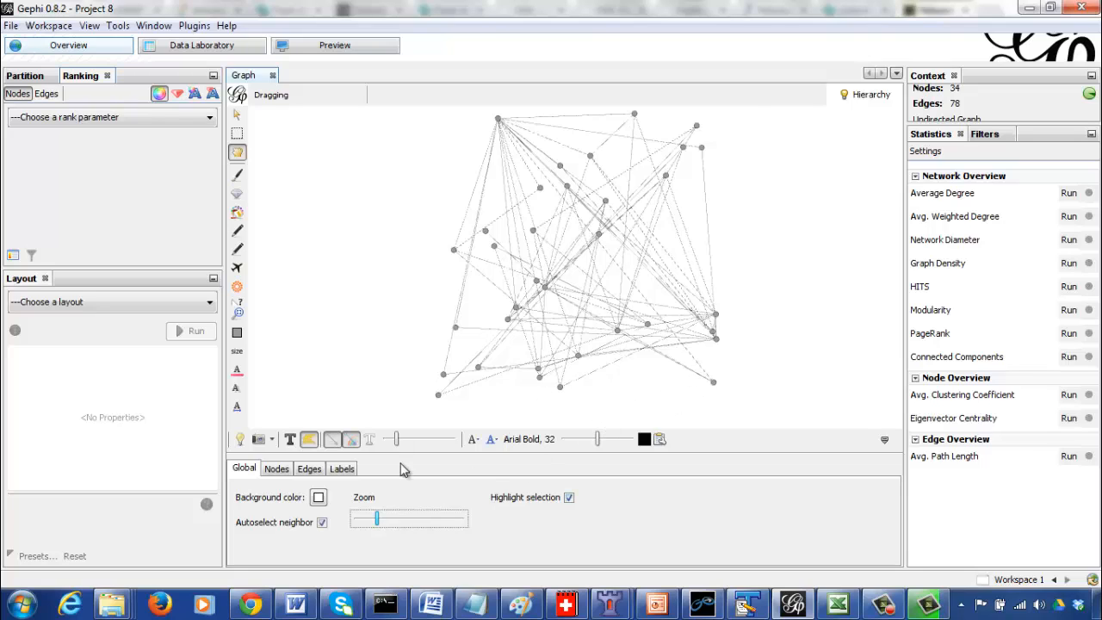
pyautogui.moveTo(489, 386)
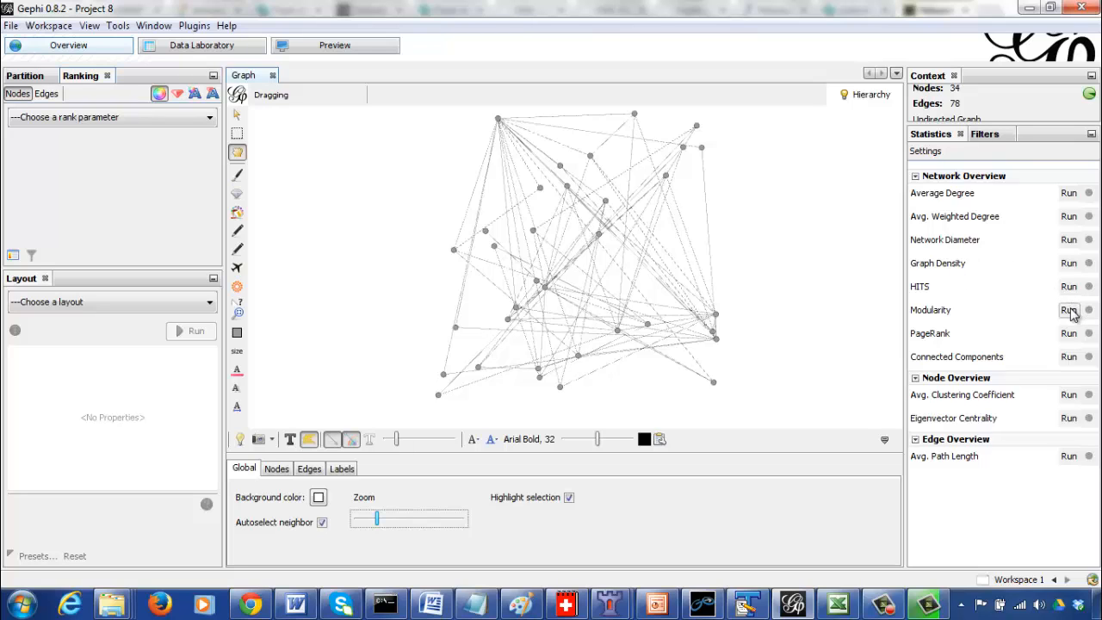
# - Run Modularity with default settings, giving 0.416 and 4 communities
pyautogui.click(1067, 310)
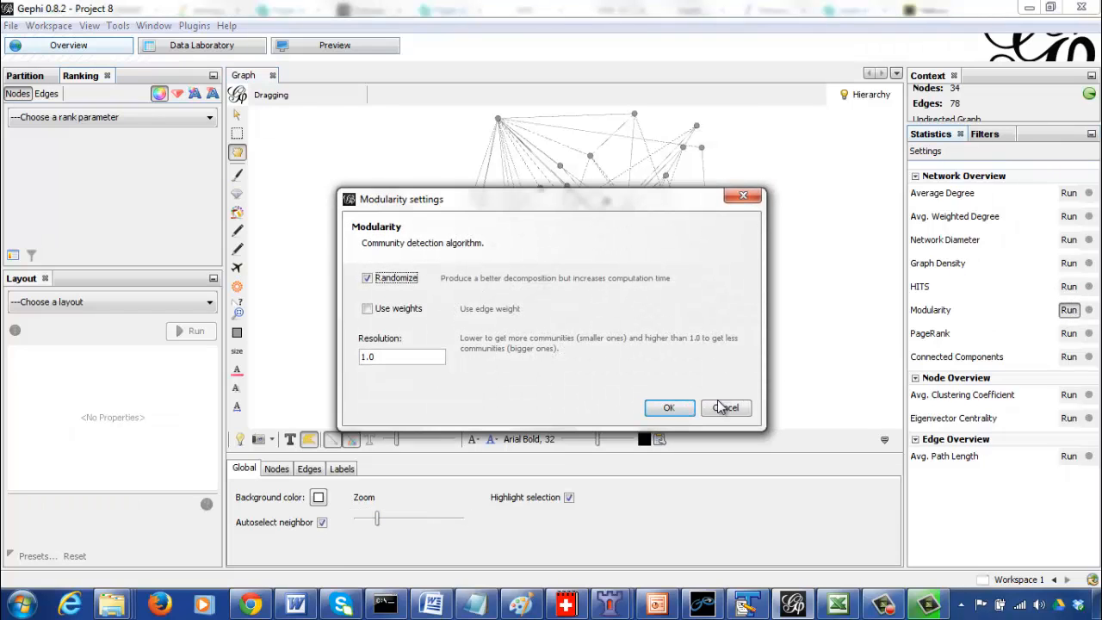
pyautogui.click(667, 406)
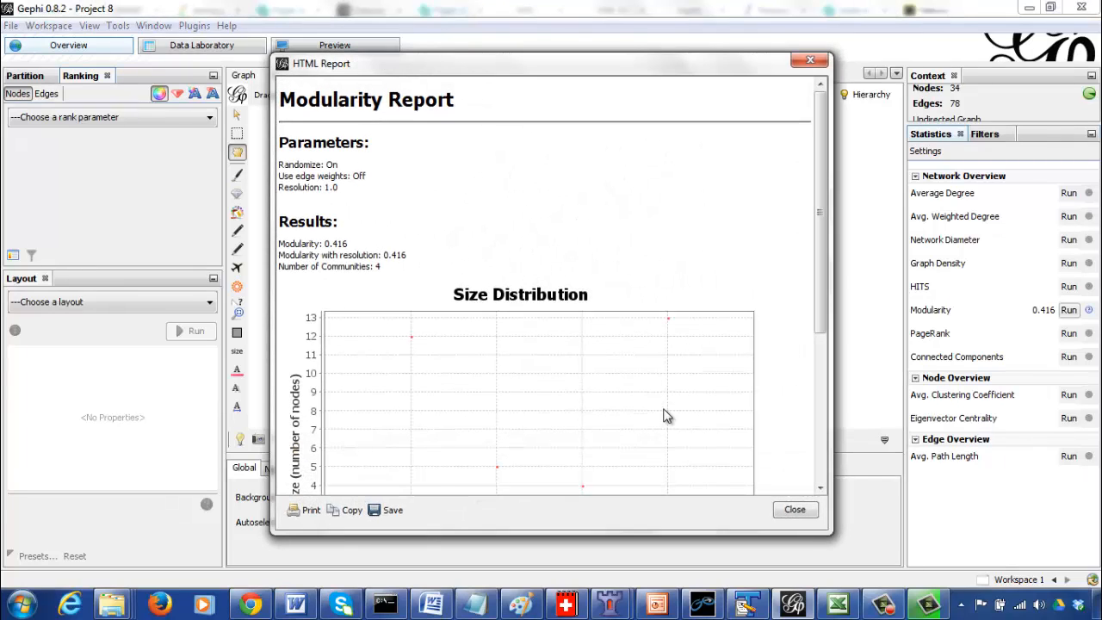
pyautogui.moveTo(826, 405)
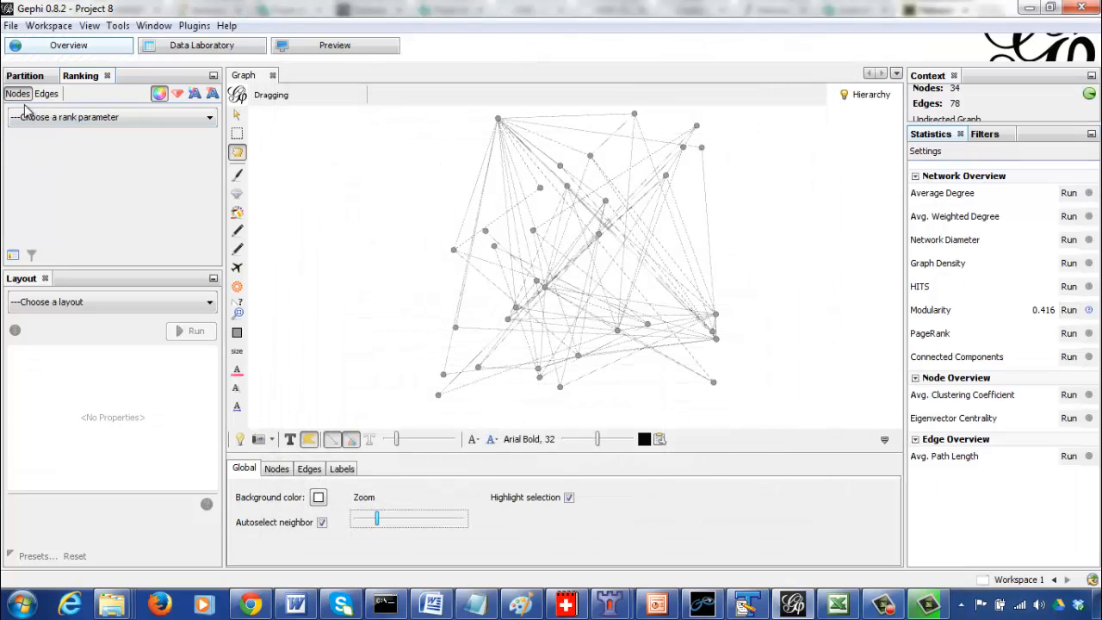
# - Colour the nodes by the Modularity Class partition, showing four community colours
pyautogui.click(24, 75)
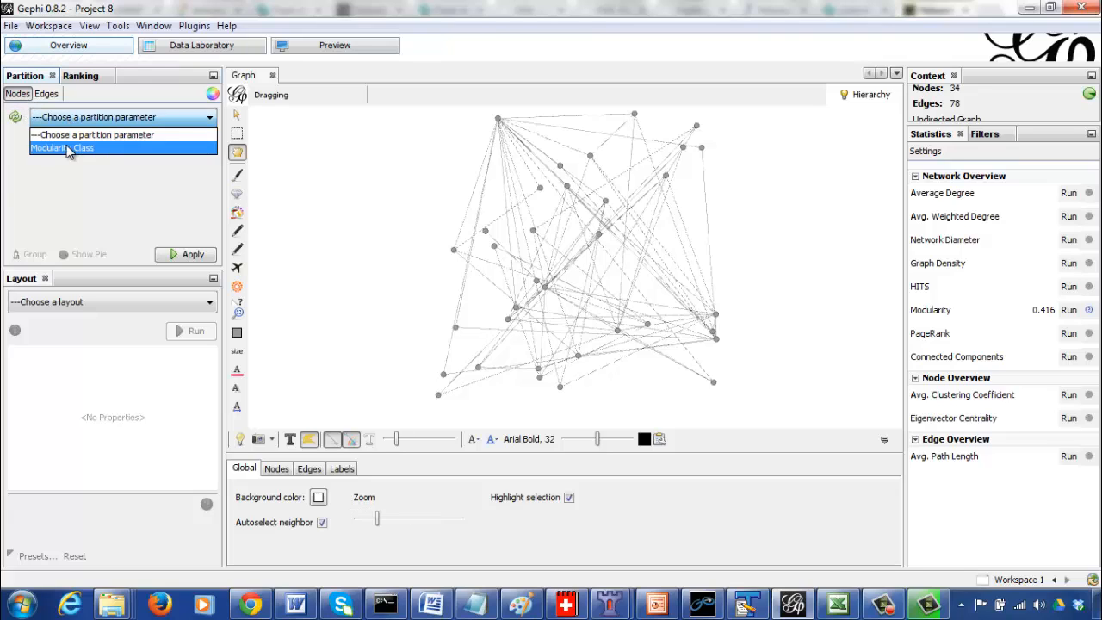
pyautogui.click(62, 148)
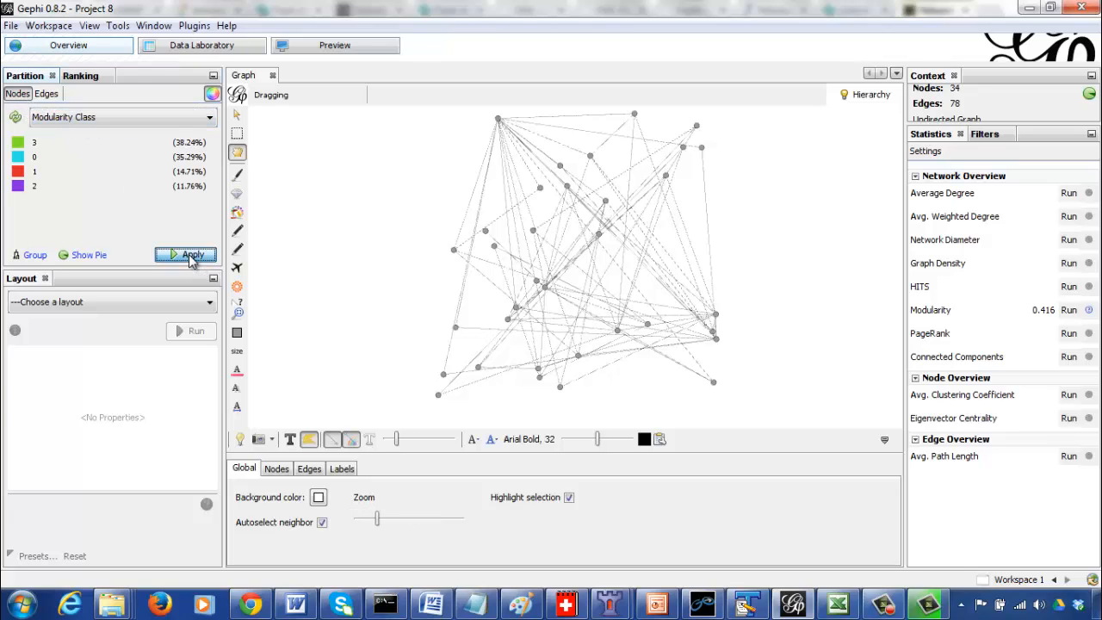
pyautogui.click(189, 255)
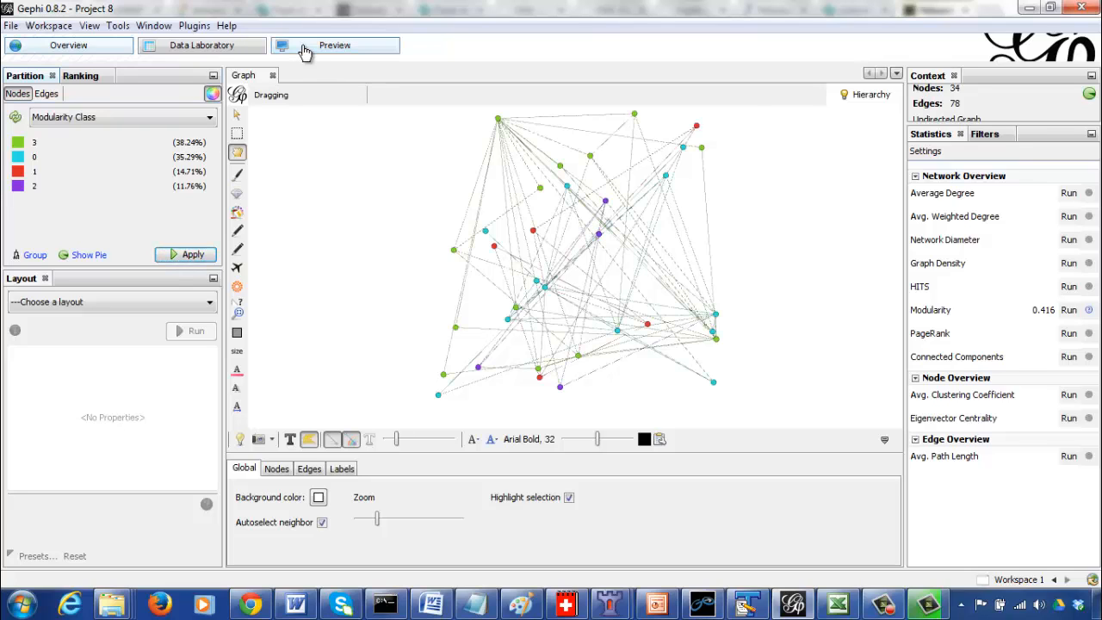
# - Render the community-coloured network in Preview with the Default preset and refresh it
pyautogui.click(334, 45)
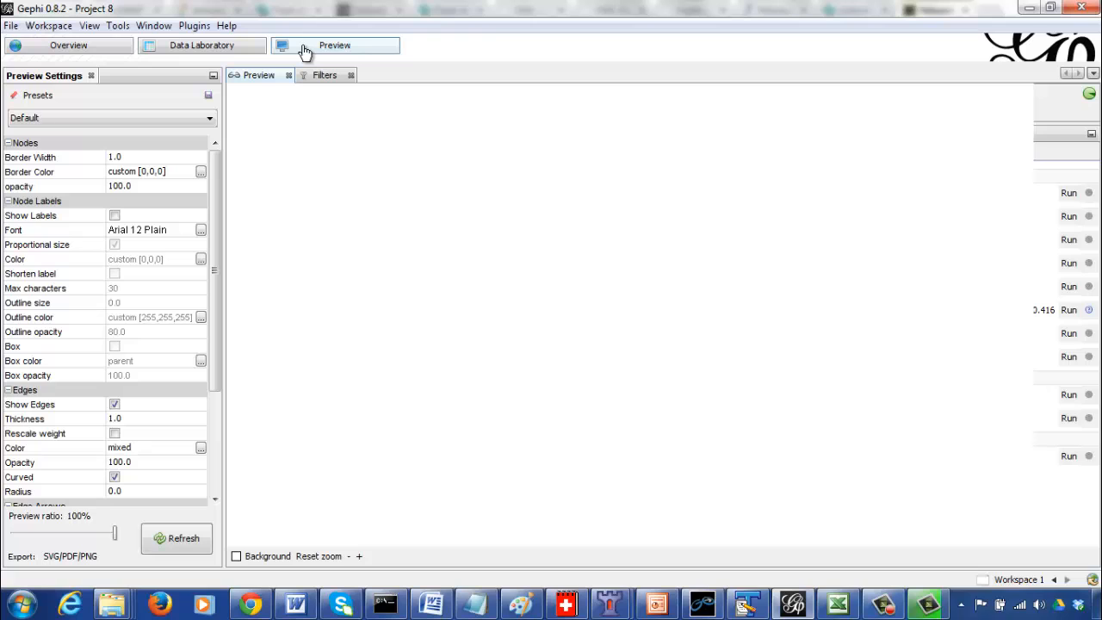
pyautogui.click(176, 537)
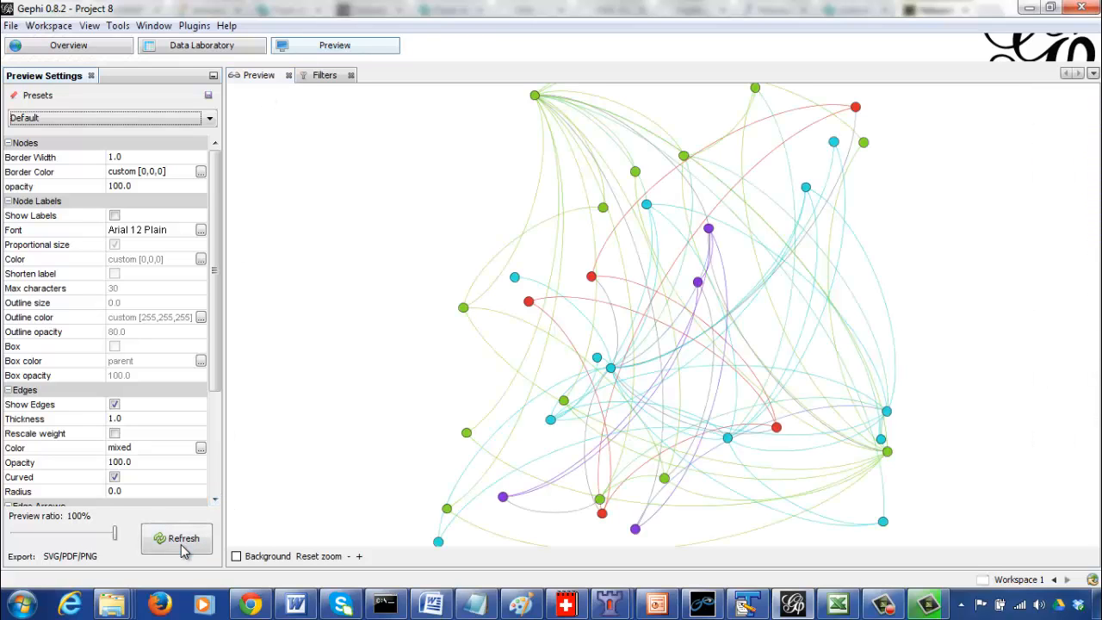
pyautogui.click(176, 537)
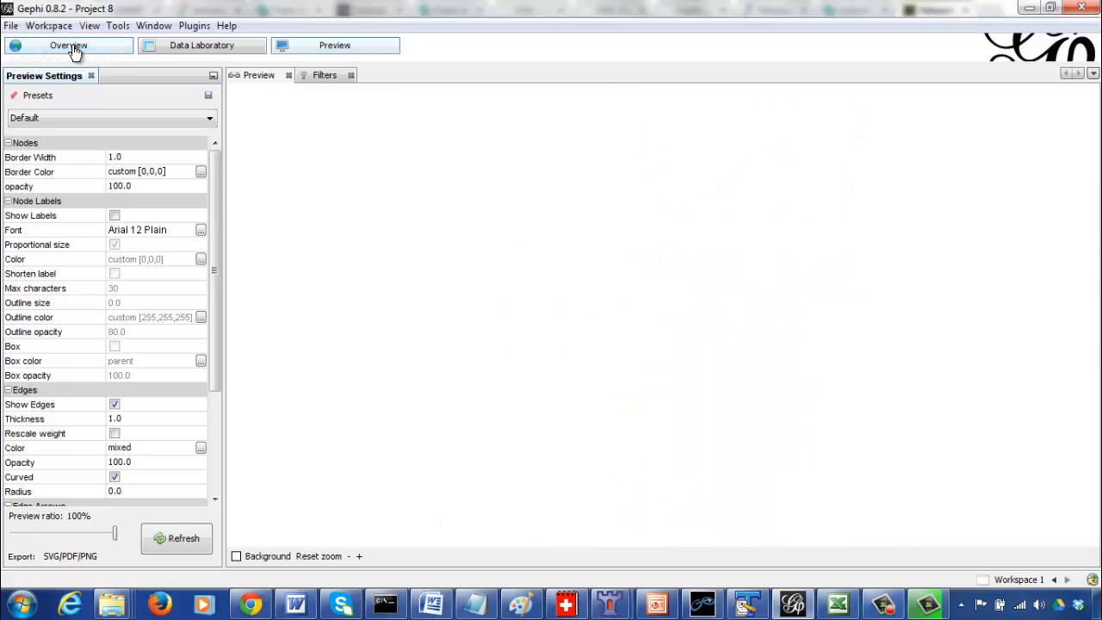
# - Check the Modularity Class column in Data Laboratory and return to the graph Overview
pyautogui.click(69, 45)
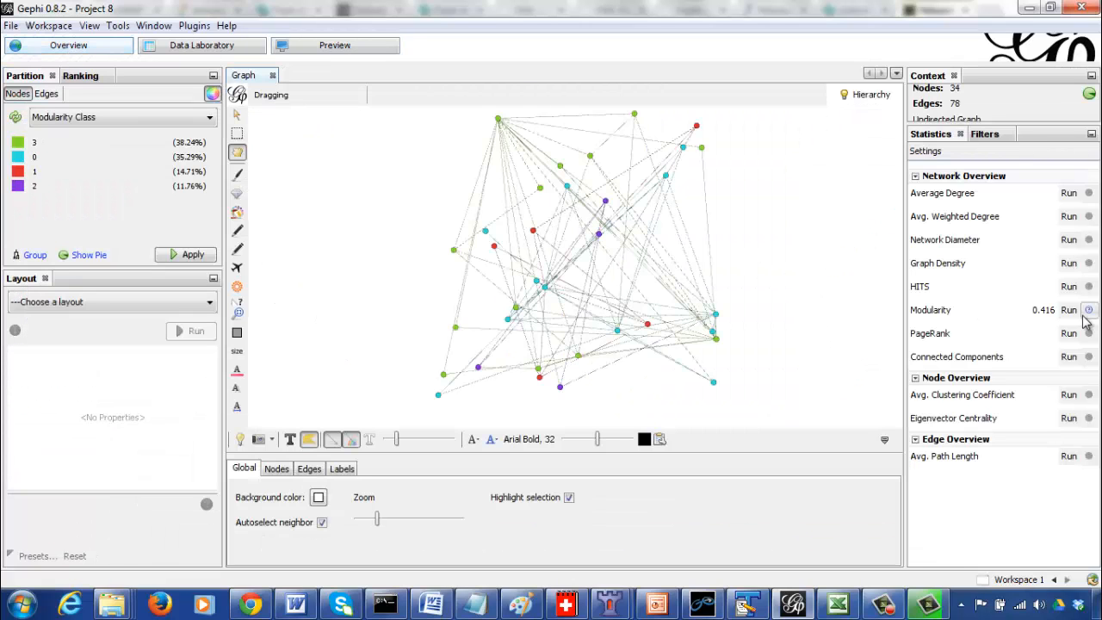
pyautogui.moveTo(1088, 310)
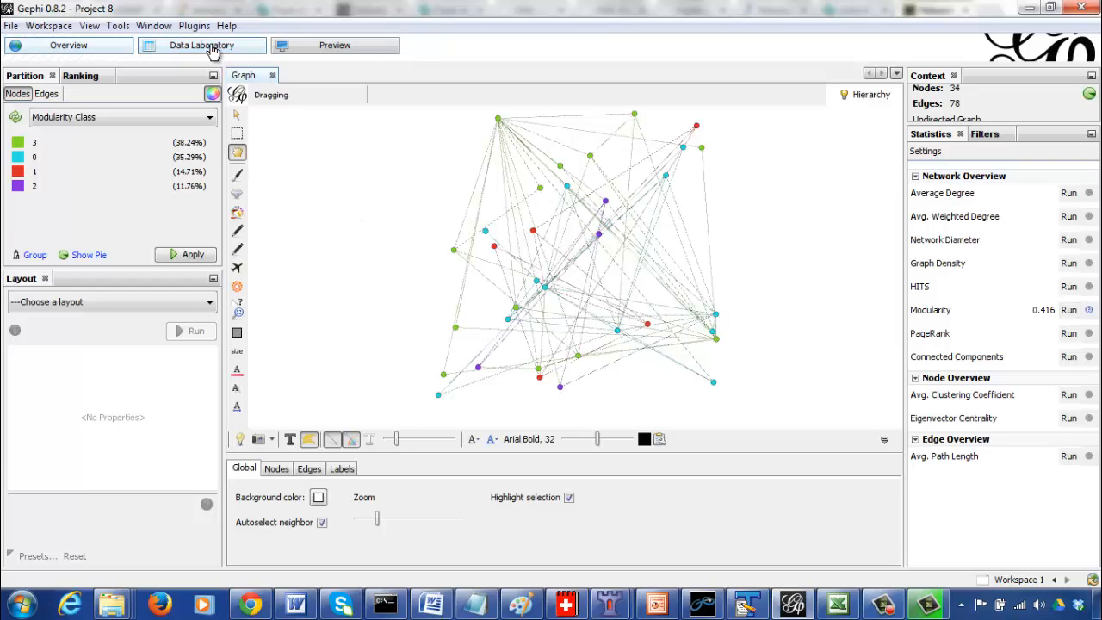
pyautogui.click(202, 45)
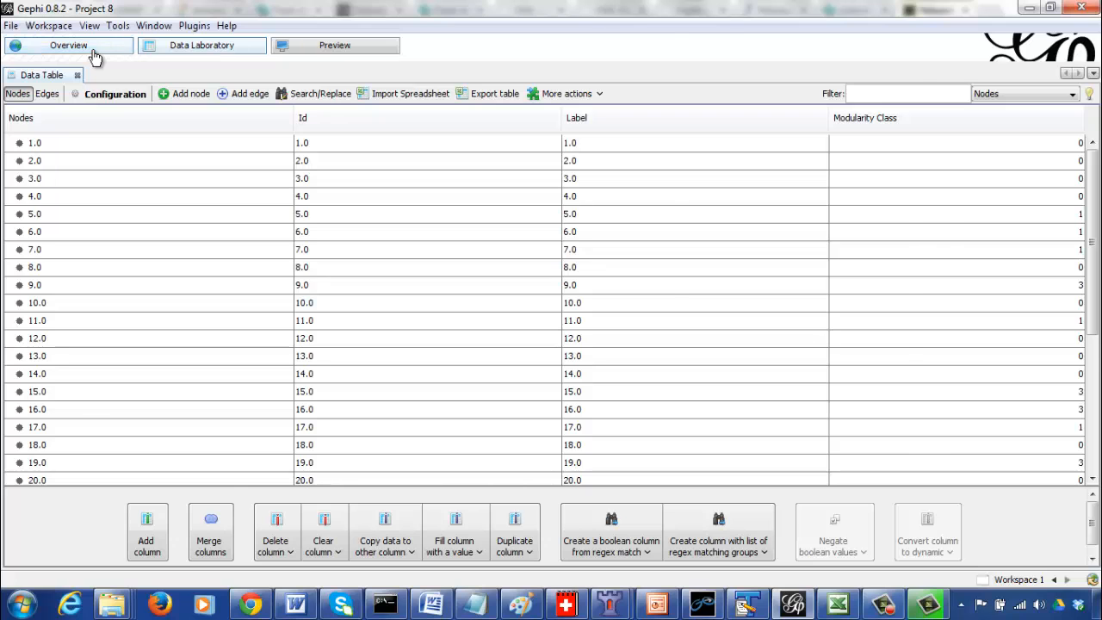
pyautogui.click(69, 45)
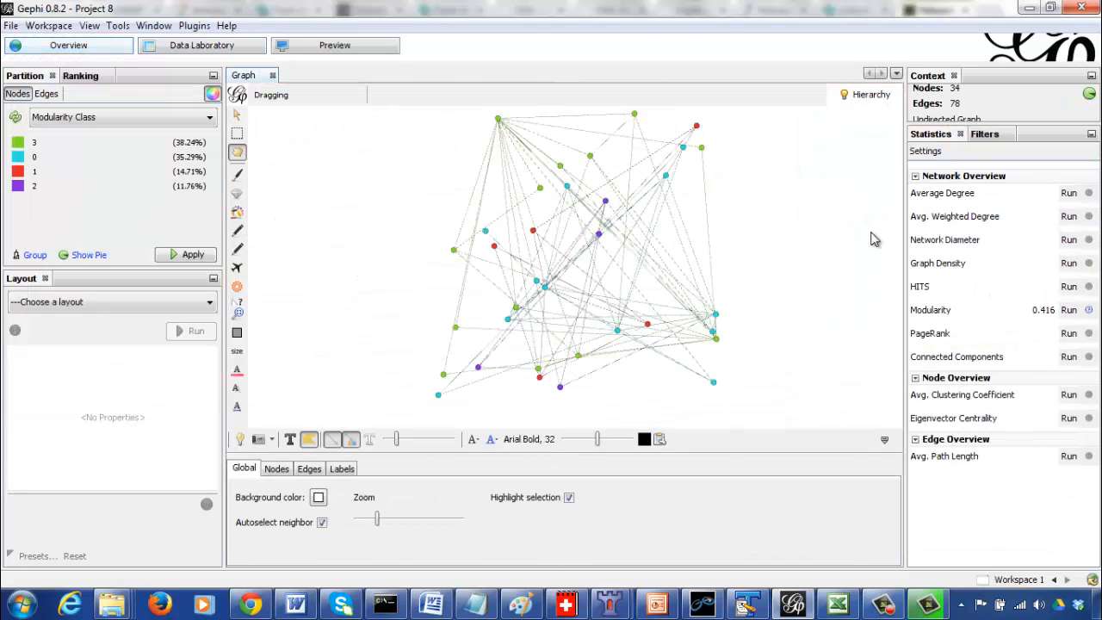
# - Compute Average Degree (4.588) and expand the Topology filters for a Degree Range query
pyautogui.click(1067, 193)
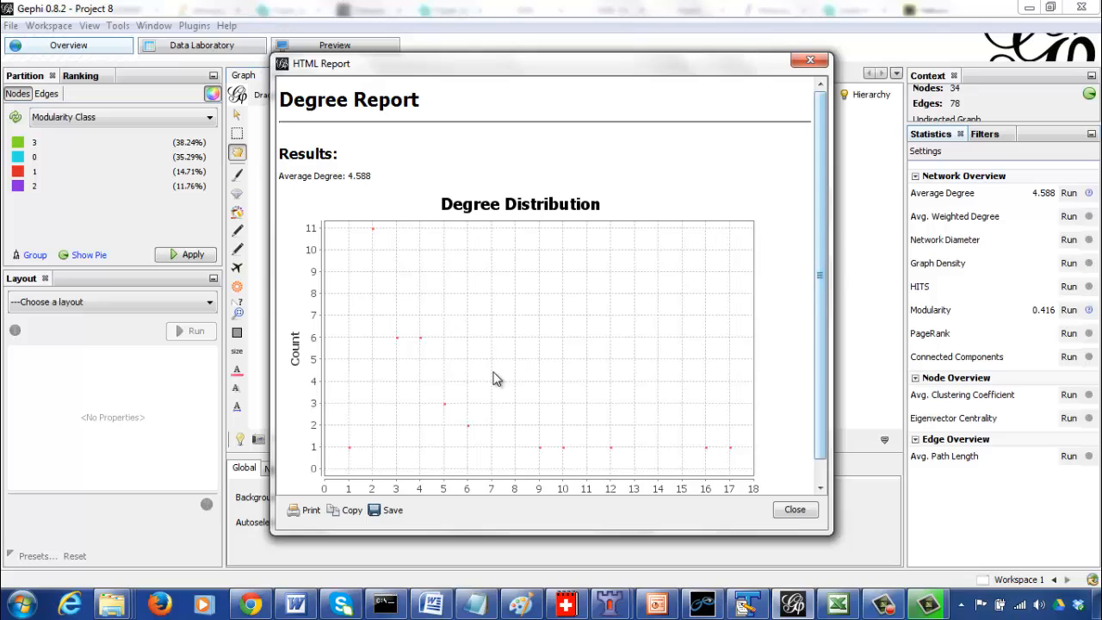
pyautogui.moveTo(375, 265)
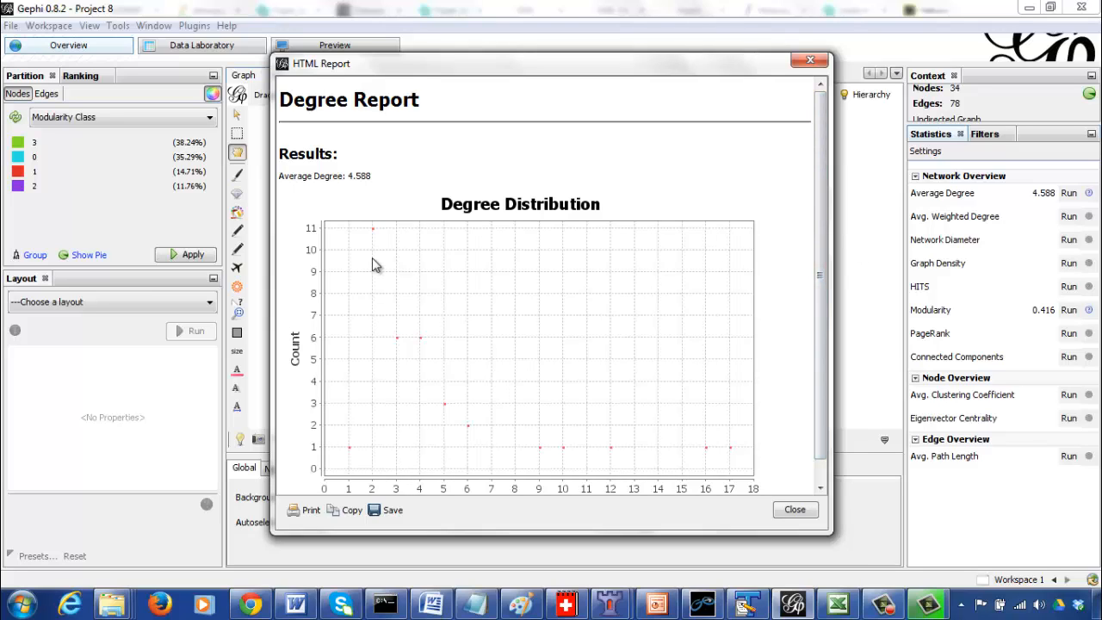
pyautogui.moveTo(712, 209)
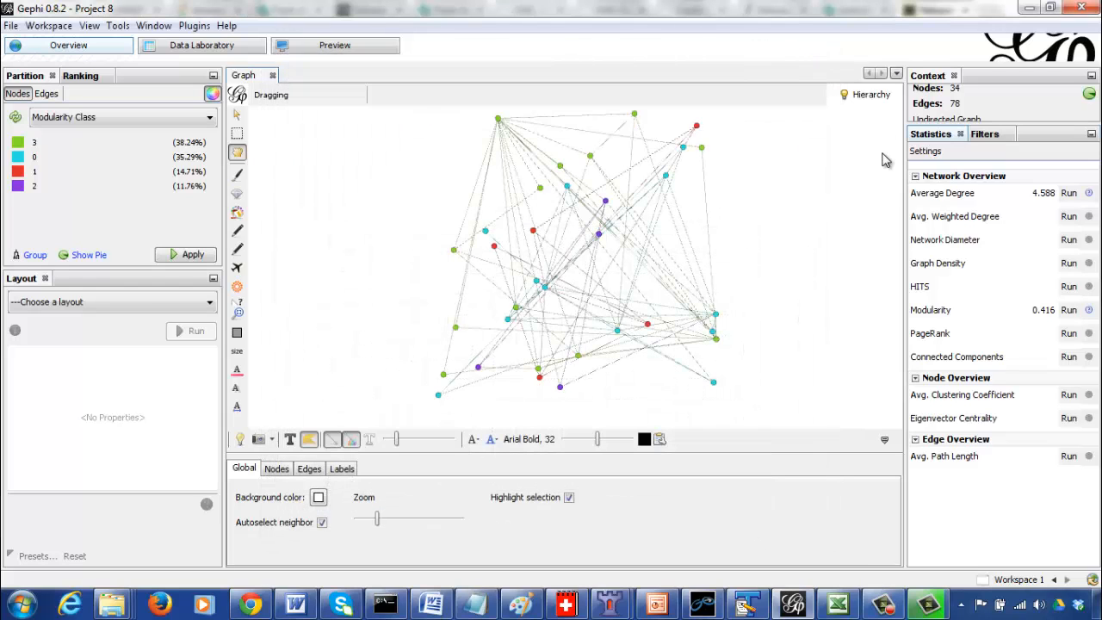
pyautogui.click(985, 134)
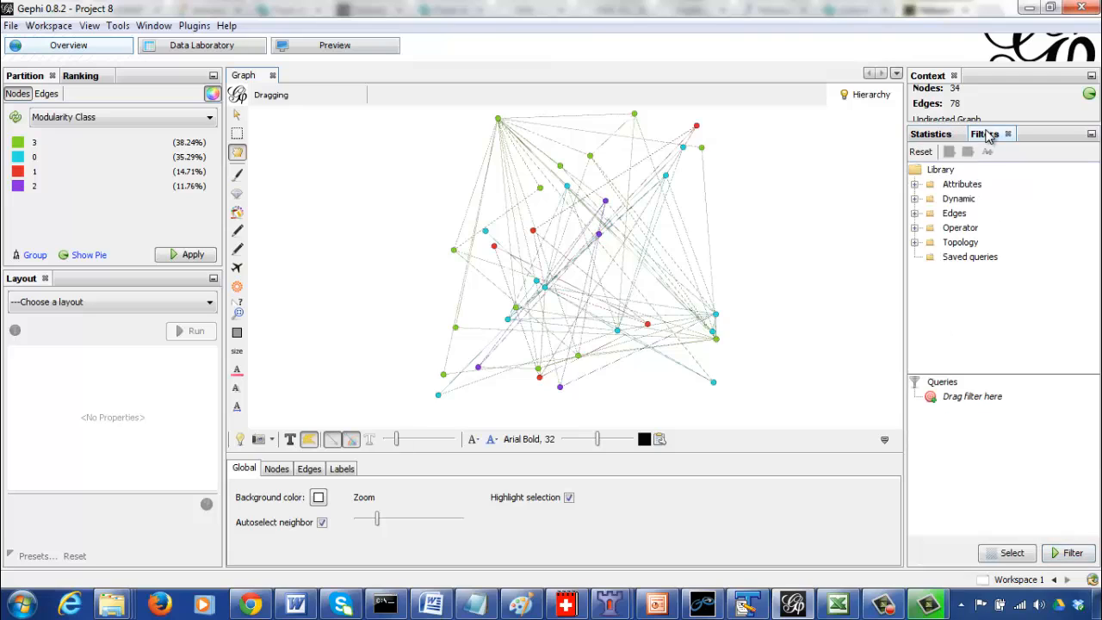
pyautogui.moveTo(936, 370)
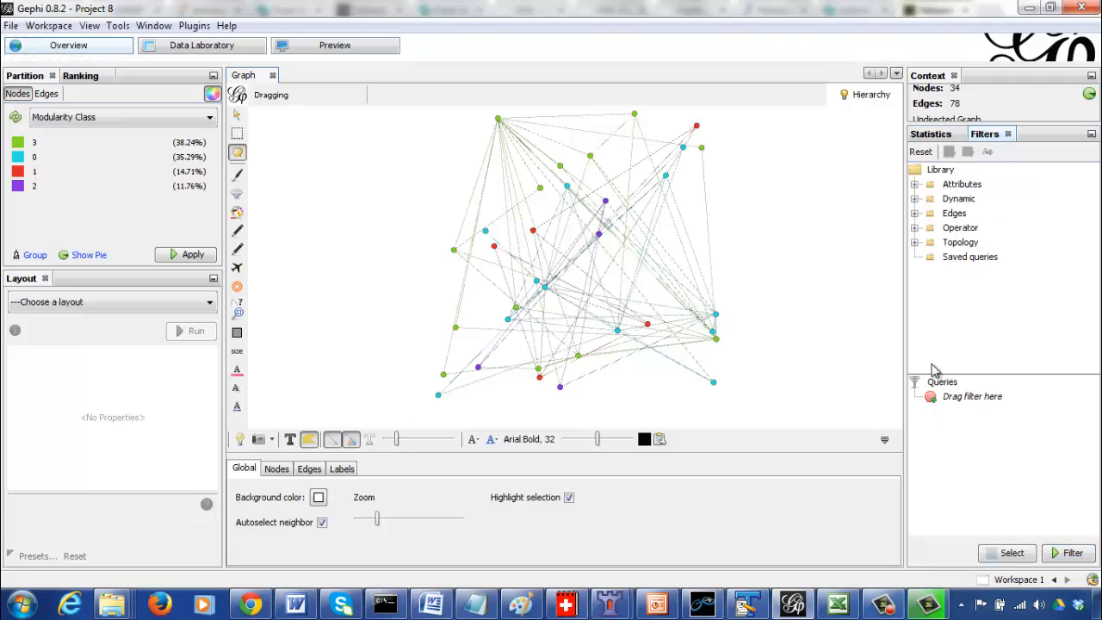
pyautogui.click(916, 241)
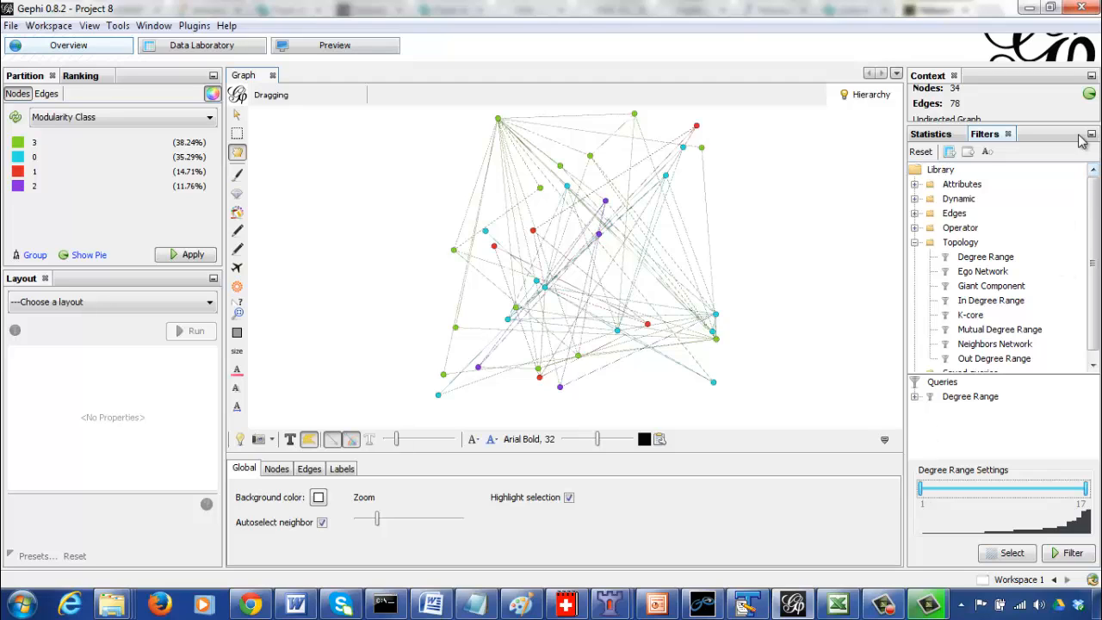
pyautogui.moveTo(993, 344)
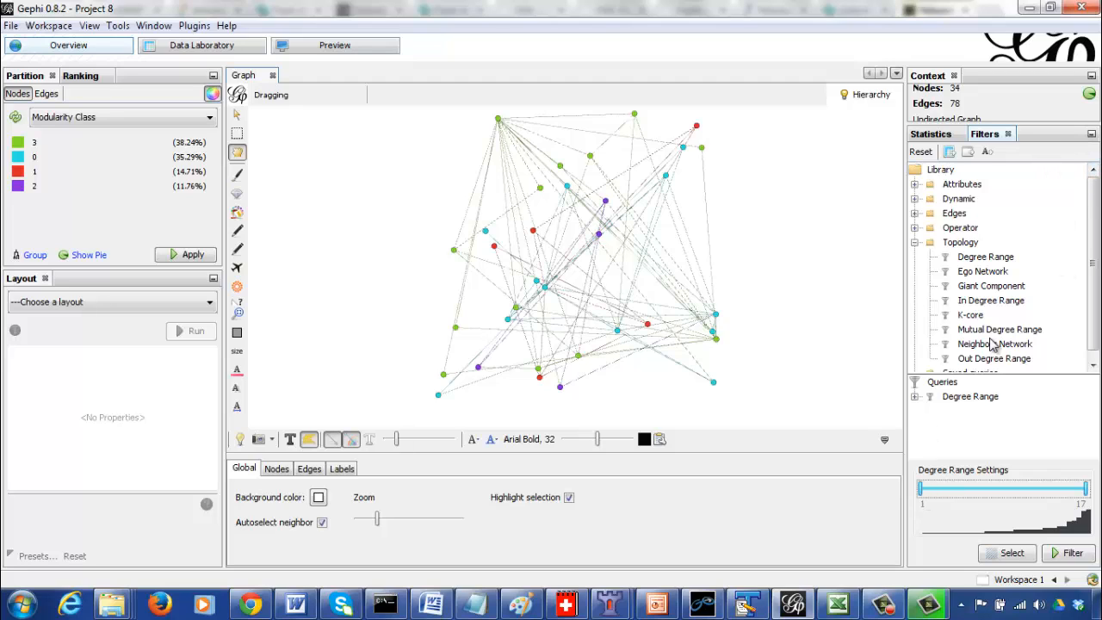
# - Run Connected Components from Statistics, reporting 1 weakly connected component, and close the report
pyautogui.click(930, 135)
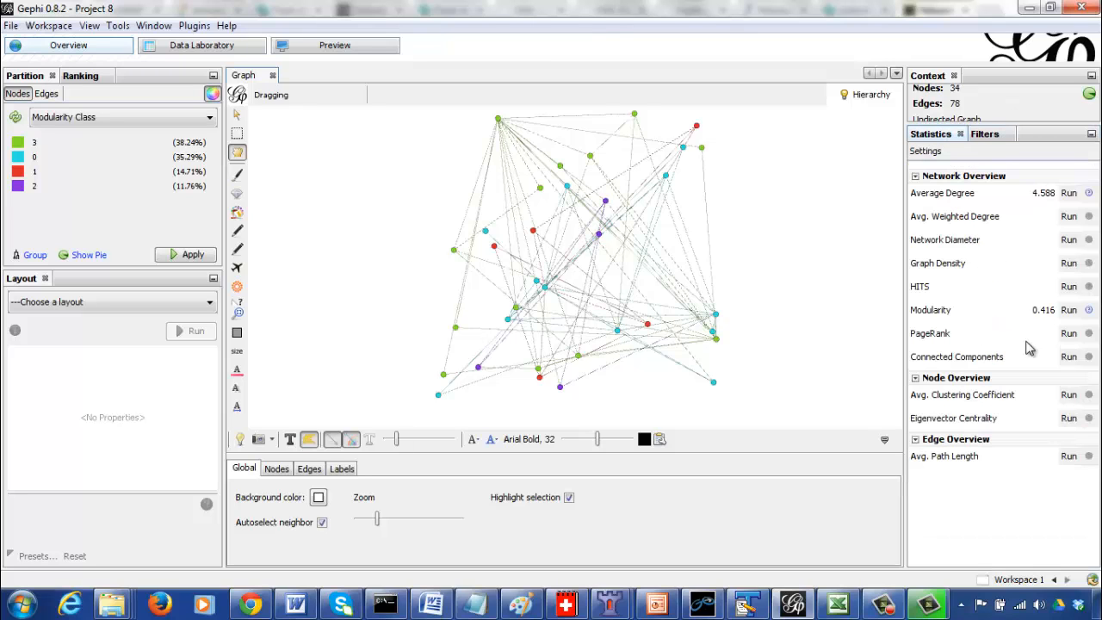
pyautogui.click(1067, 356)
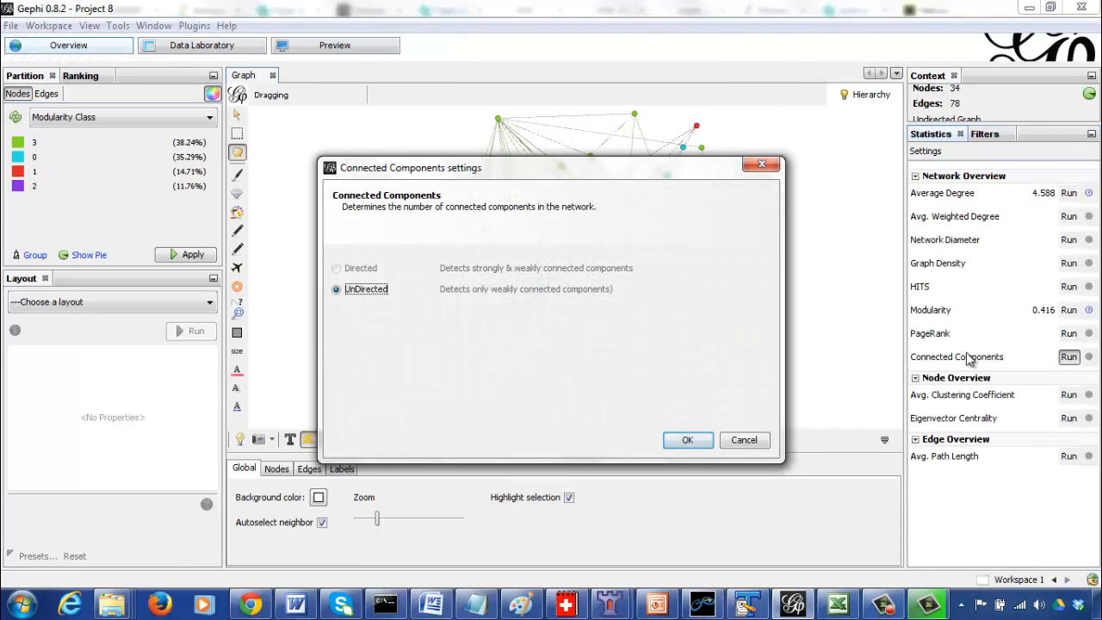
pyautogui.click(687, 441)
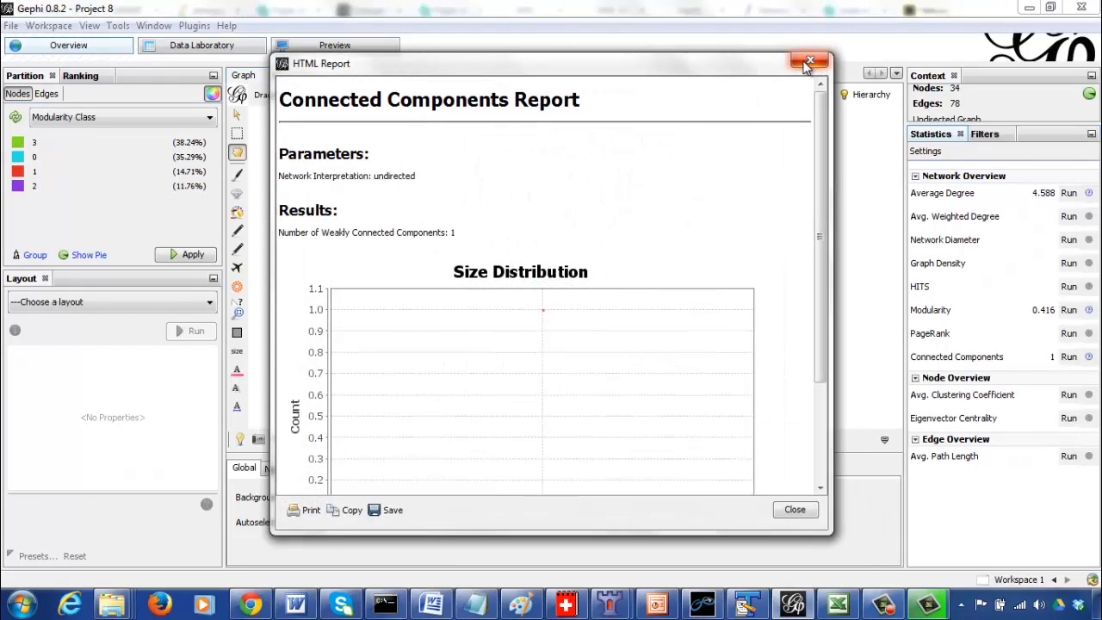
pyautogui.click(809, 62)
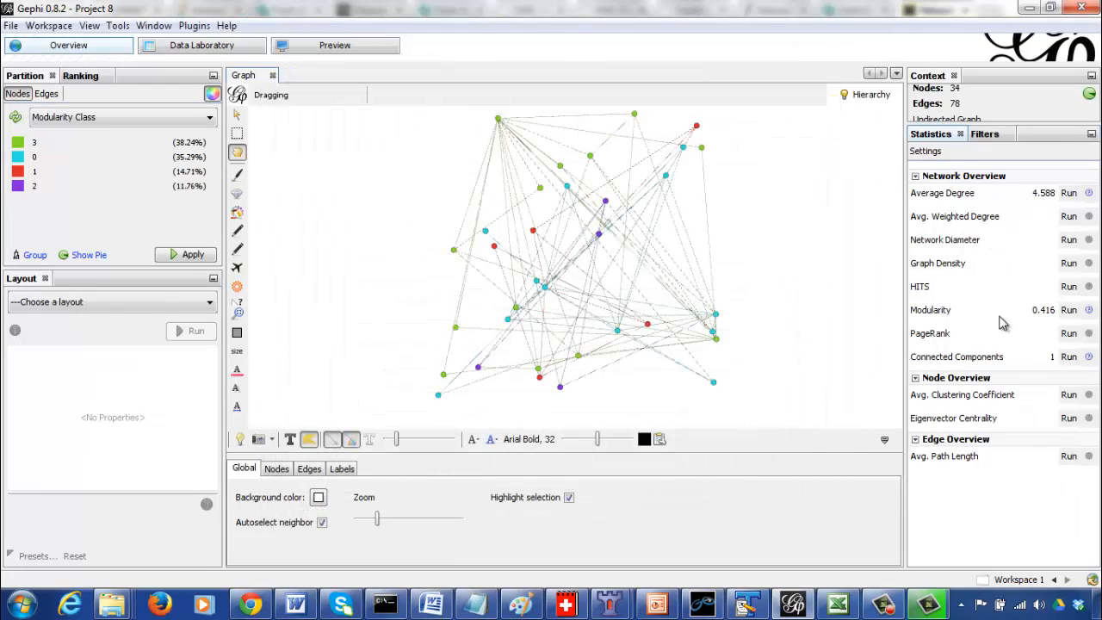
# - Raise the Degree Range filter's minimum to 3, spanning degrees 3 to 17
pyautogui.click(985, 134)
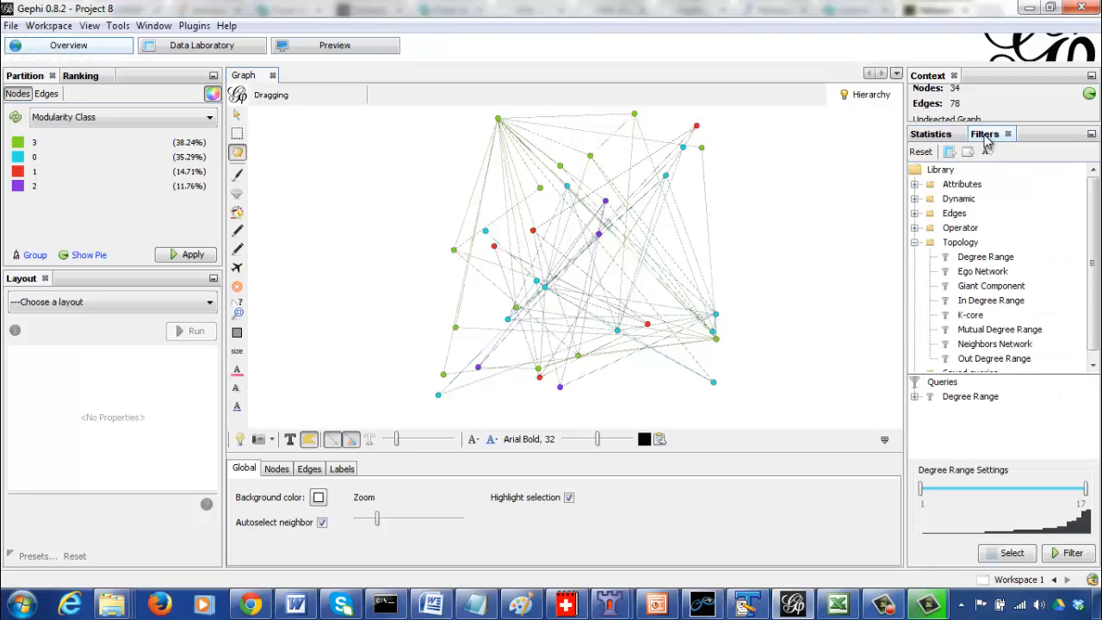
pyautogui.moveTo(983, 260)
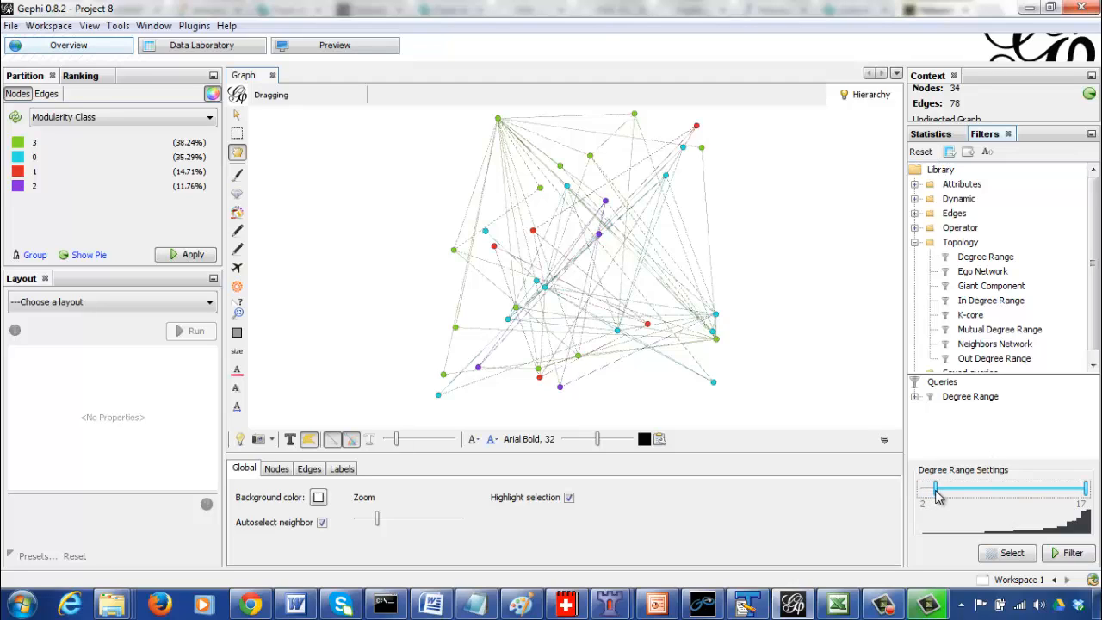
pyautogui.click(1070, 552)
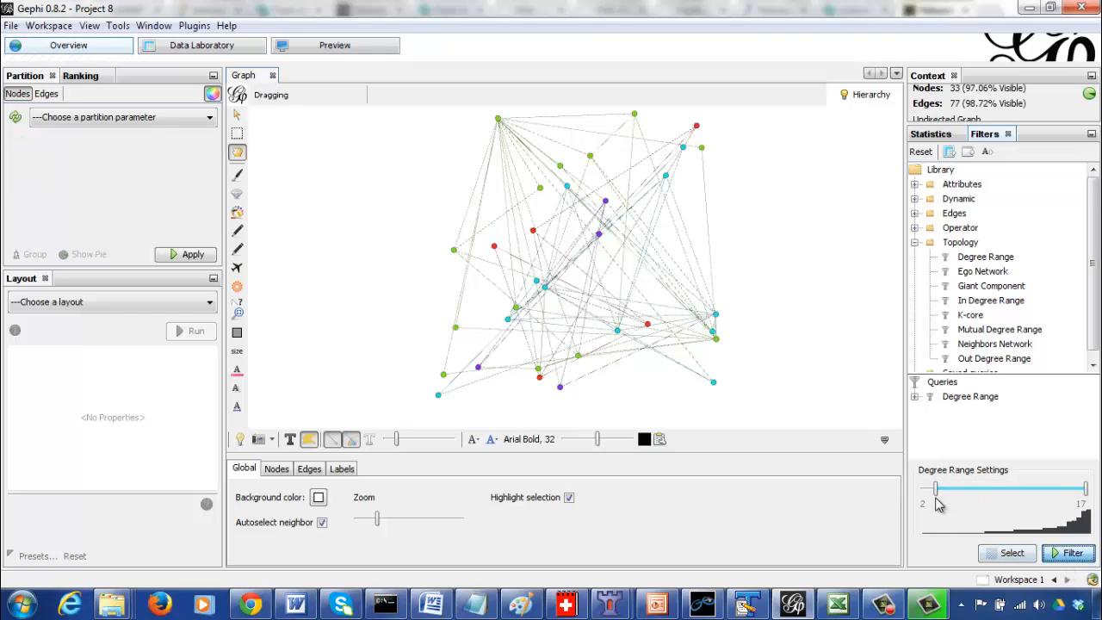
pyautogui.moveTo(926, 489); pyautogui.dragTo(940, 489)
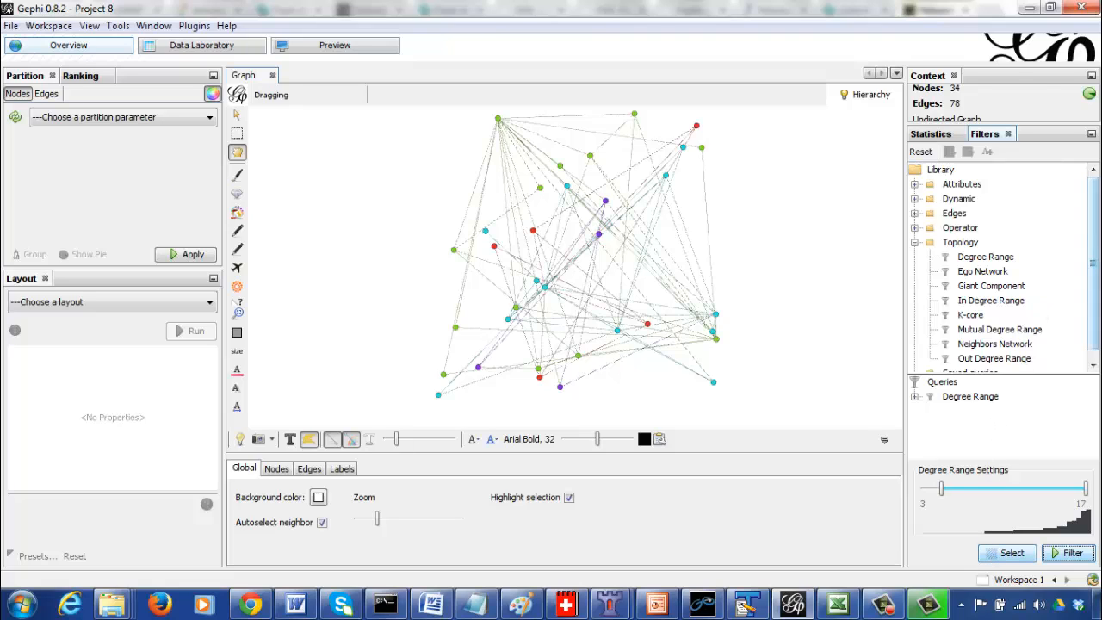
# - Rerun Modularity (0.415, four communities) and colour nodes by Modularity Class
pyautogui.click(930, 134)
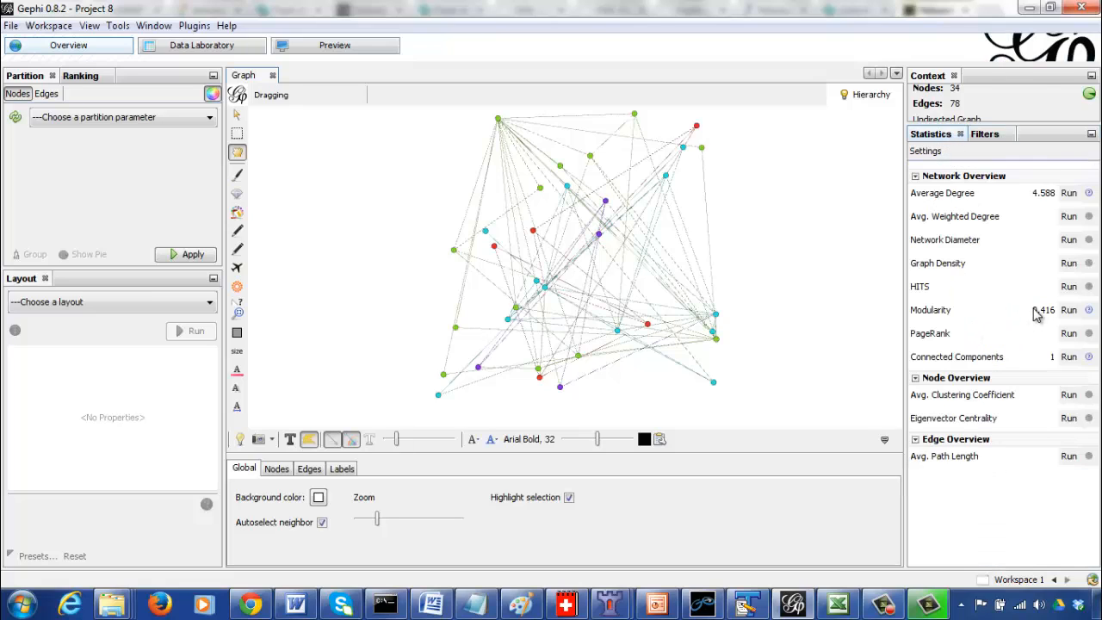
pyautogui.click(1067, 310)
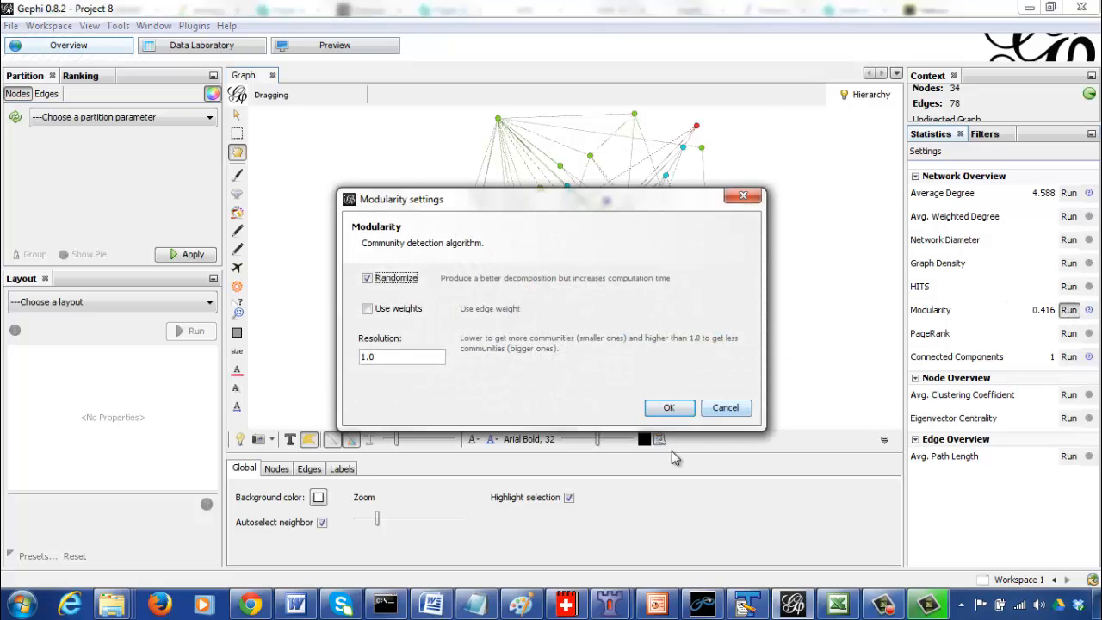
pyautogui.click(668, 406)
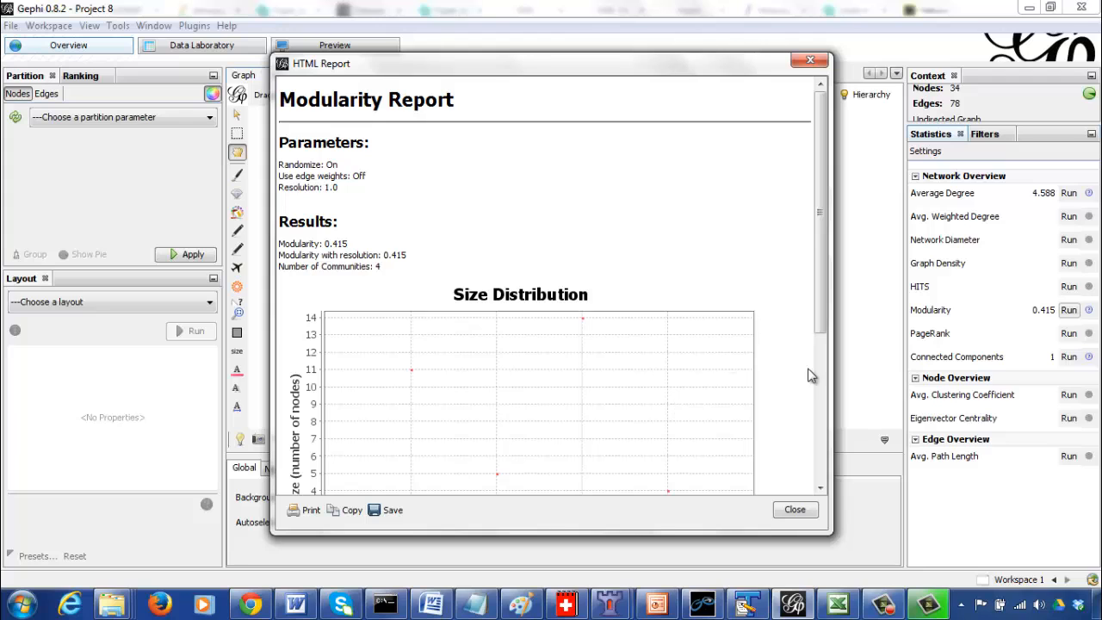
pyautogui.scroll(-3)
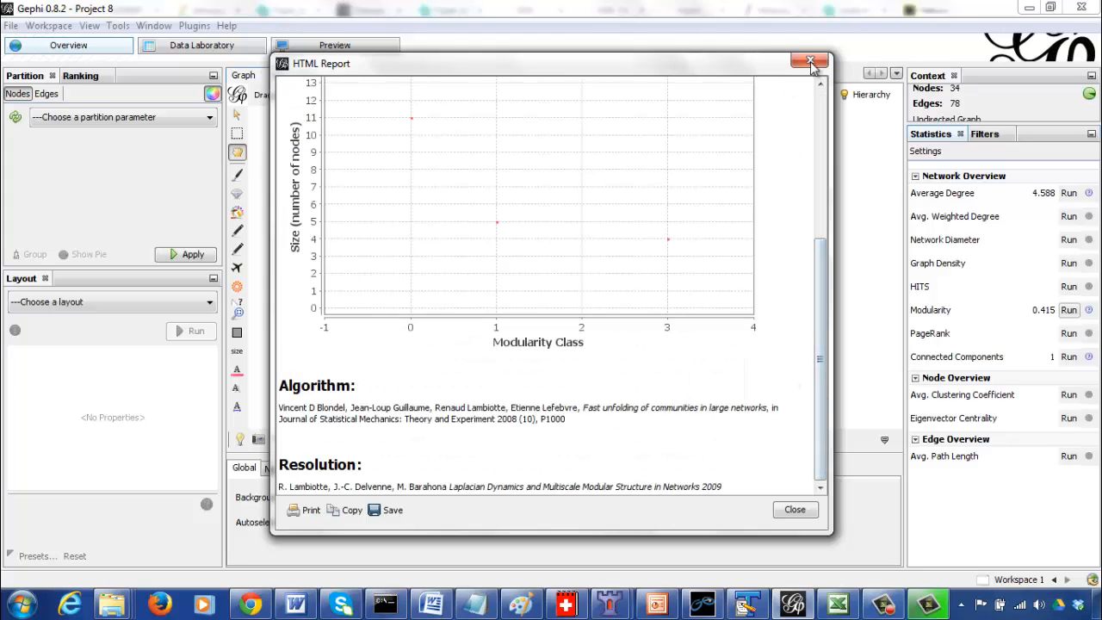
pyautogui.click(809, 62)
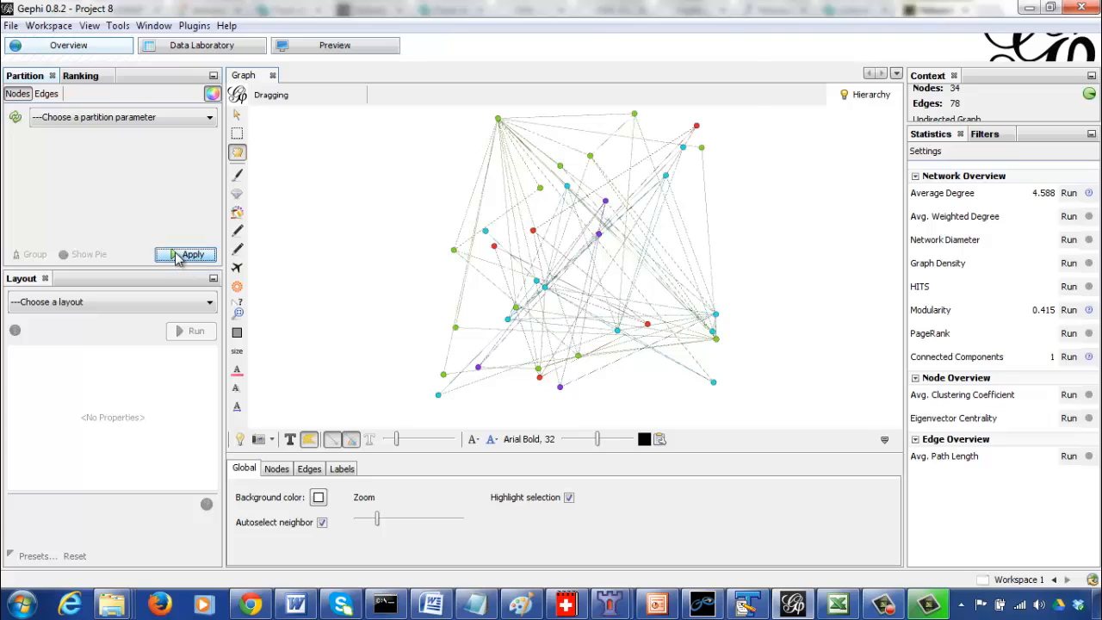
pyautogui.click(124, 117)
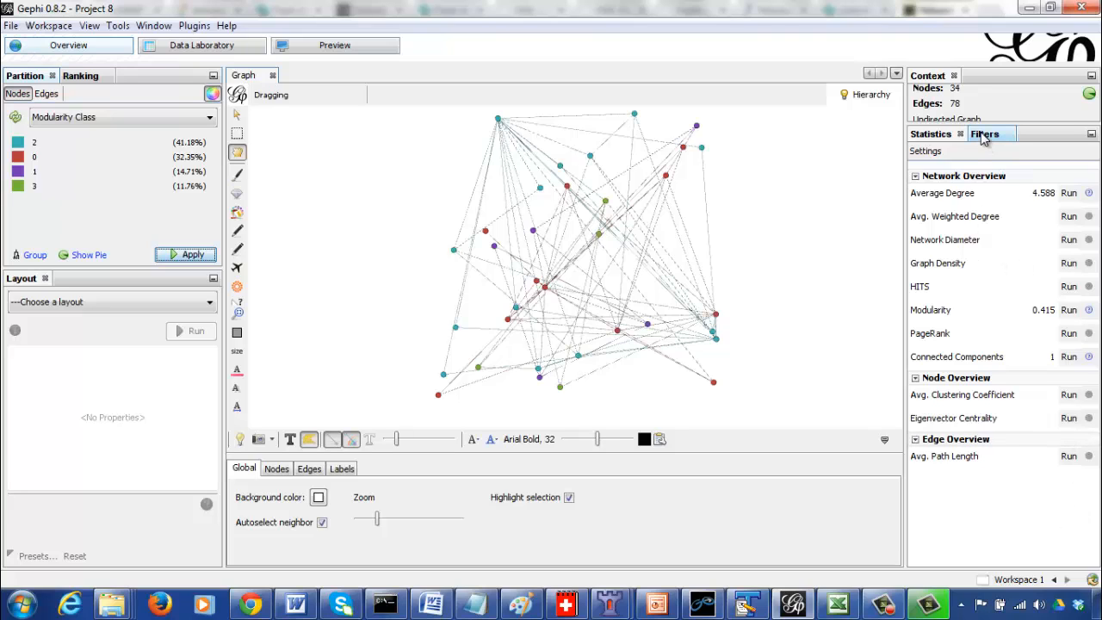
# - Apply the Degree Range query so 16 of 34 nodes and 39 edges remain visible
pyautogui.click(985, 134)
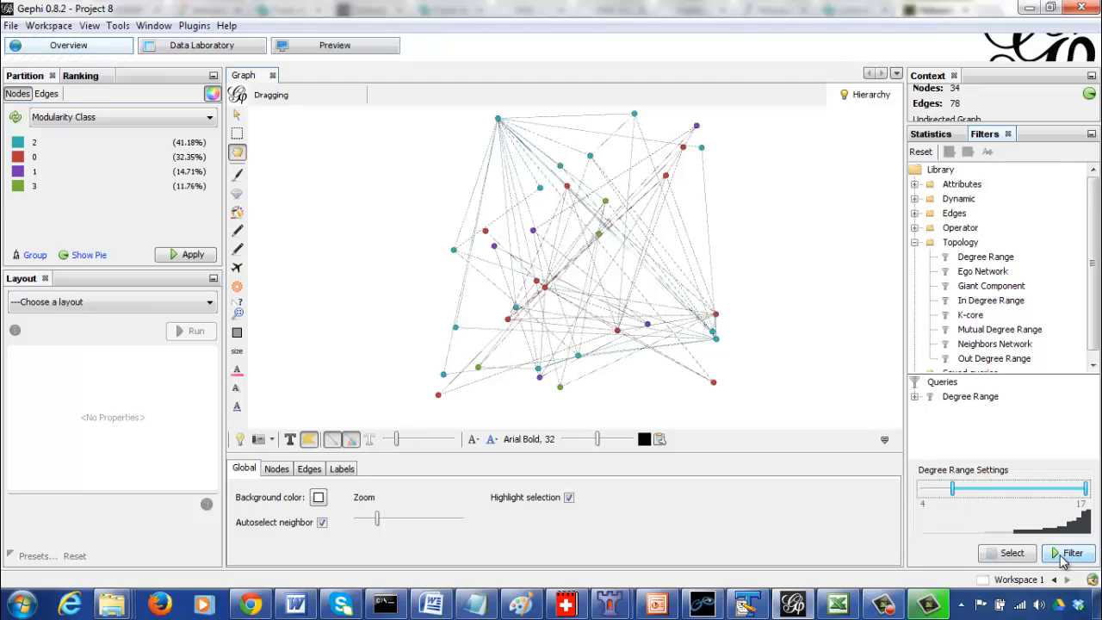
pyautogui.click(1073, 553)
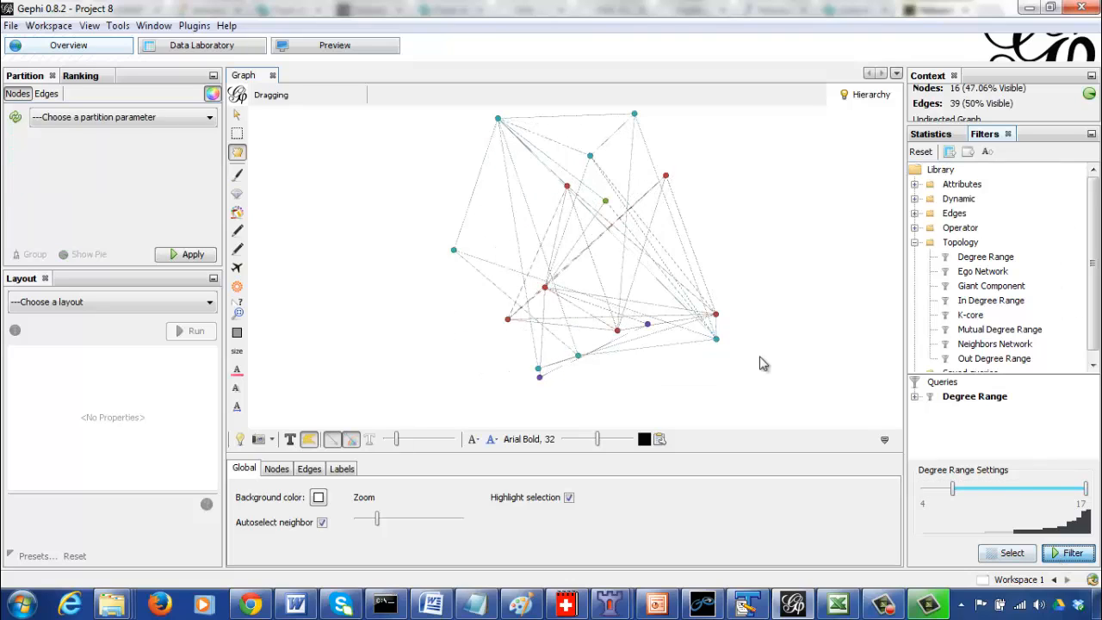
pyautogui.moveTo(955, 493)
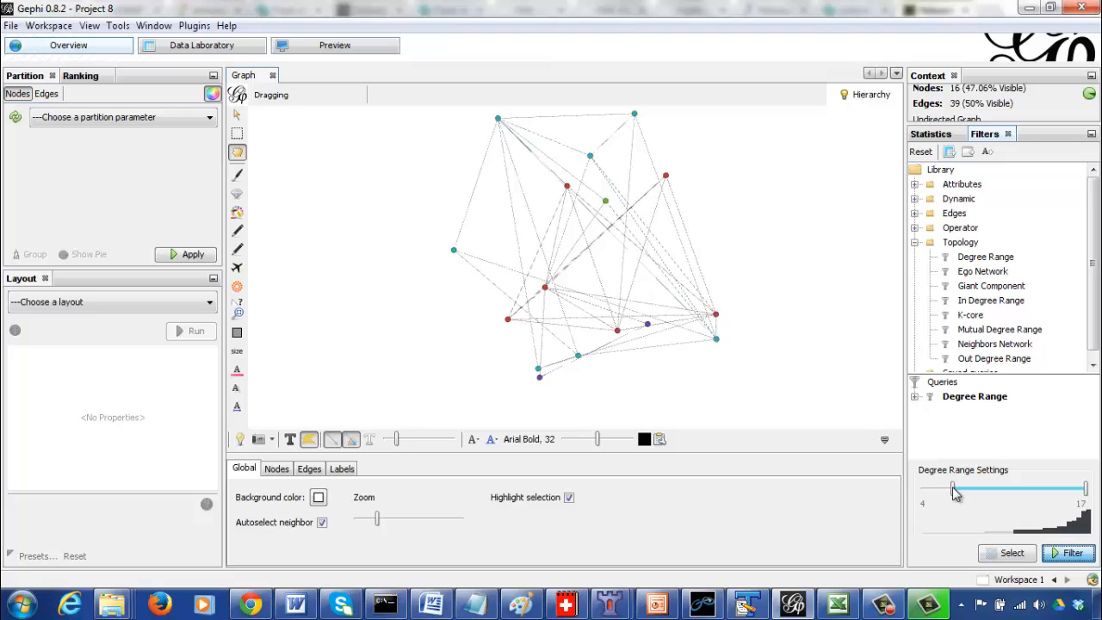
pyautogui.click(929, 134)
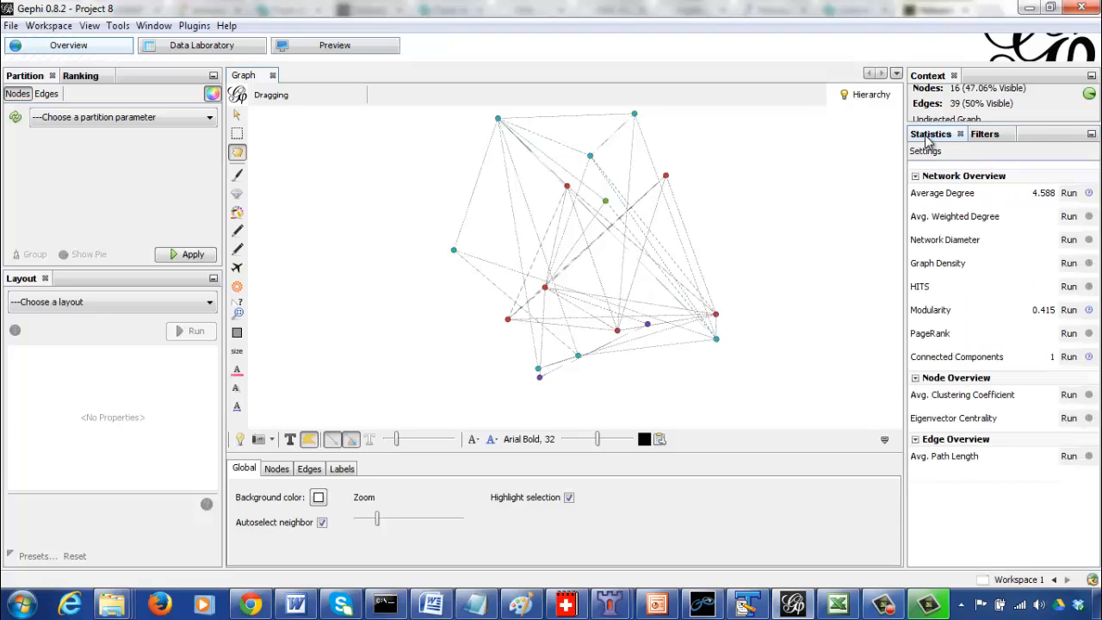
# - Rerun Modularity on the filtered graph (0.319, two communities) and choose Modularity Class as partition
pyautogui.click(1068, 310)
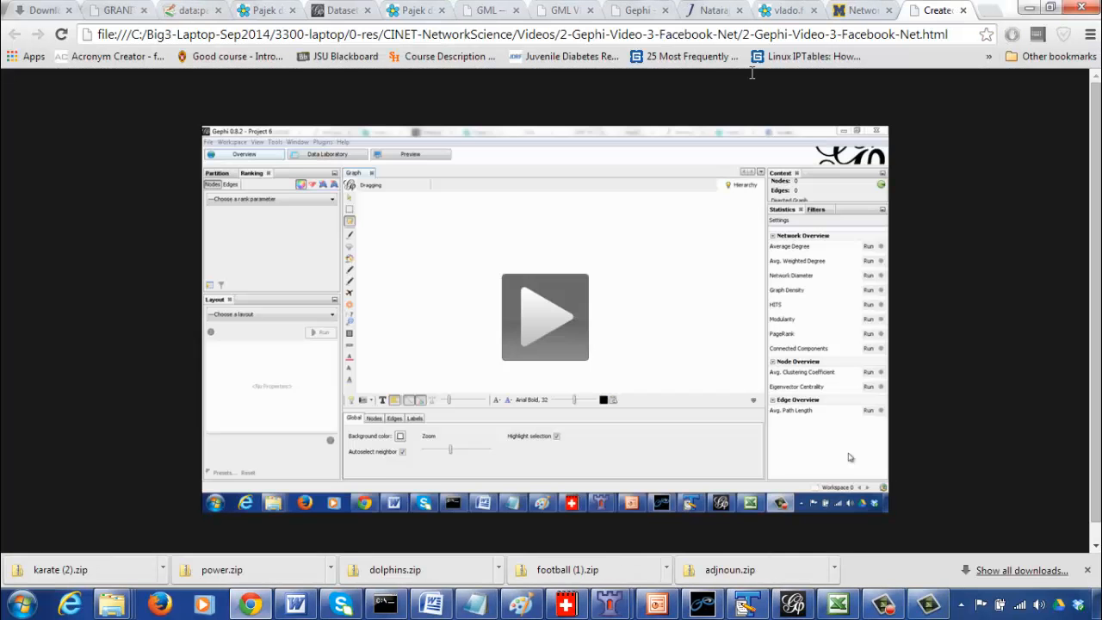
pyautogui.click(936, 10)
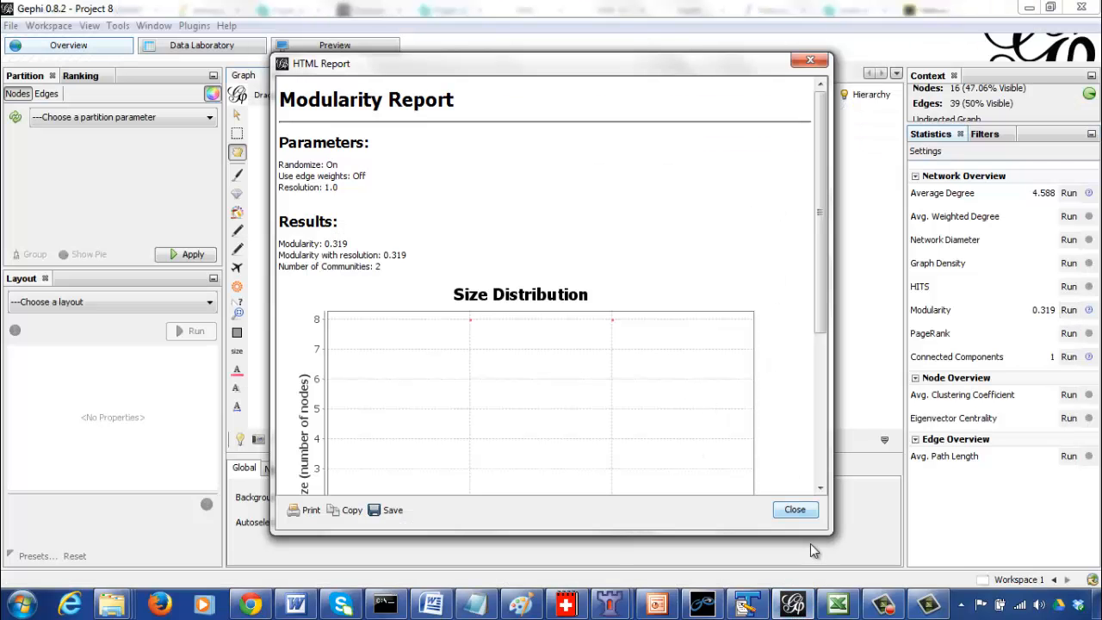
pyautogui.click(795, 510)
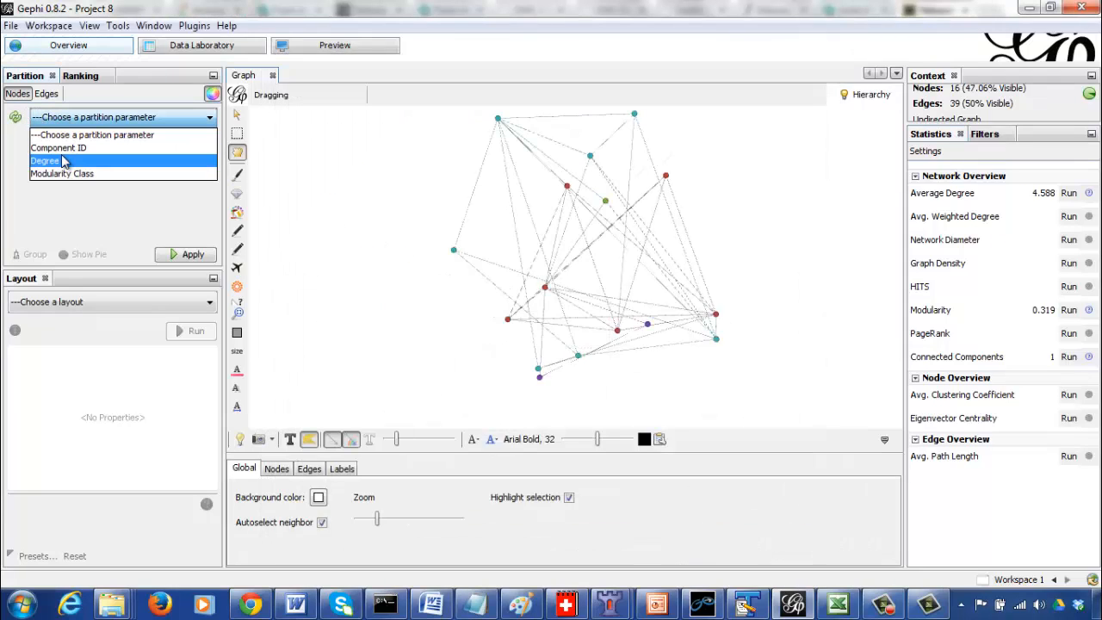
pyautogui.click(62, 172)
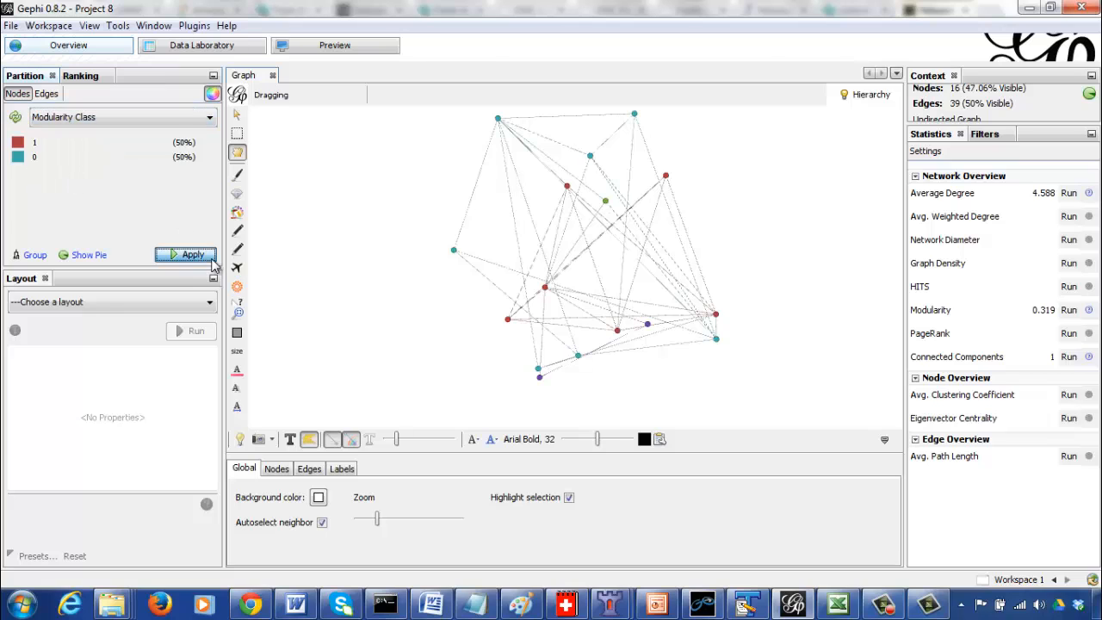
# - Apply the two-community colours and refresh the Preview of the filtered network
pyautogui.click(334, 45)
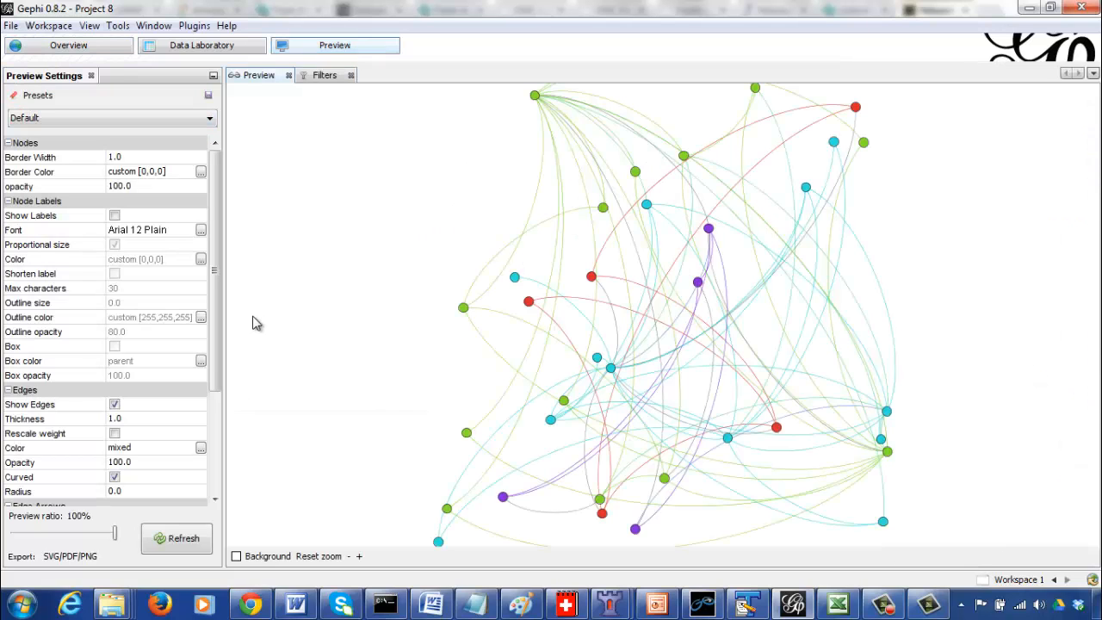
pyautogui.click(175, 537)
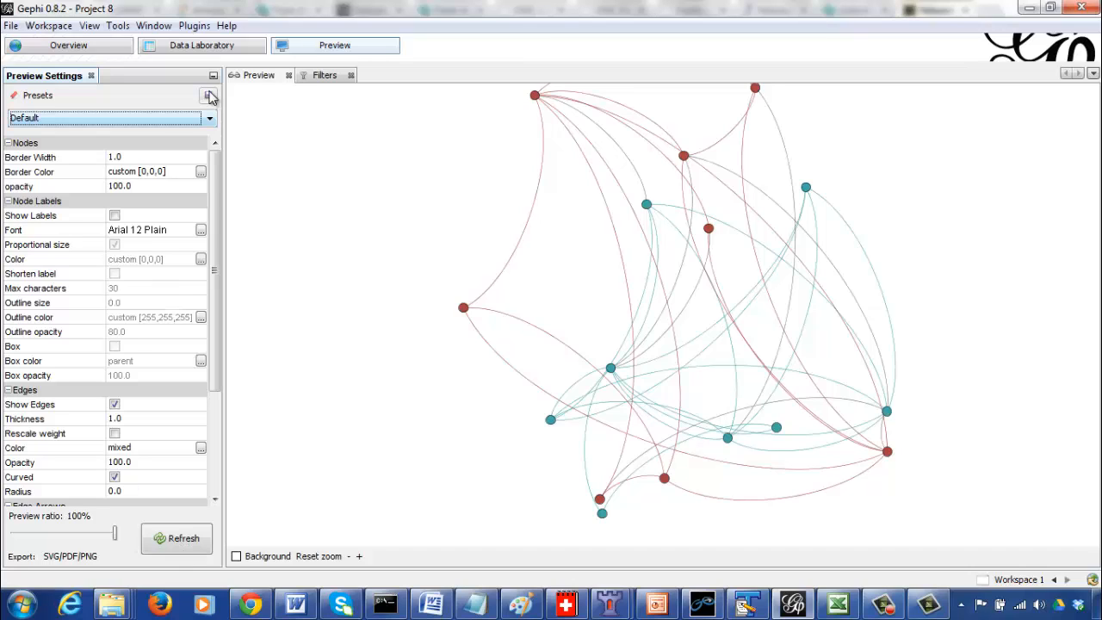
pyautogui.moveTo(79, 59)
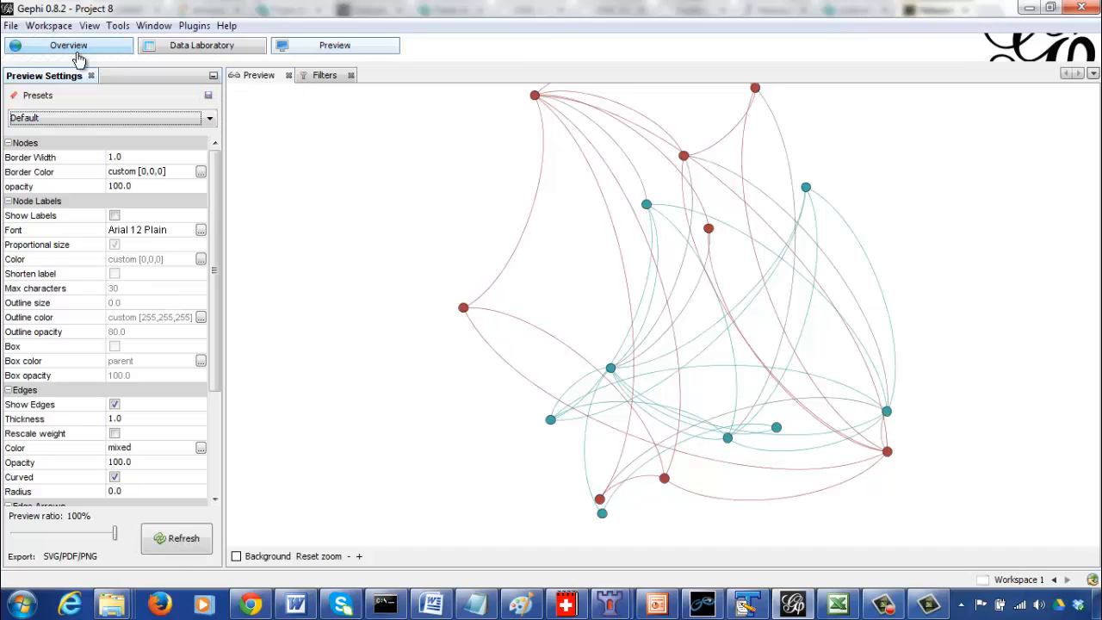
# - Lower the Degree Range minimum back to 1 so all 34 nodes and 78 edges show
pyautogui.click(68, 45)
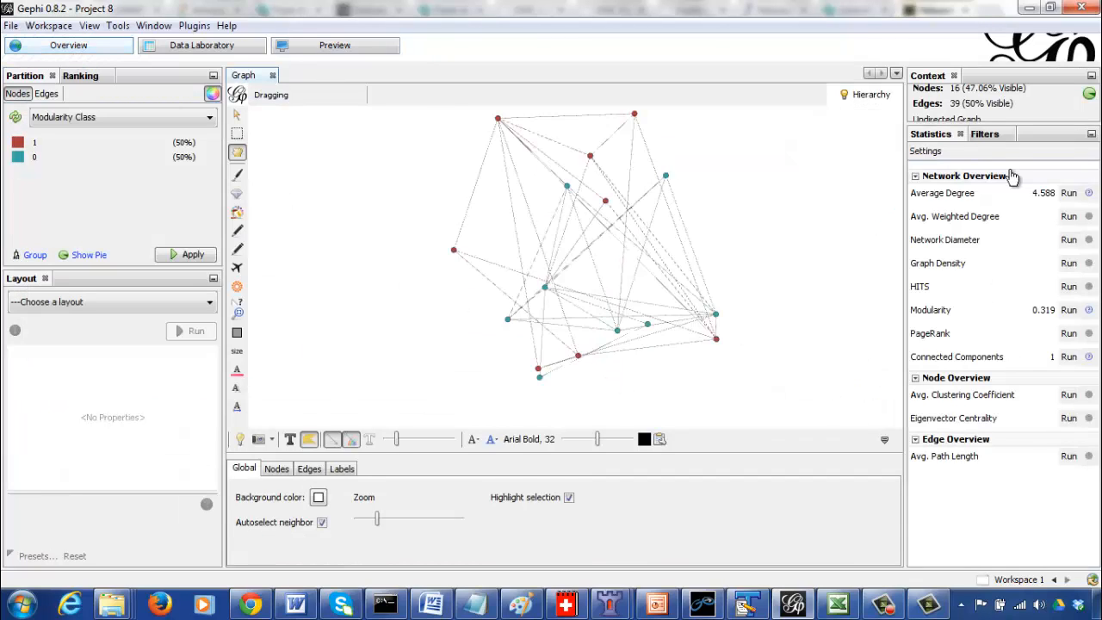
pyautogui.click(984, 134)
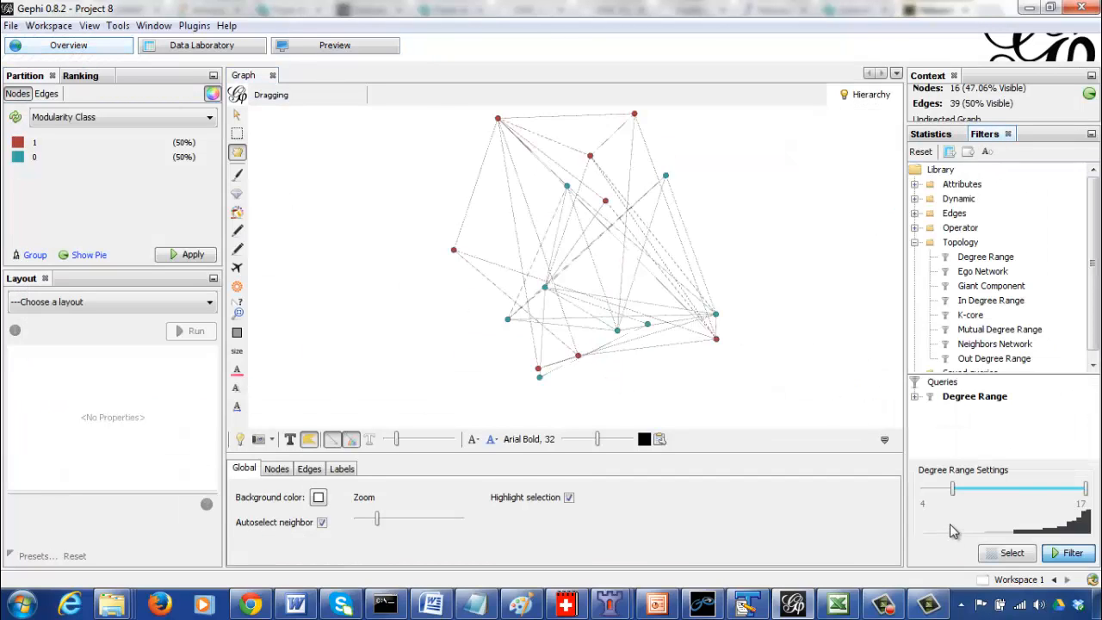
pyautogui.moveTo(953, 489); pyautogui.dragTo(920, 489)
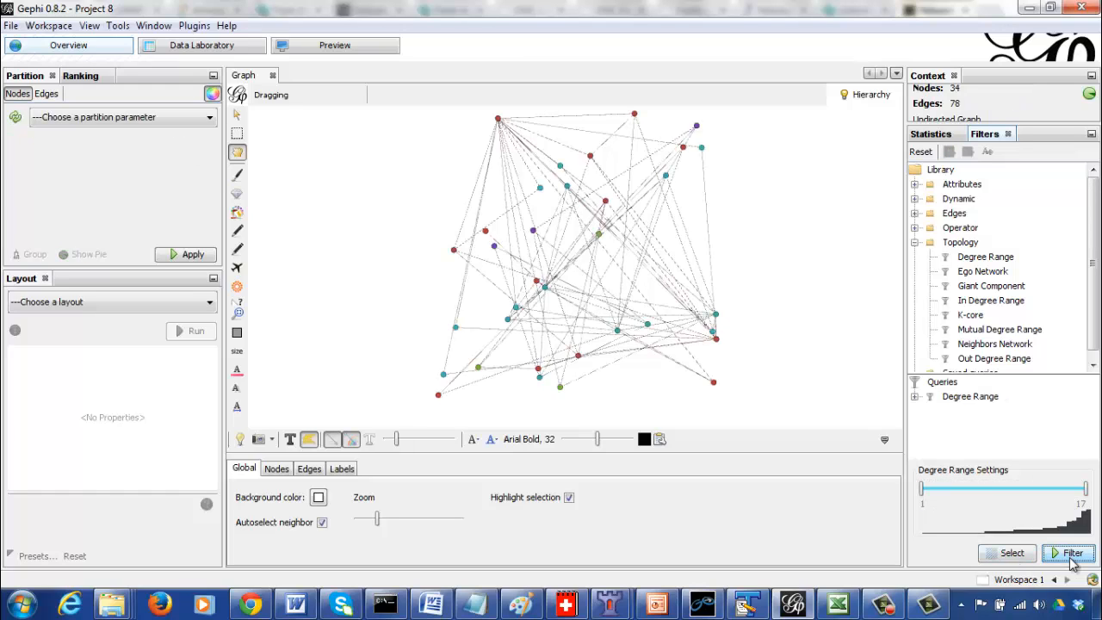
pyautogui.moveTo(929, 534)
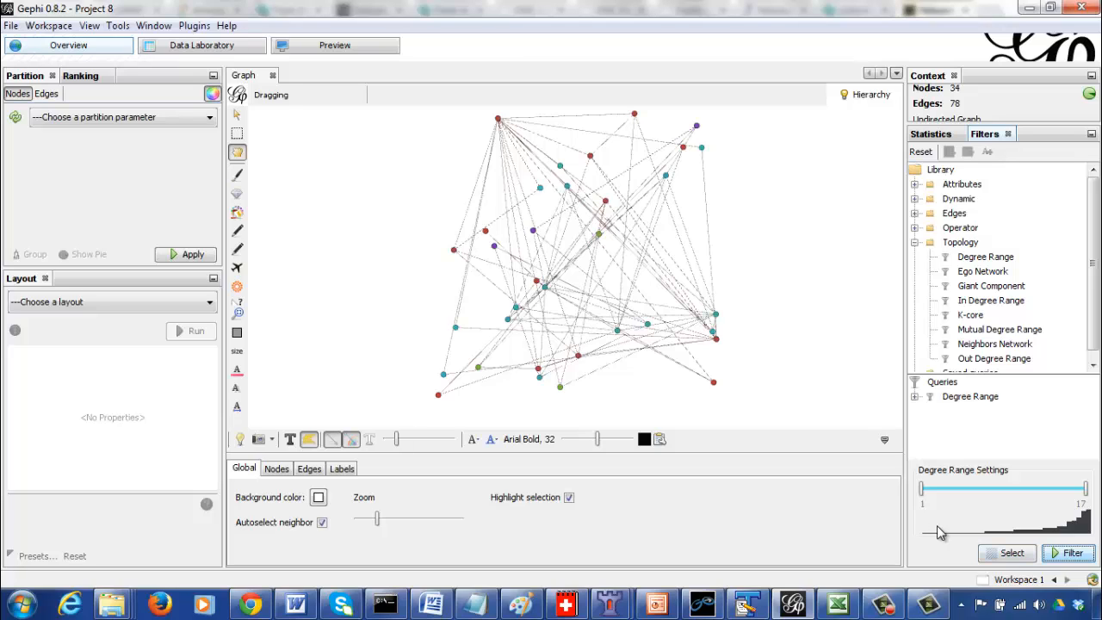
pyautogui.moveTo(153, 378)
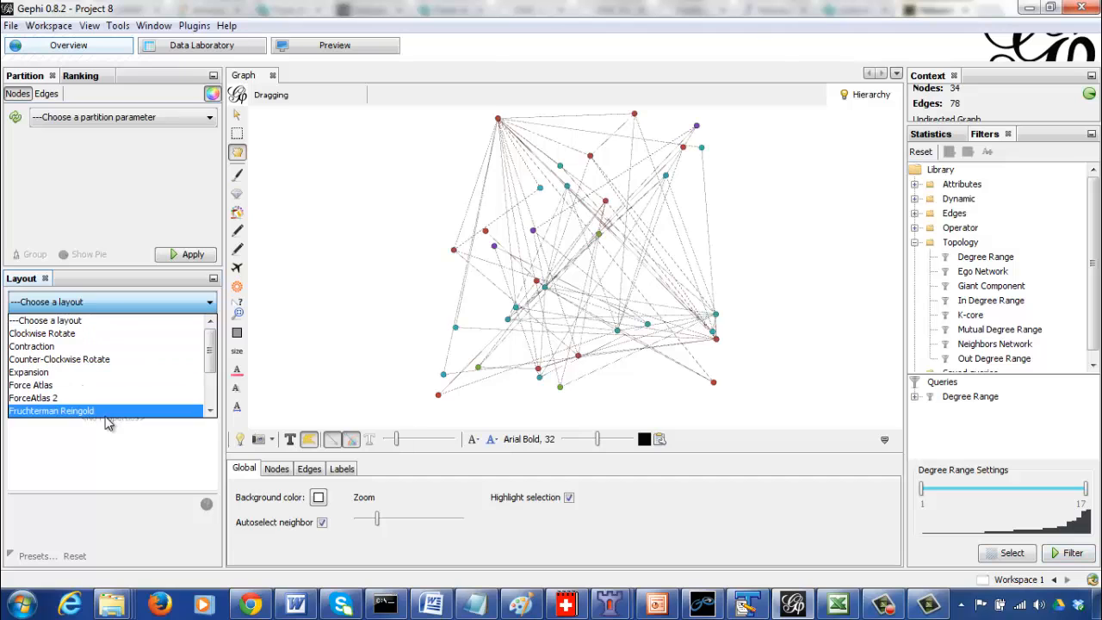
# - Run the Fruchterman Reingold layout until the nodes spread out, then stop it
pyautogui.click(52, 409)
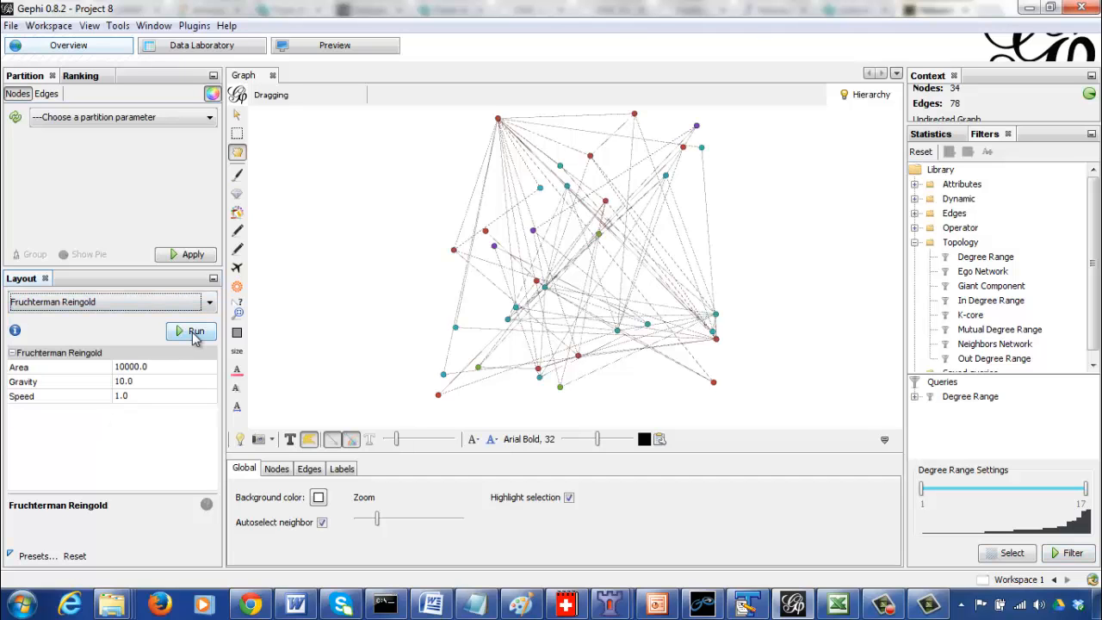
pyautogui.click(191, 330)
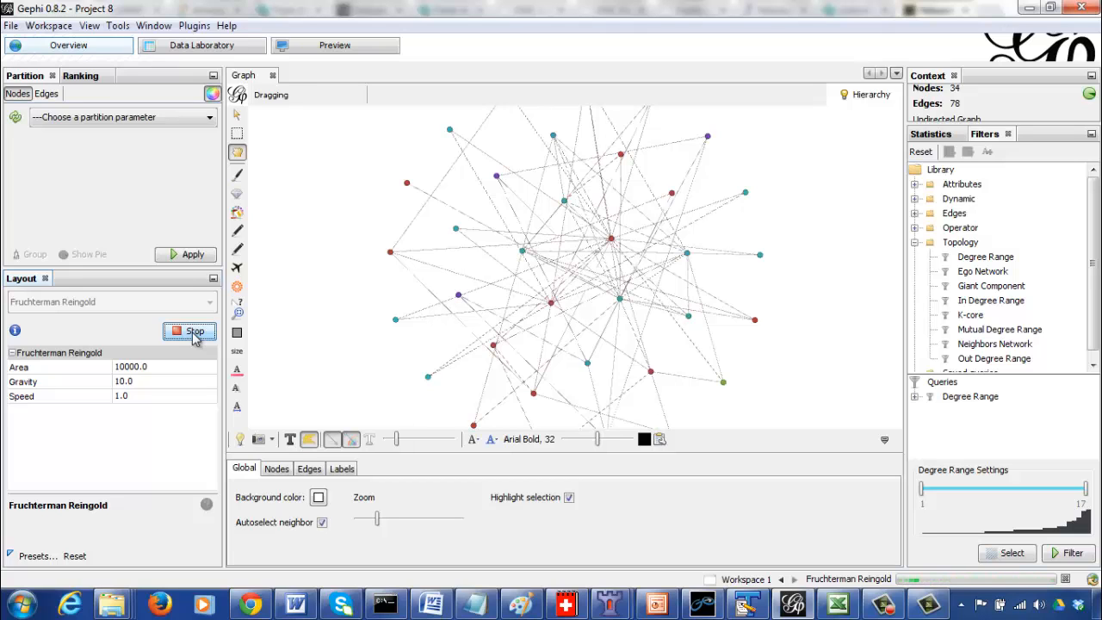
pyautogui.click(334, 44)
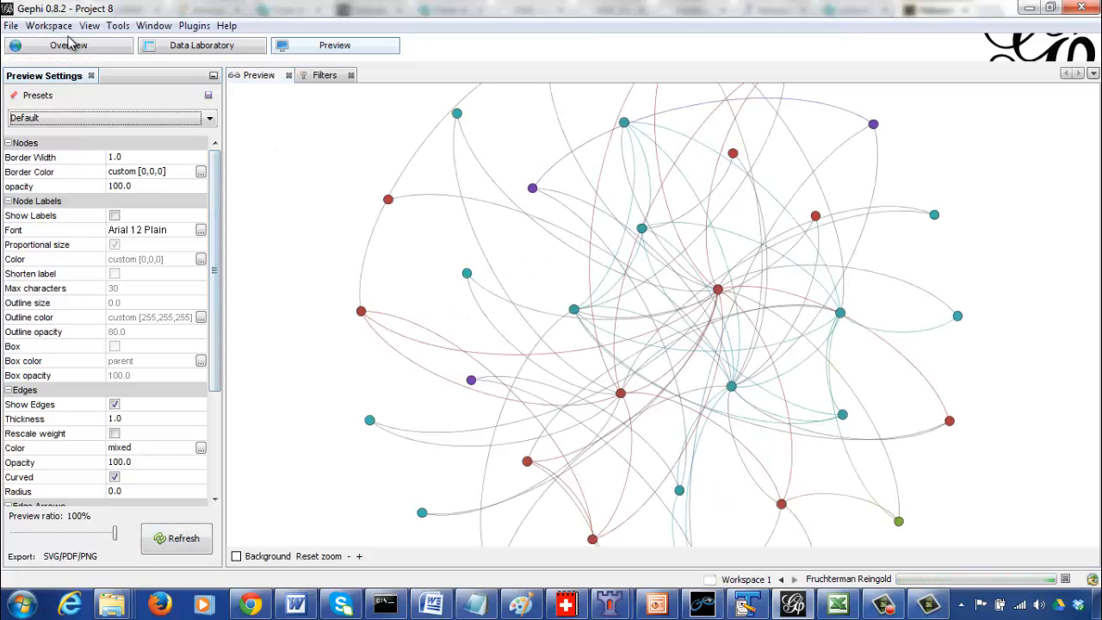
pyautogui.click(69, 45)
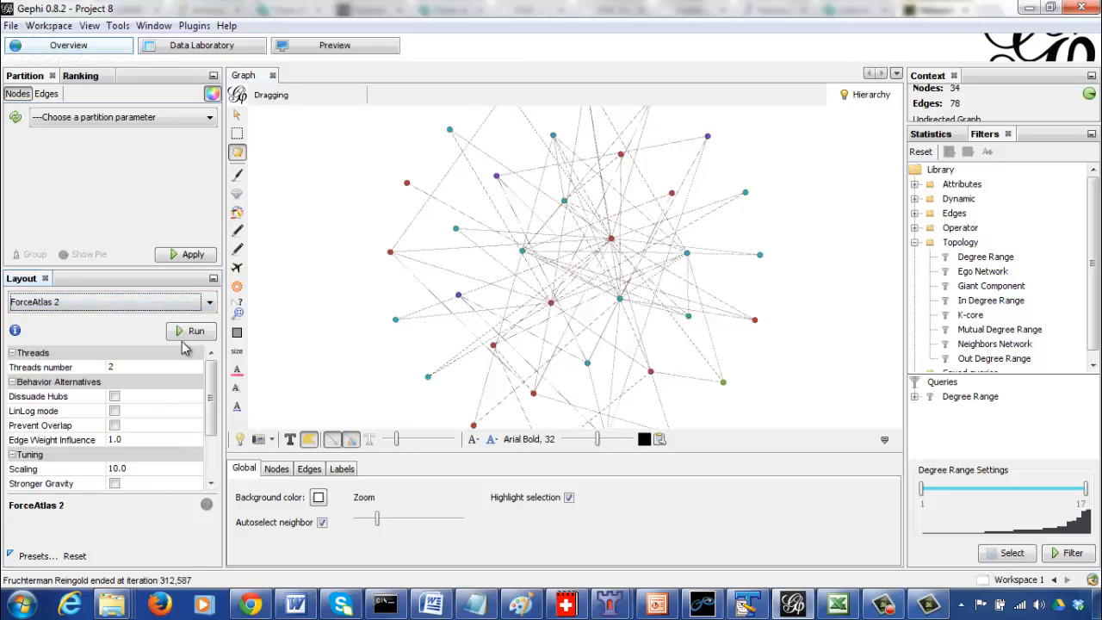
# - Run and stop ForceAtlas 2, apply Yifan Hu Proportional, and refresh the Preview of the compact layout
pyautogui.click(189, 331)
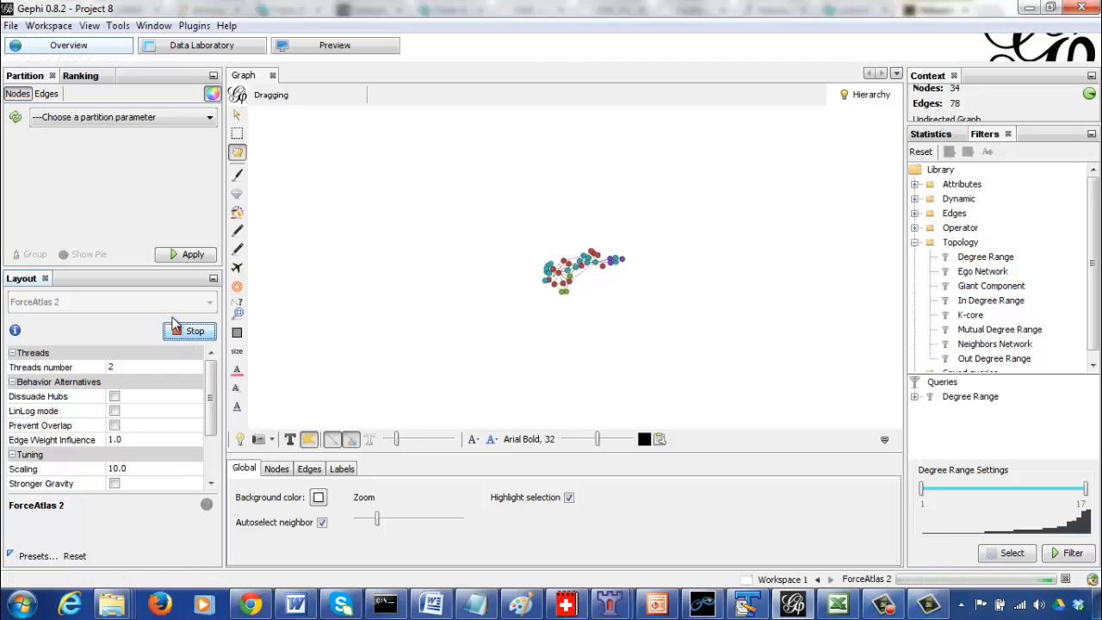
pyautogui.click(189, 331)
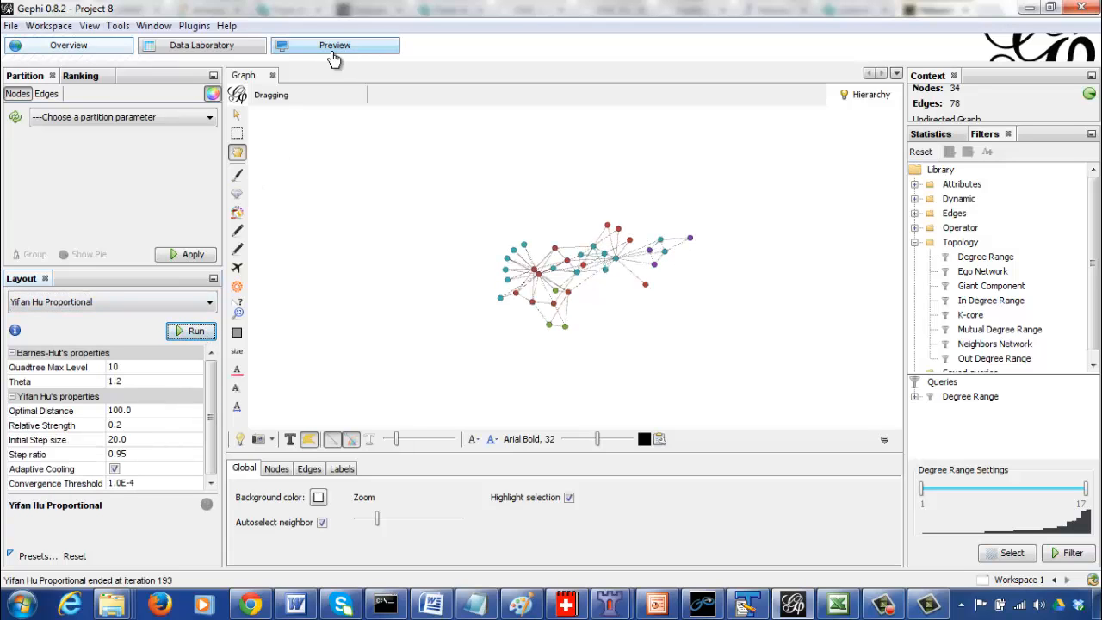
pyautogui.click(334, 45)
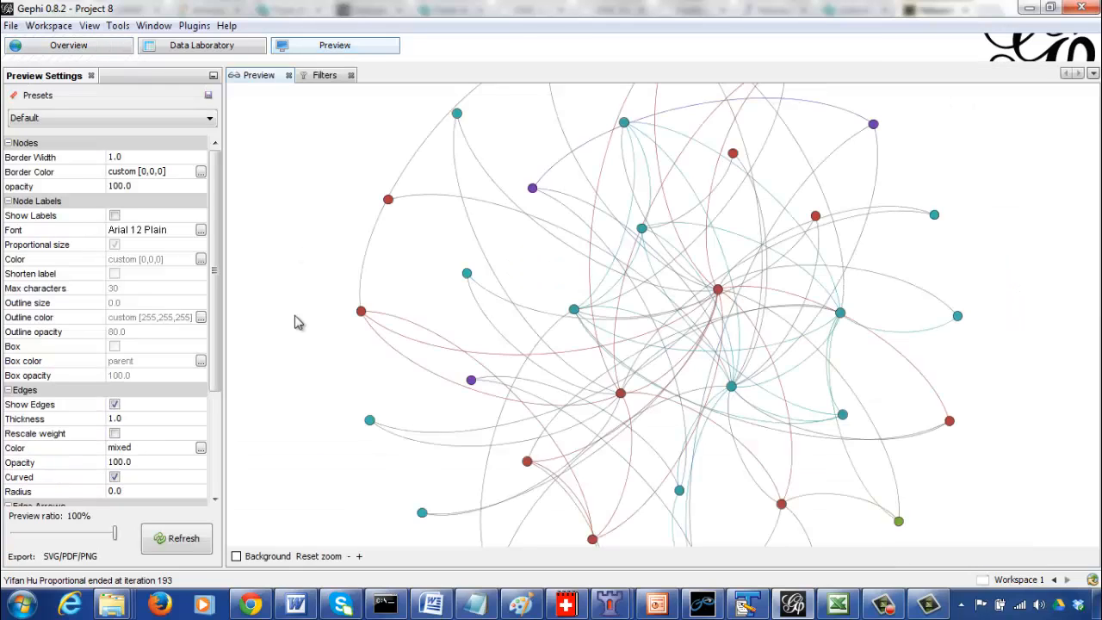
pyautogui.click(175, 537)
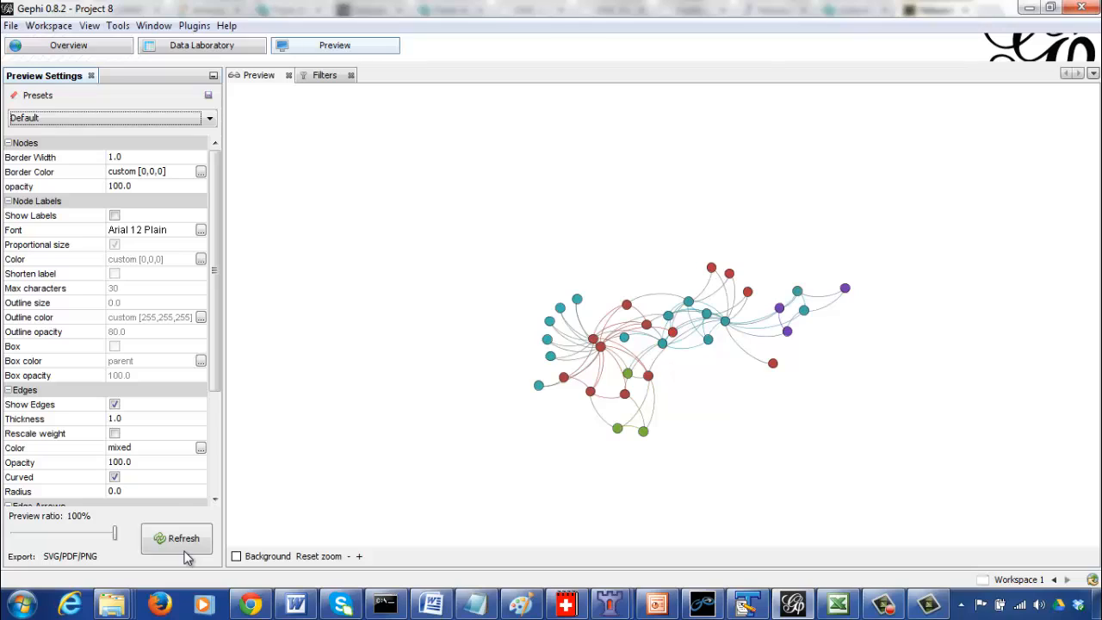
pyautogui.moveTo(334, 45)
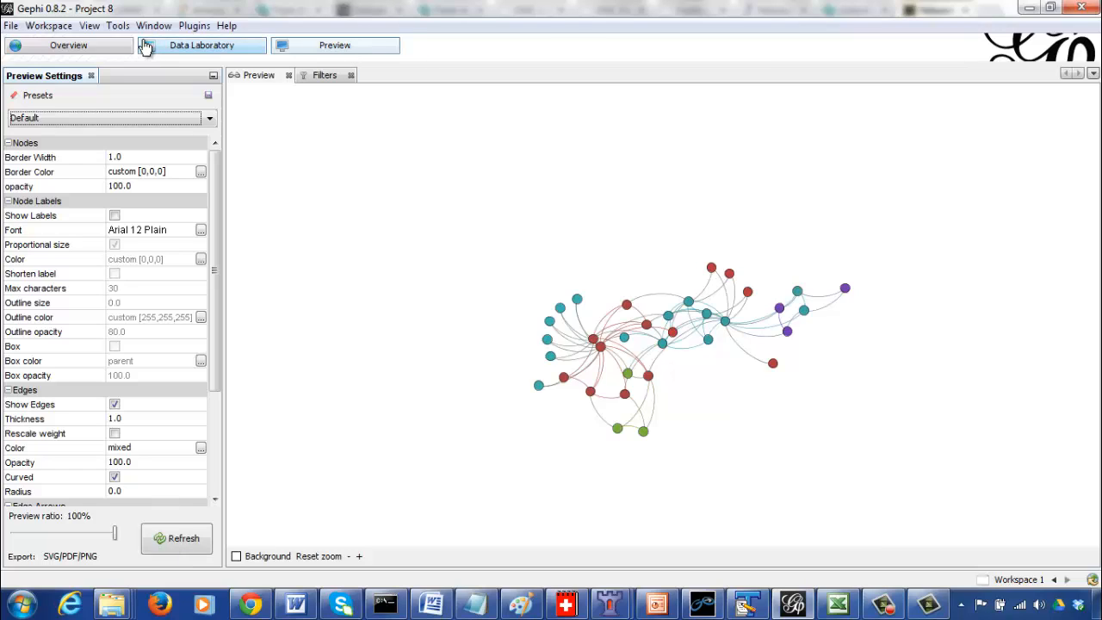
pyautogui.click(69, 44)
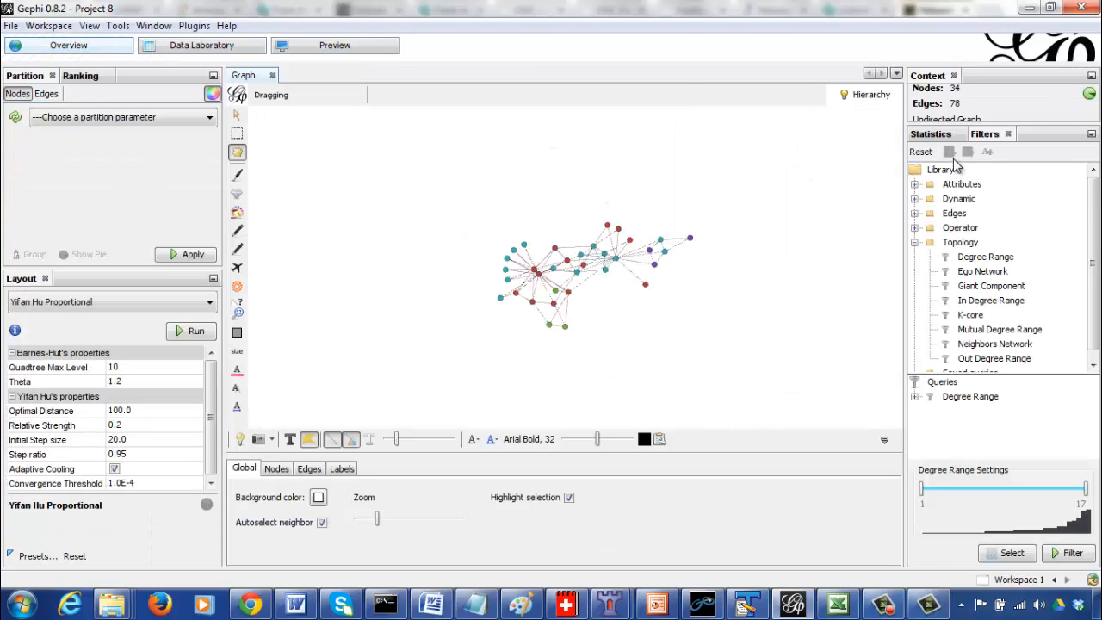
# - Compute Network Diameter as undirected: diameter 5, radius 3, average path length 2.408
pyautogui.click(930, 135)
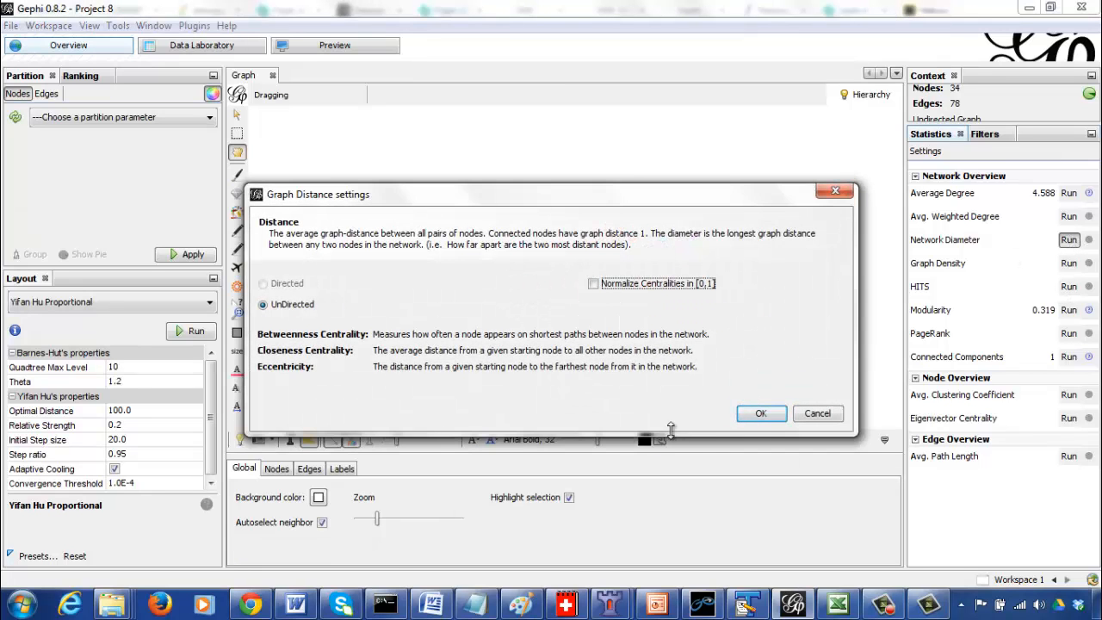
pyautogui.click(761, 413)
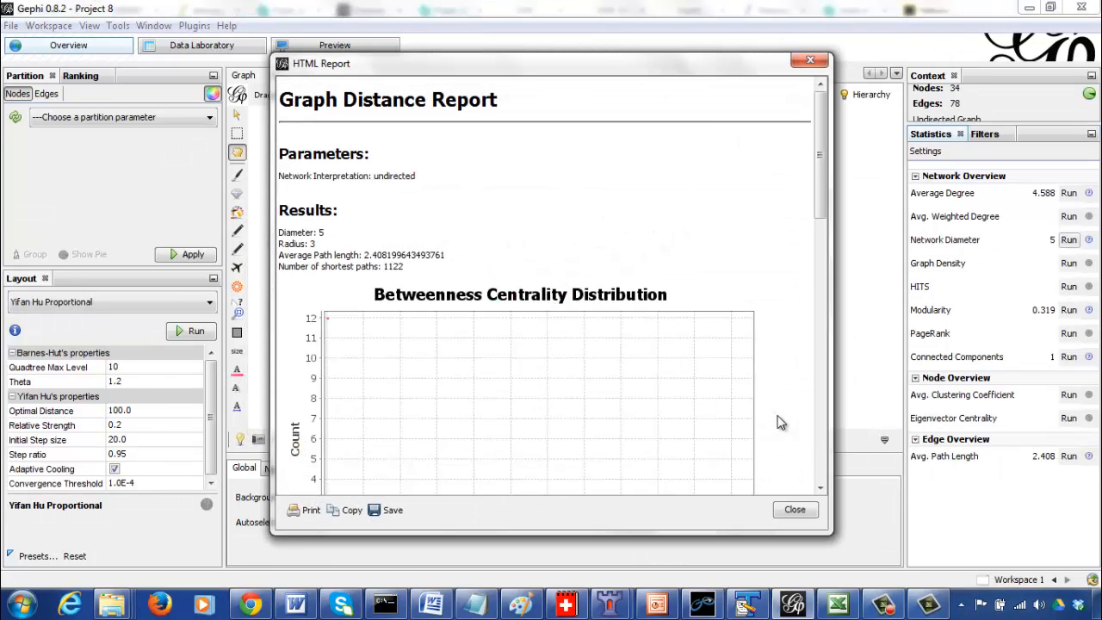
pyautogui.moveTo(829, 334)
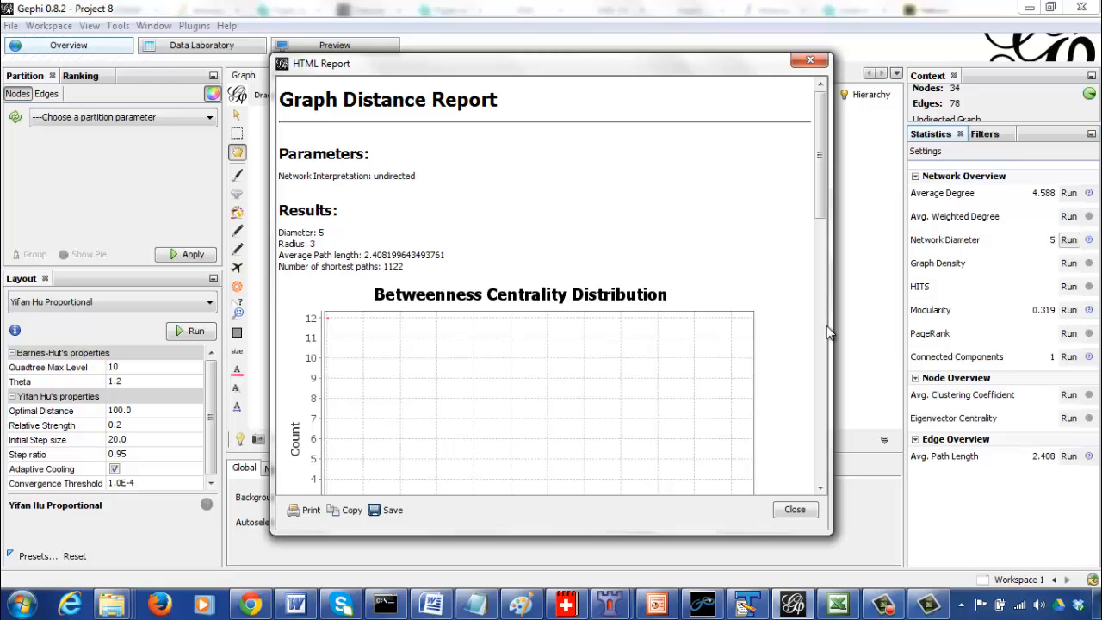
pyautogui.scroll(-3)
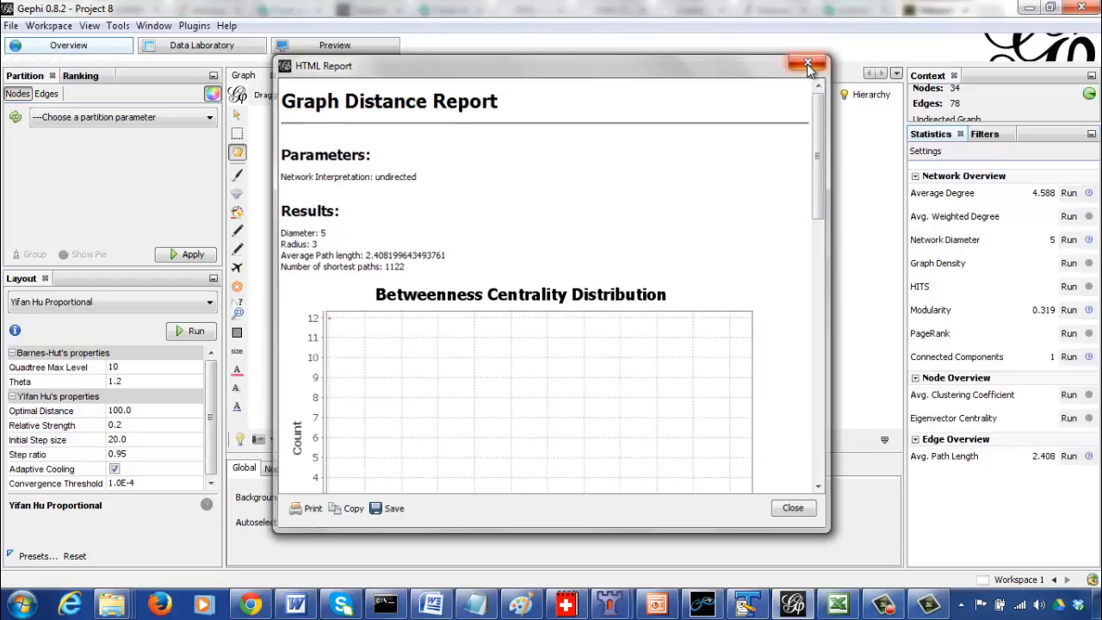
# - Set node size ranking by Betweenness Centrality, range 7 to 74
pyautogui.click(808, 66)
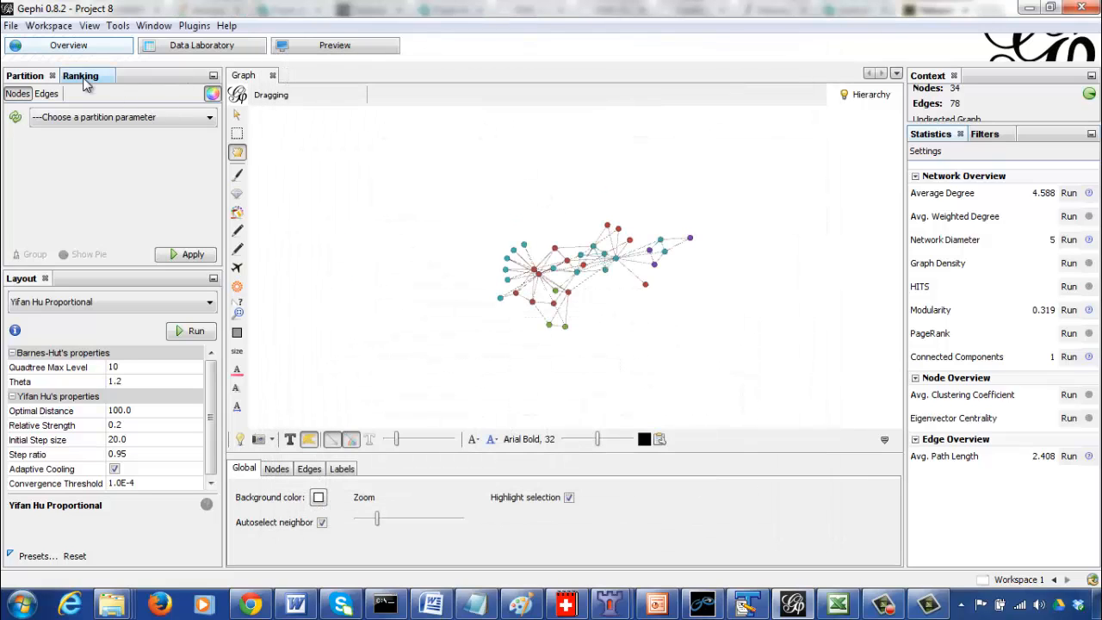
pyautogui.click(79, 75)
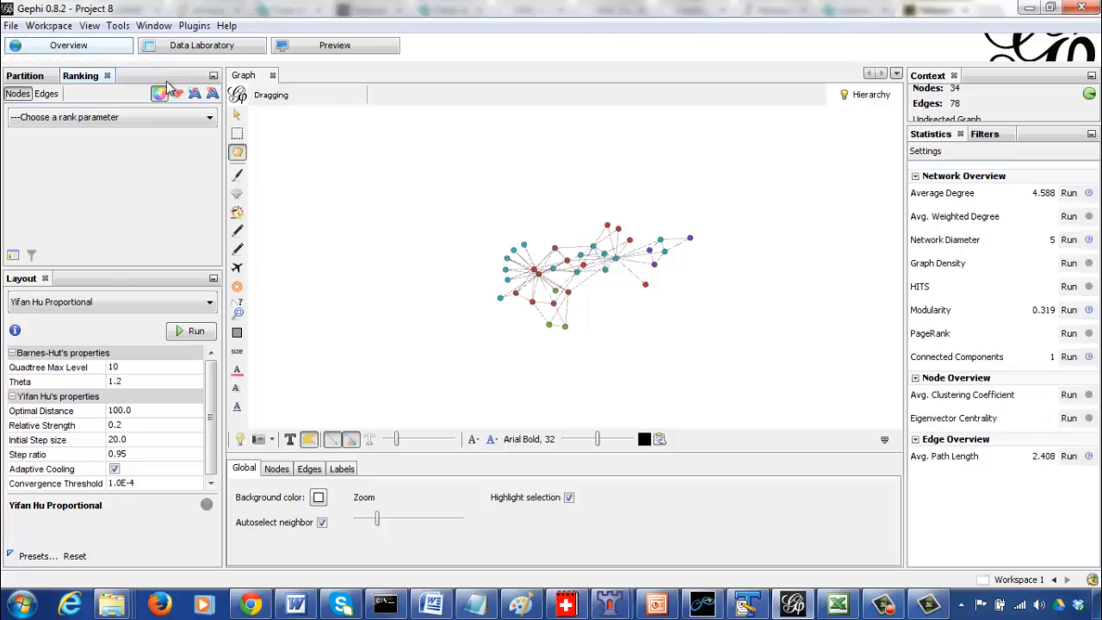
pyautogui.moveTo(177, 93)
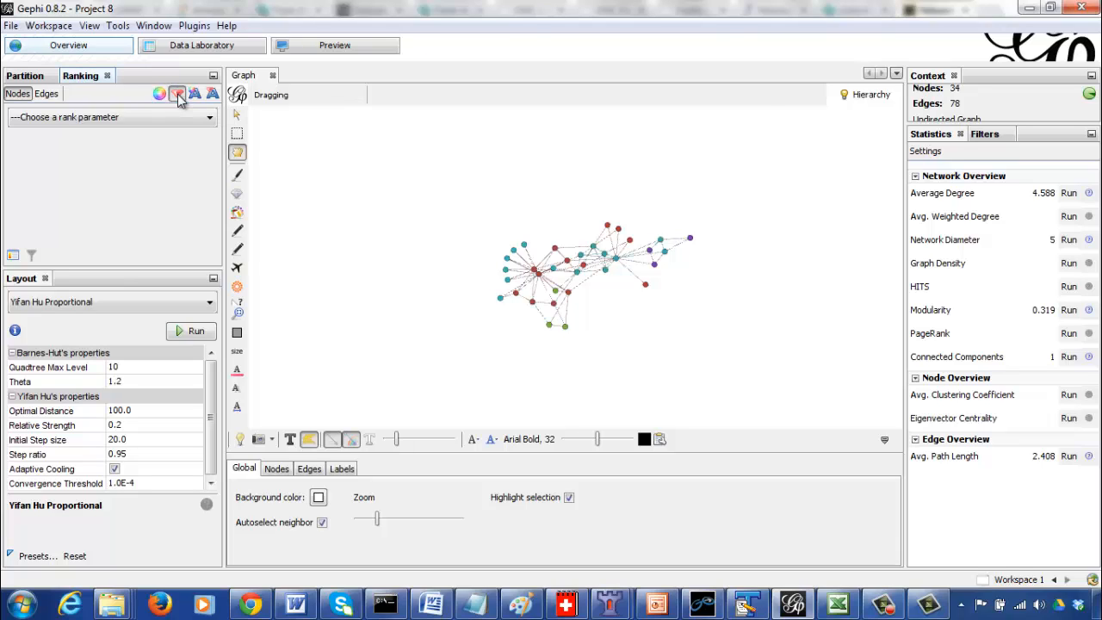
pyautogui.click(112, 117)
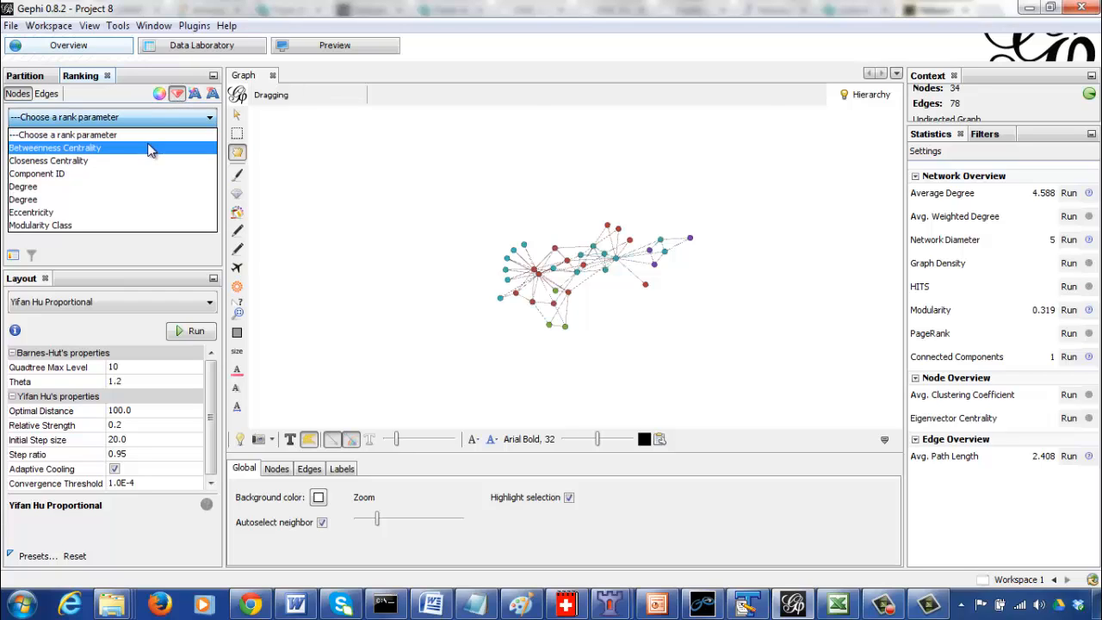
pyautogui.click(55, 148)
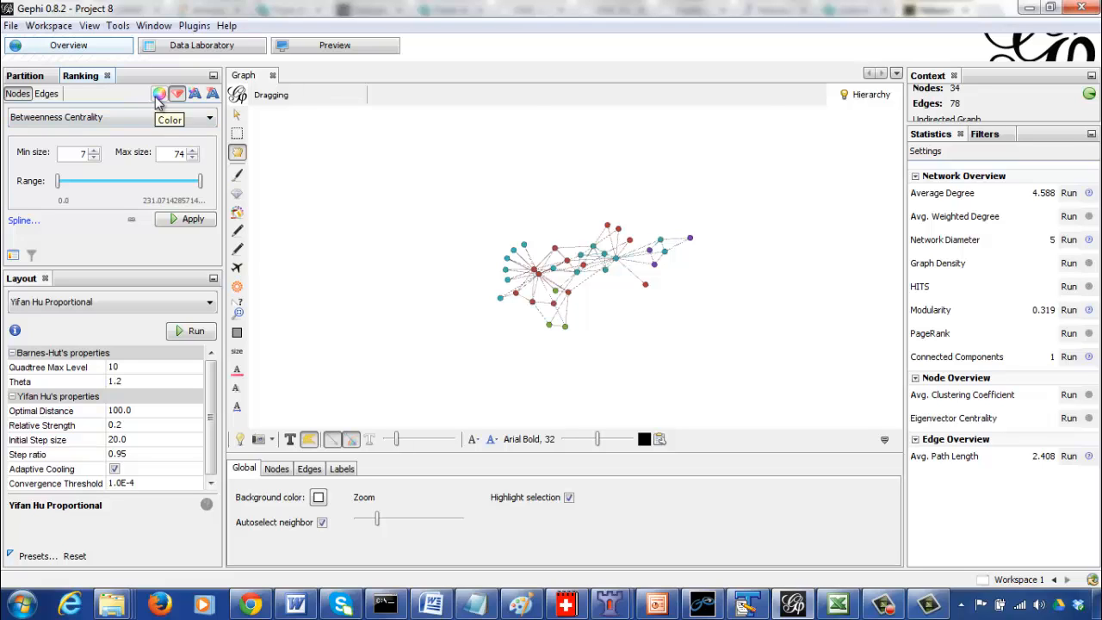
# - Colour nodes by Modularity Class and apply the betweenness-based node sizes
pyautogui.click(24, 75)
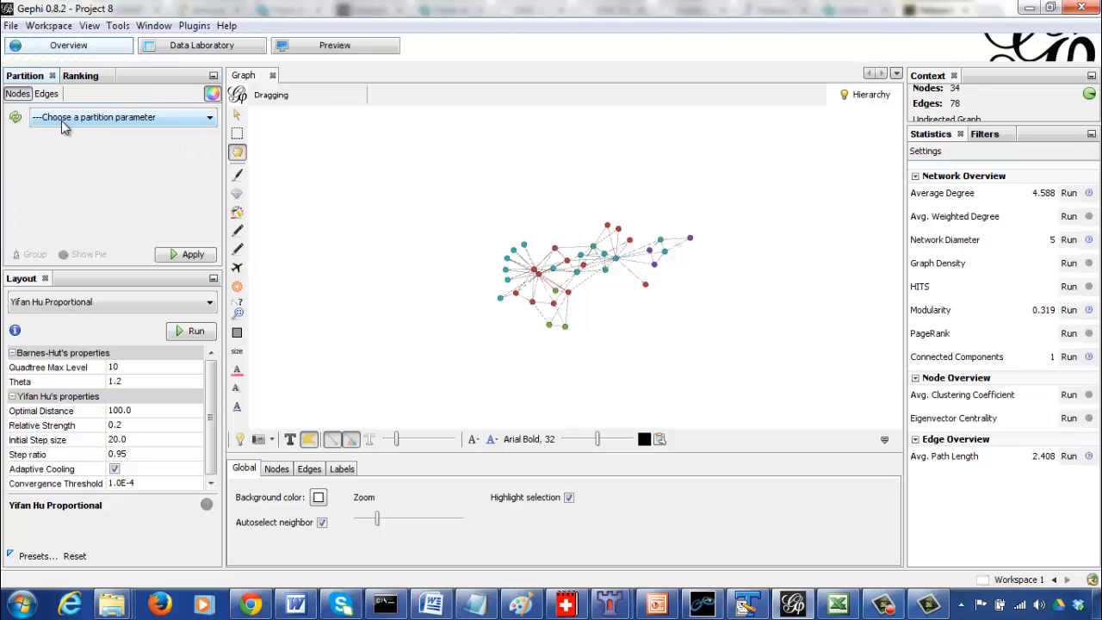
pyautogui.click(121, 117)
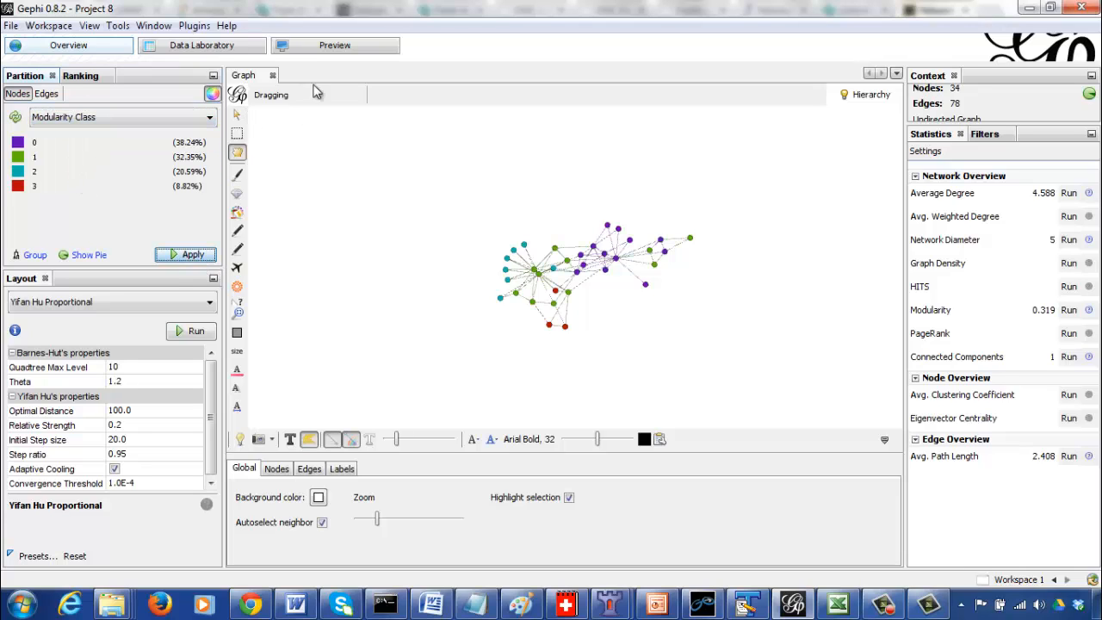
pyautogui.moveTo(275, 136)
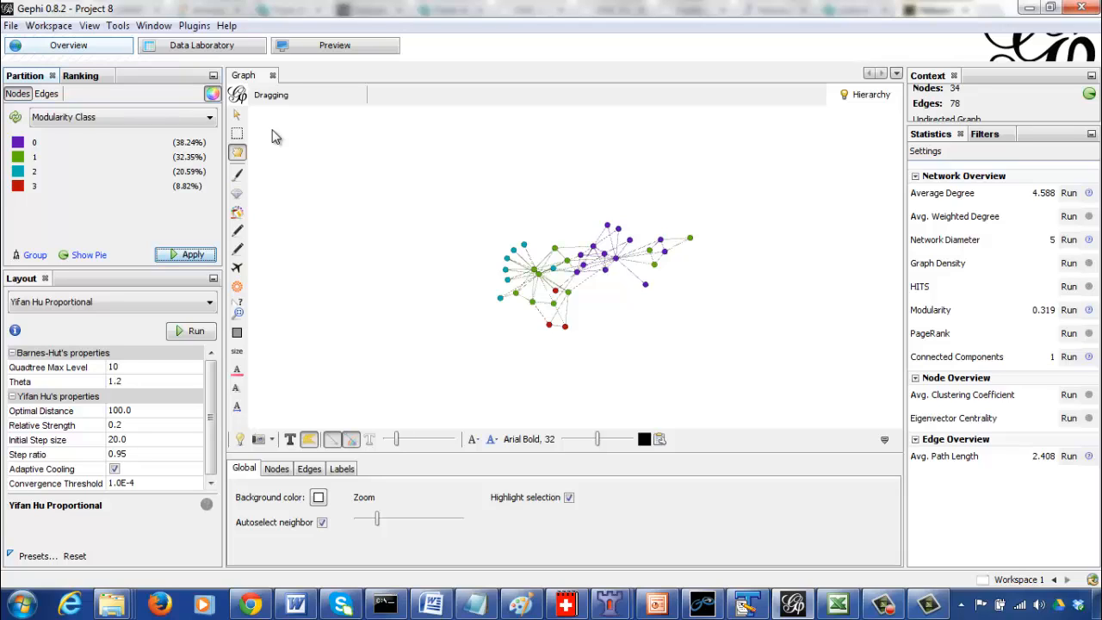
pyautogui.moveTo(261, 136)
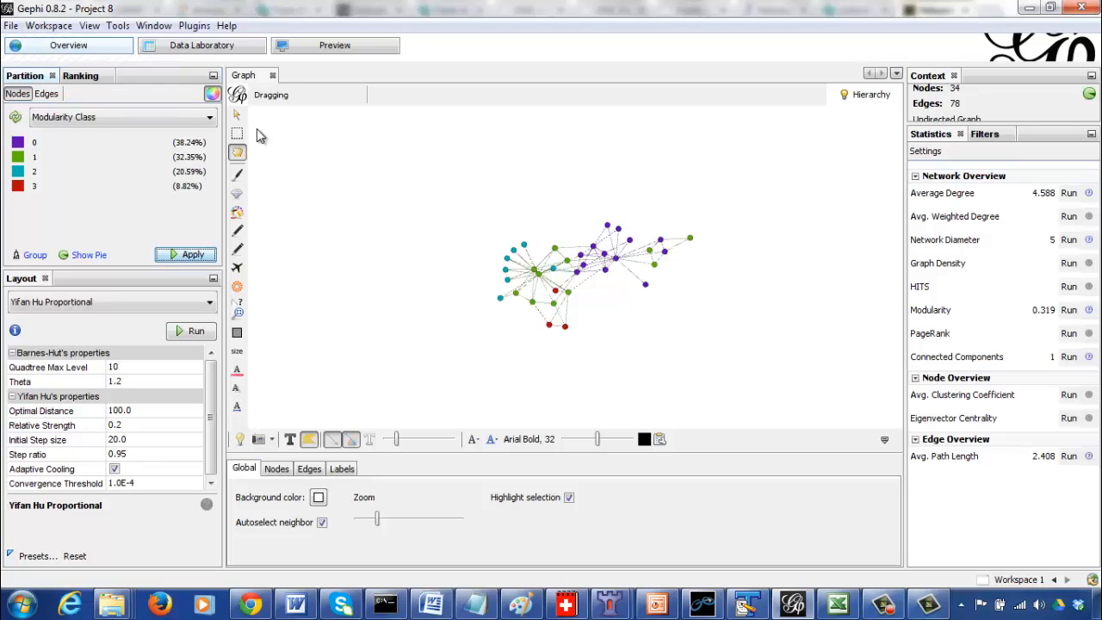
pyautogui.click(80, 76)
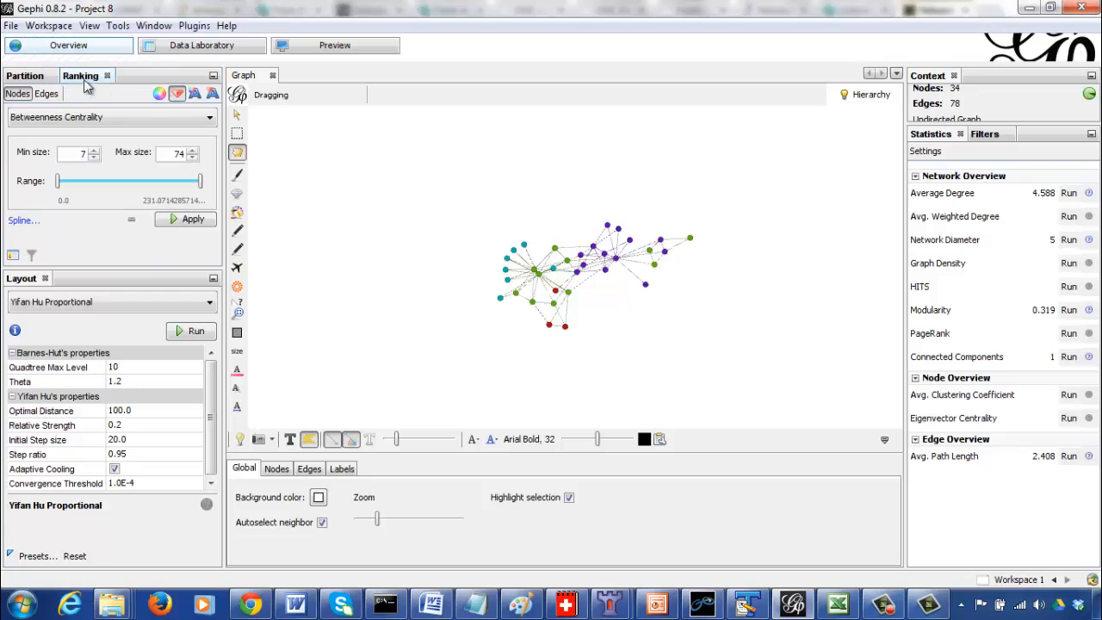
pyautogui.click(193, 218)
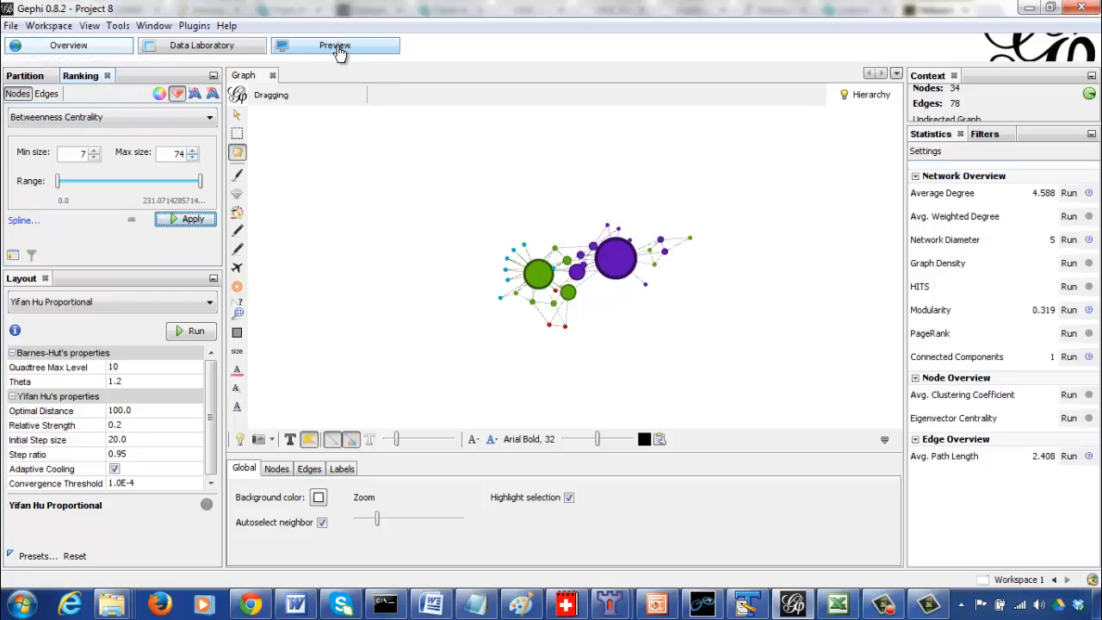
# - Refresh the Preview so the karate graph shows betweenness-sized, modularity-coloured nodes
pyautogui.click(334, 45)
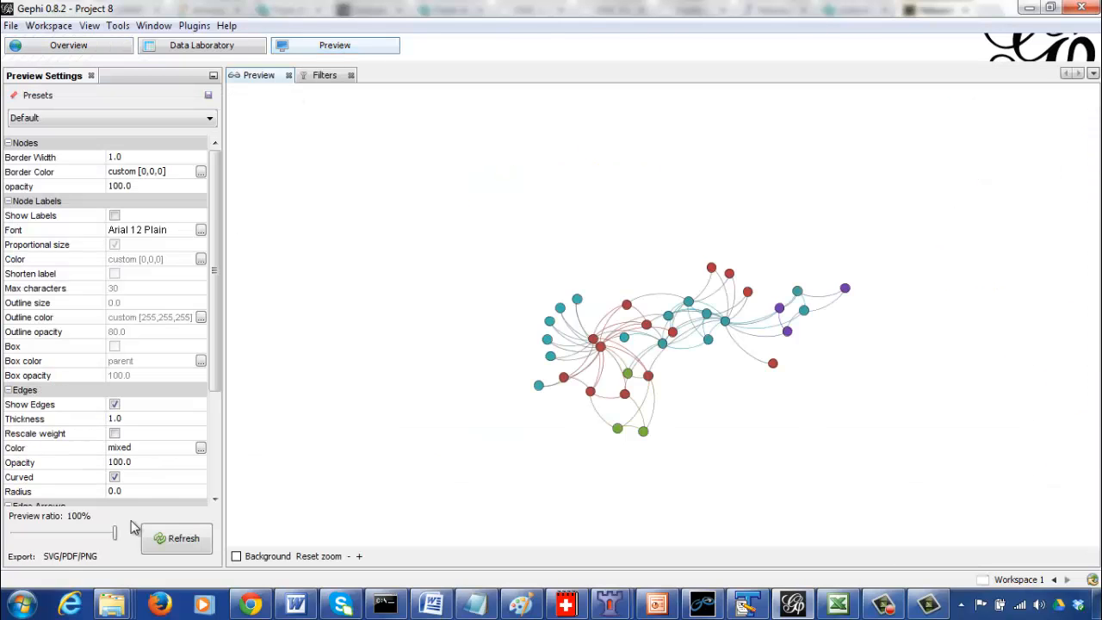
pyautogui.click(176, 537)
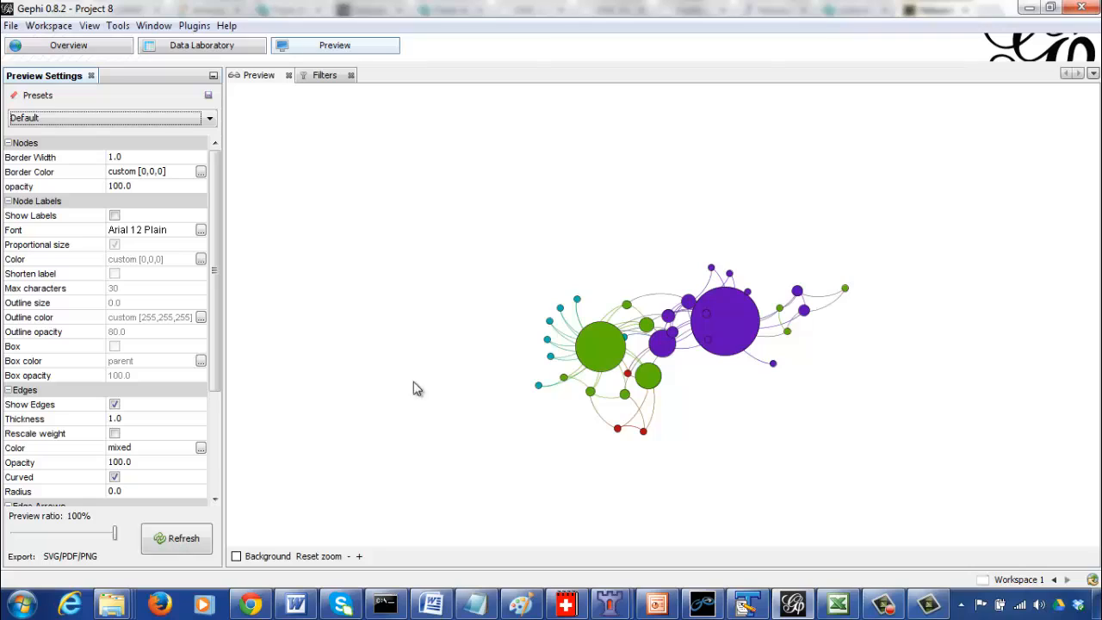
pyautogui.moveTo(732, 346)
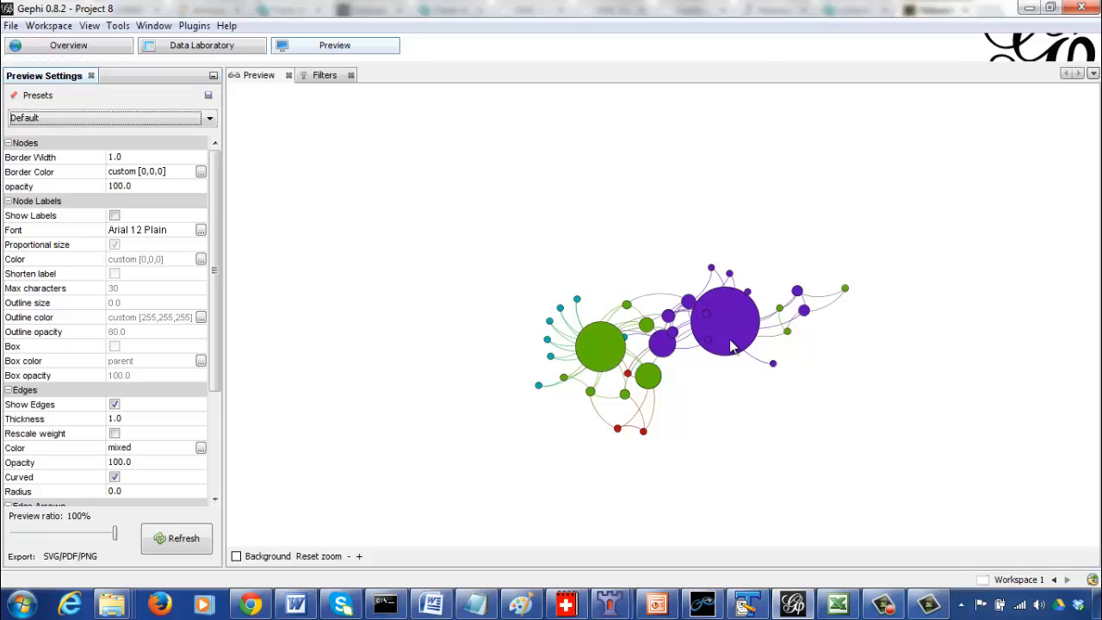
pyautogui.moveTo(432, 177)
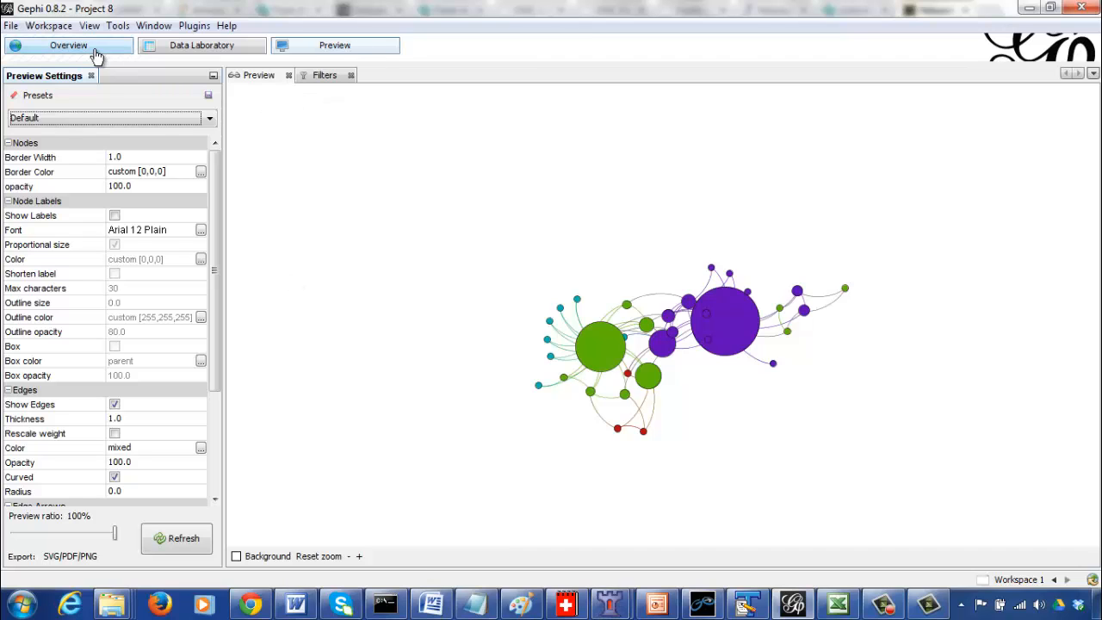
pyautogui.click(69, 44)
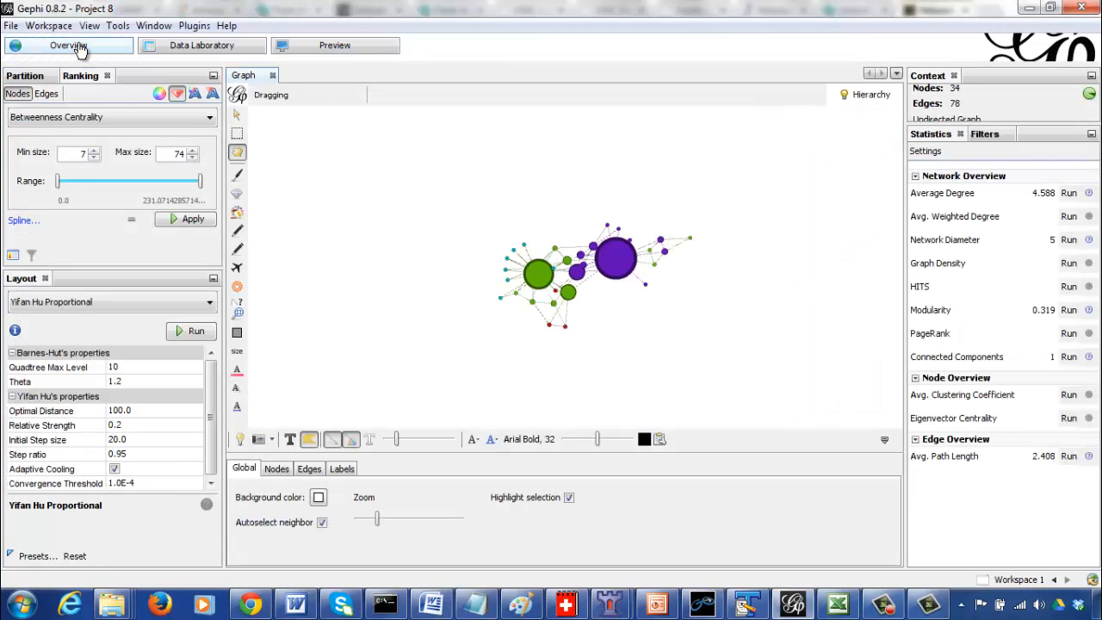
pyautogui.moveTo(839, 279)
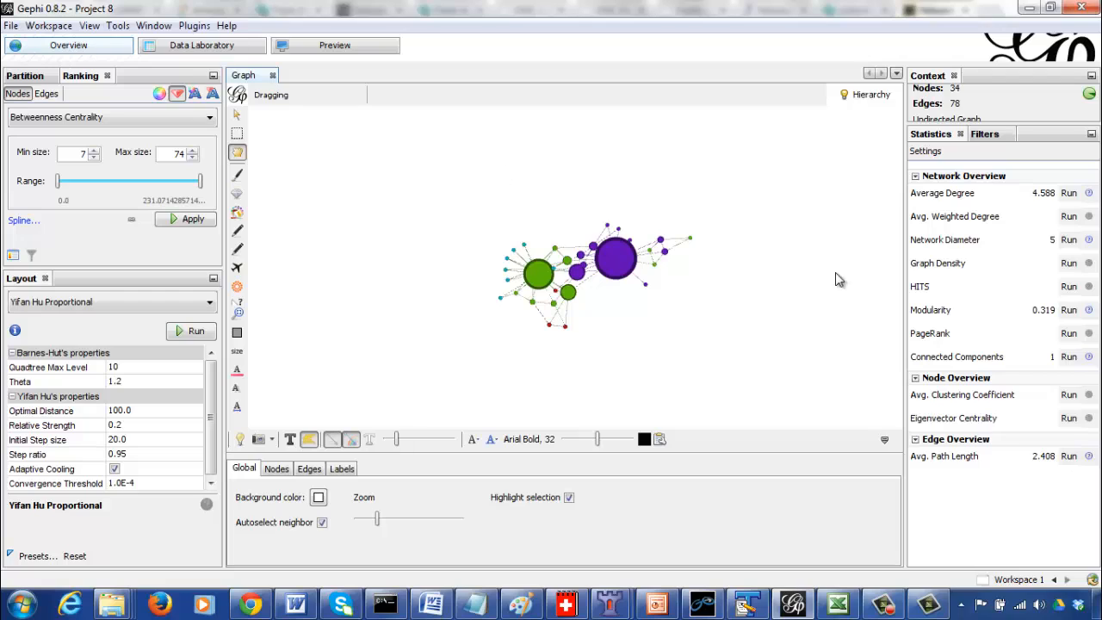
pyautogui.moveTo(847, 307)
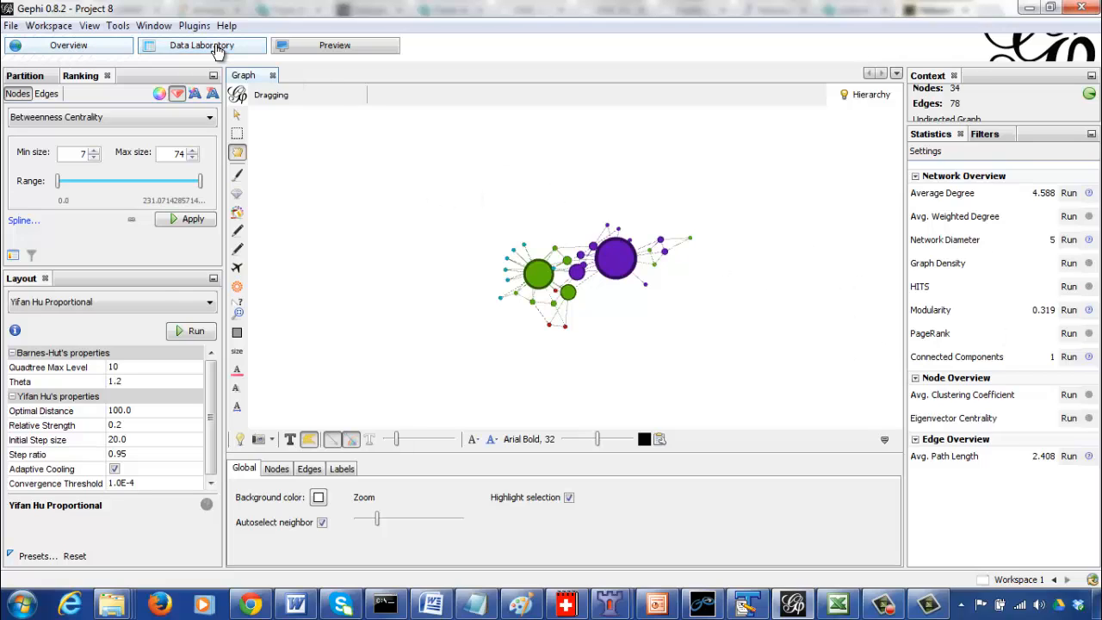
# - Sort the Data Laboratory node table by Betweenness Centrality descending, node 1 (231.071) first
pyautogui.click(201, 45)
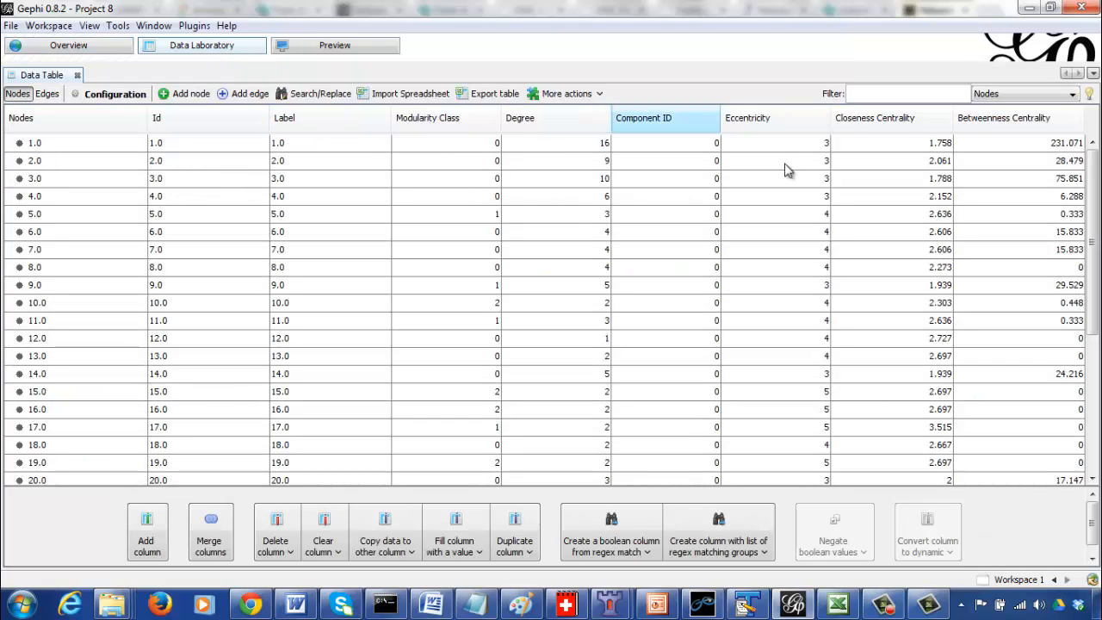
pyautogui.click(1002, 117)
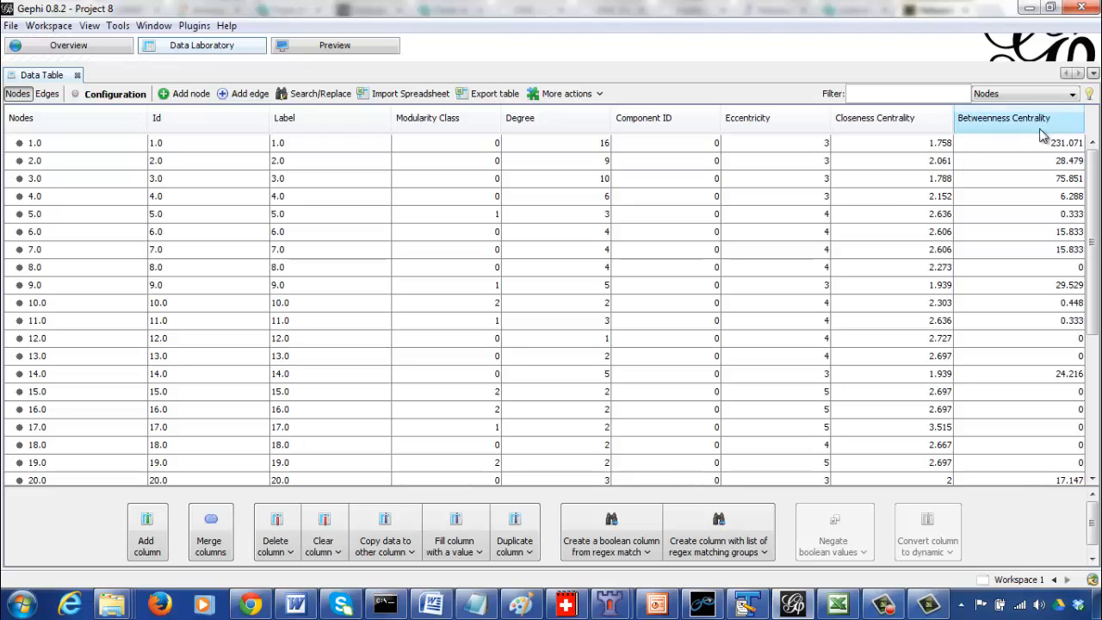
pyautogui.click(1015, 117)
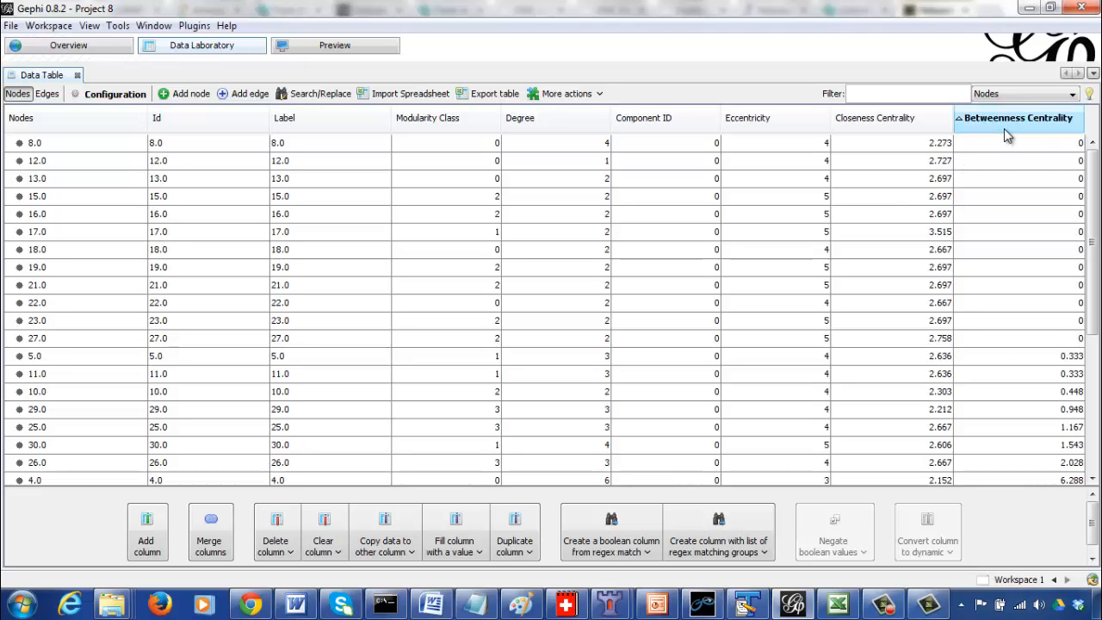
pyautogui.click(1018, 117)
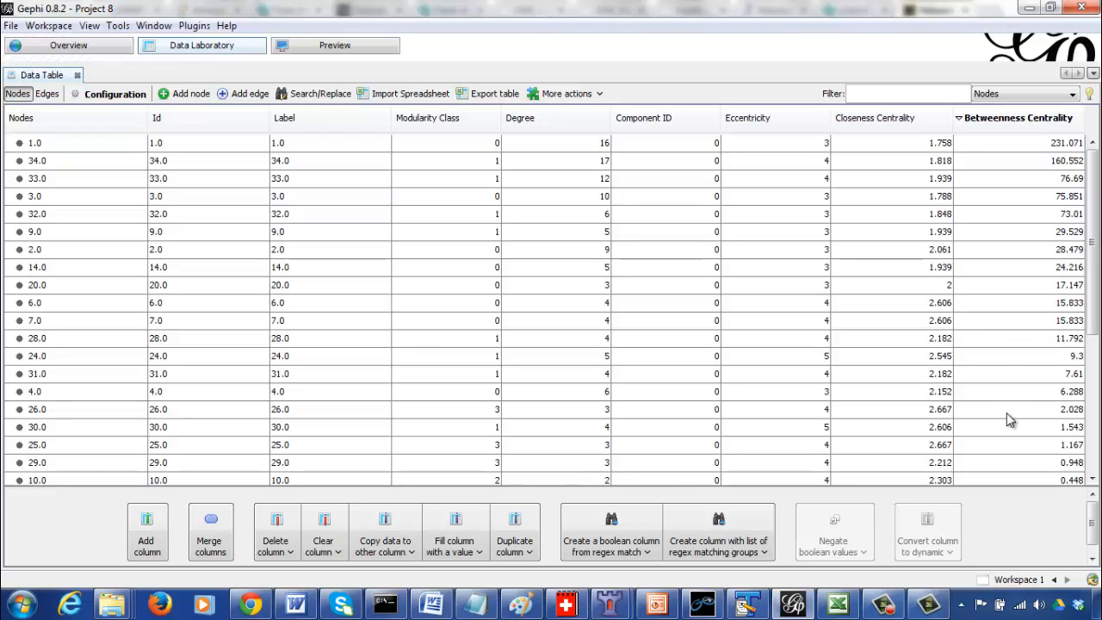
pyautogui.moveTo(869, 369)
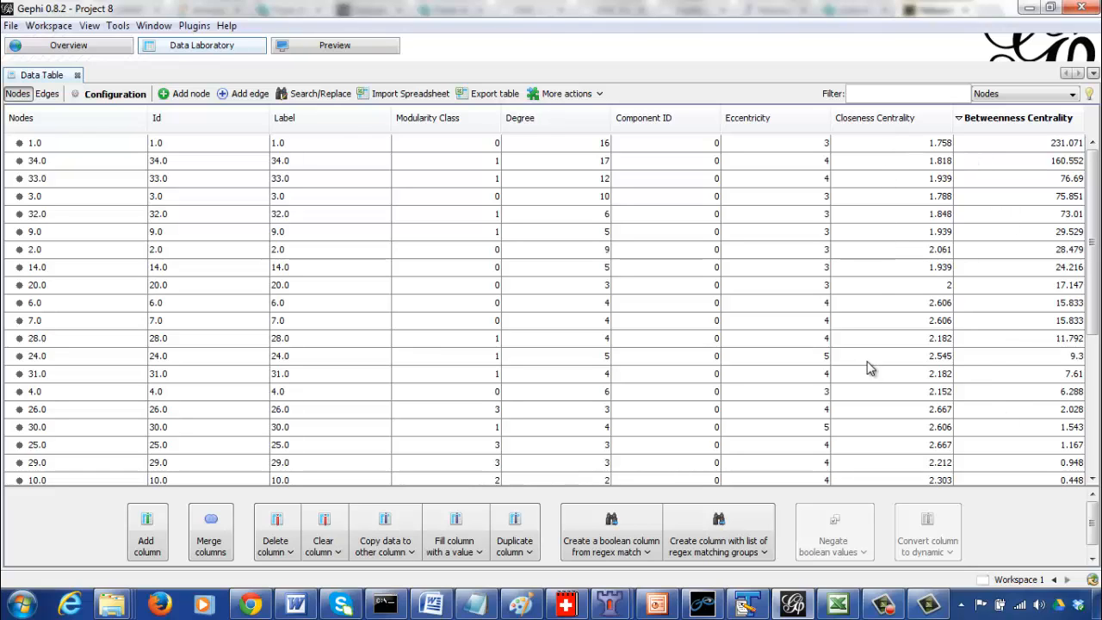
pyautogui.moveTo(768, 456)
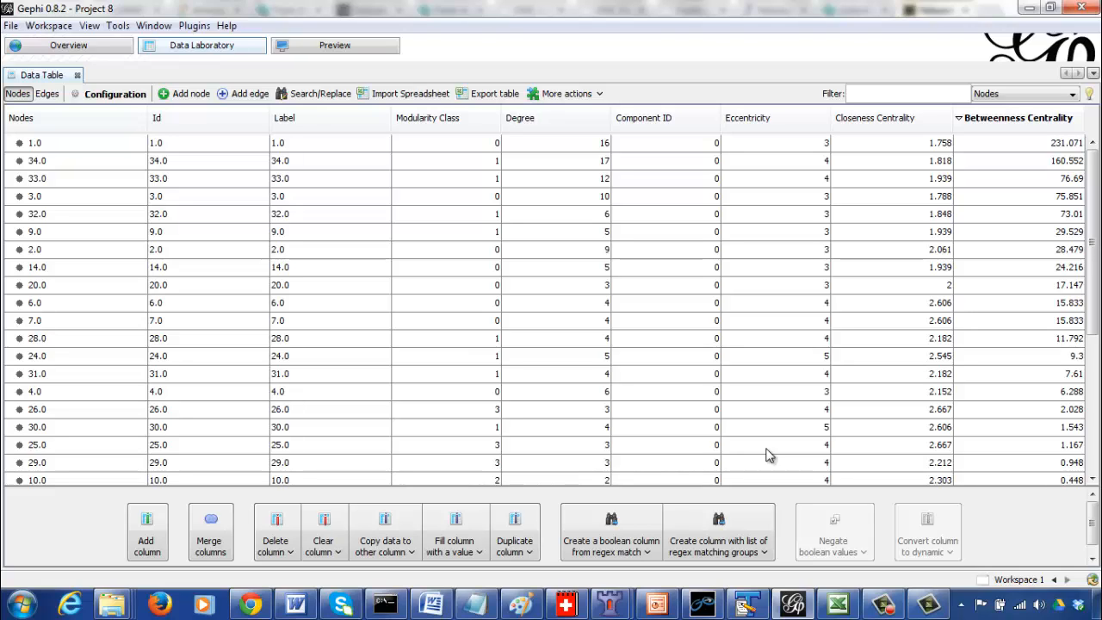
# - Sort the node table by Closeness Centrality ascending, node 1 (1.758) first
pyautogui.click(887, 117)
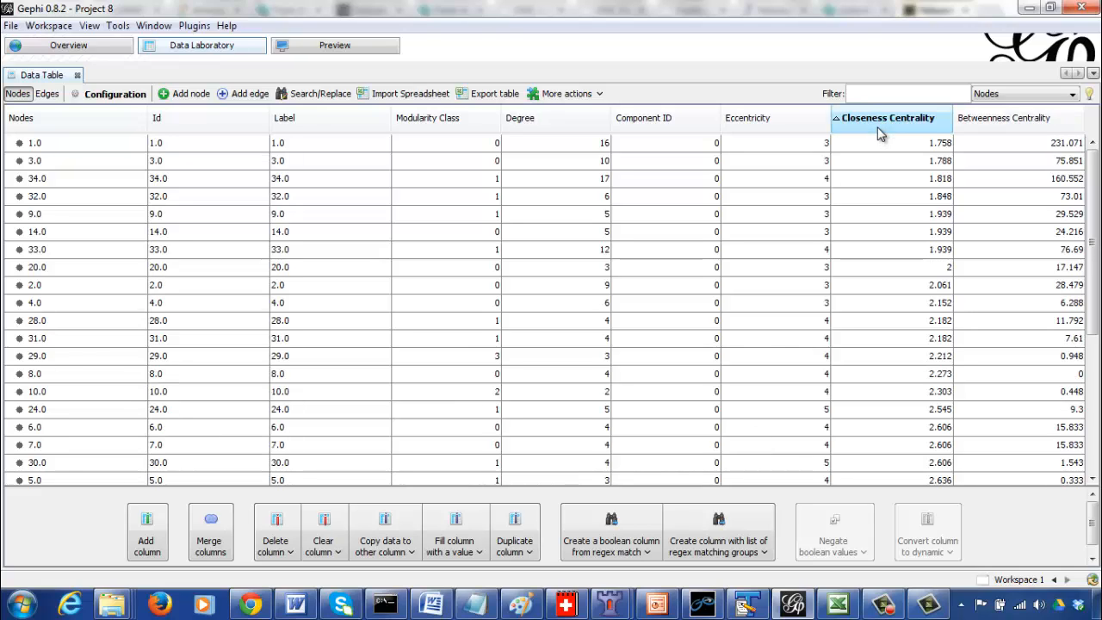
pyautogui.click(886, 117)
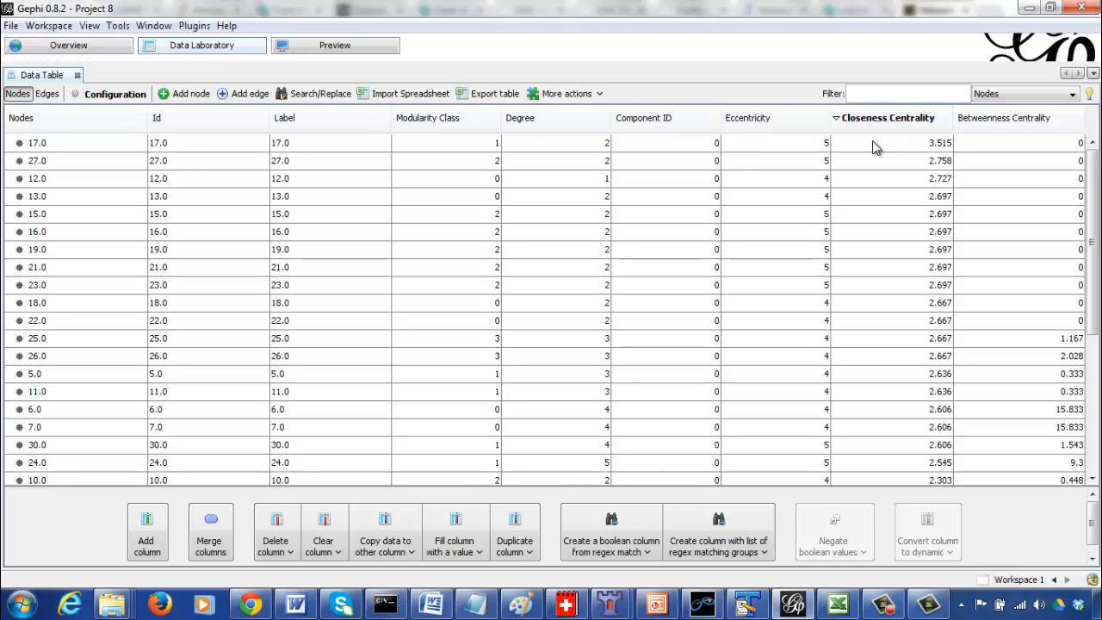
pyautogui.moveTo(897, 159)
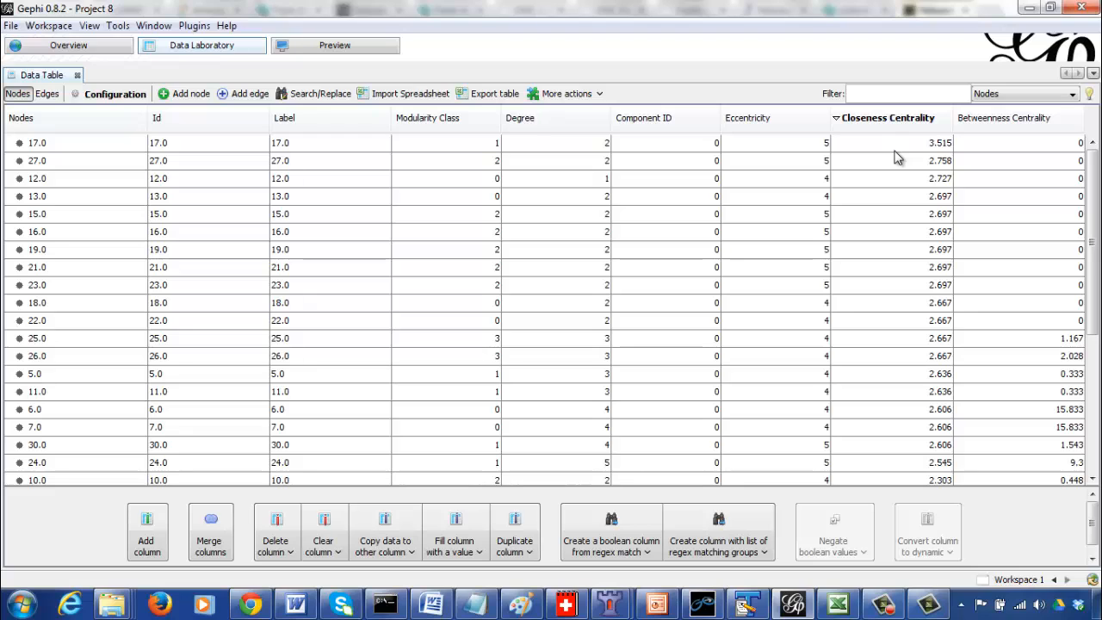
pyautogui.moveTo(902, 155)
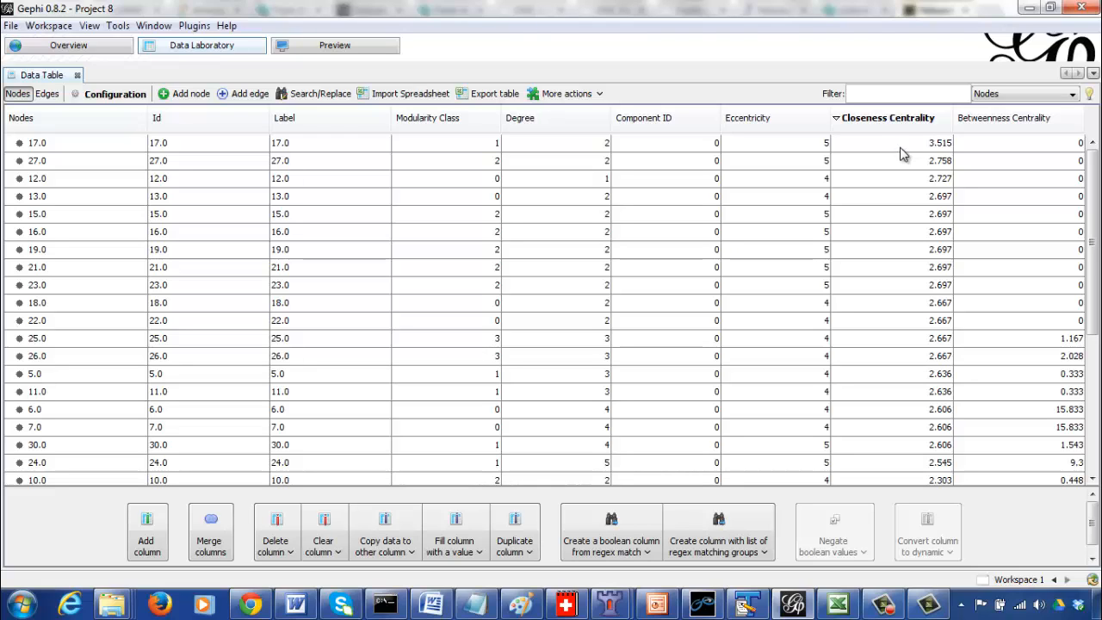
pyautogui.click(886, 117)
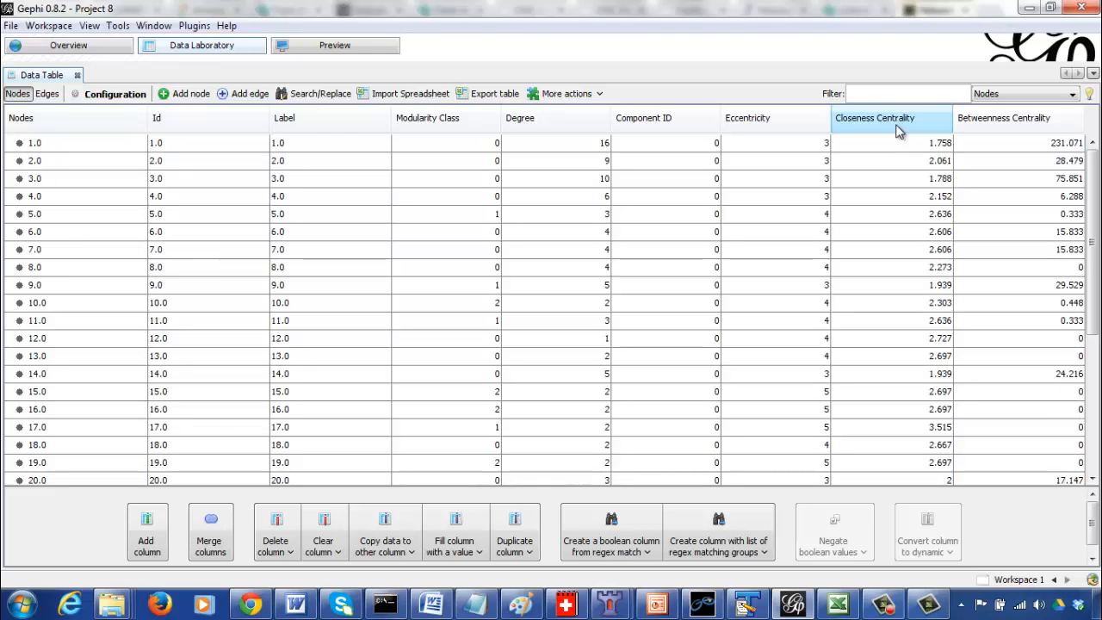
pyautogui.click(874, 117)
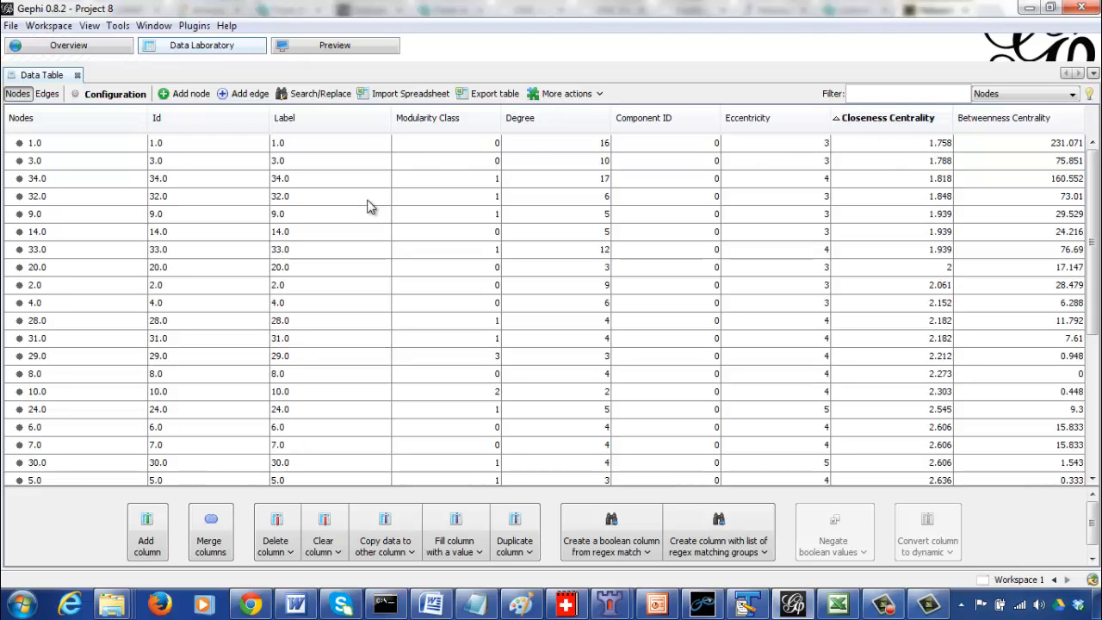
pyautogui.moveTo(334, 303)
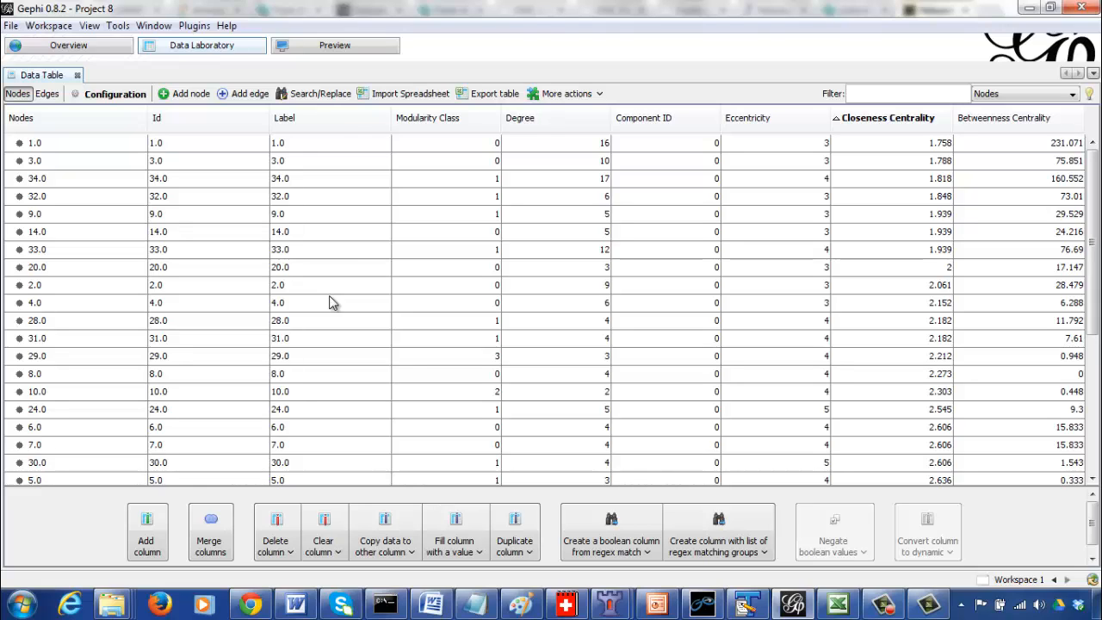
pyautogui.moveTo(327, 65)
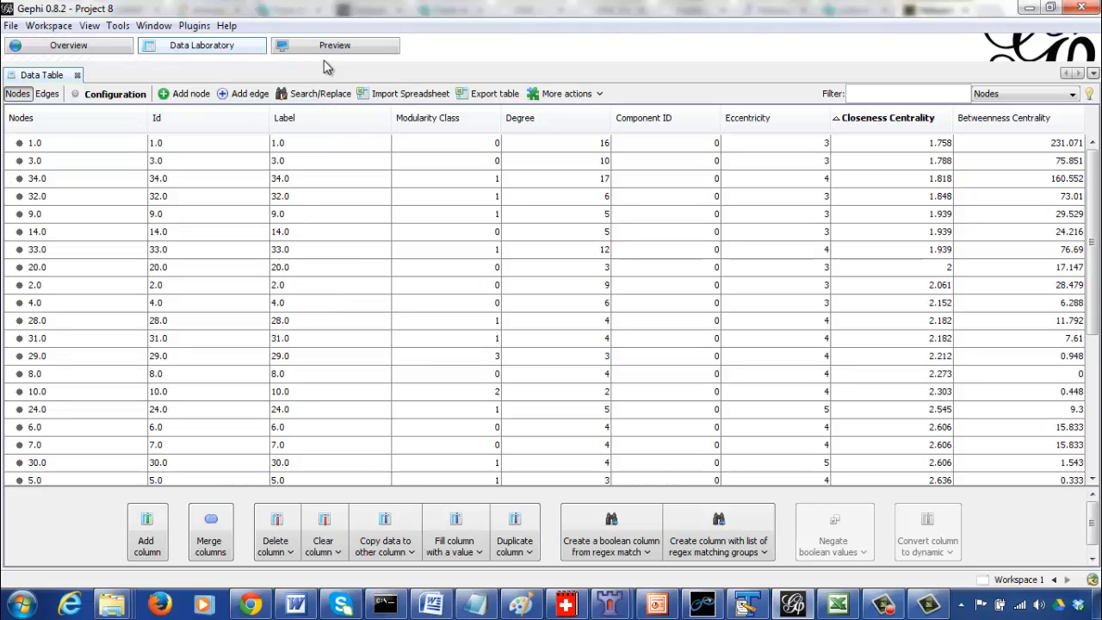
pyautogui.moveTo(914, 154)
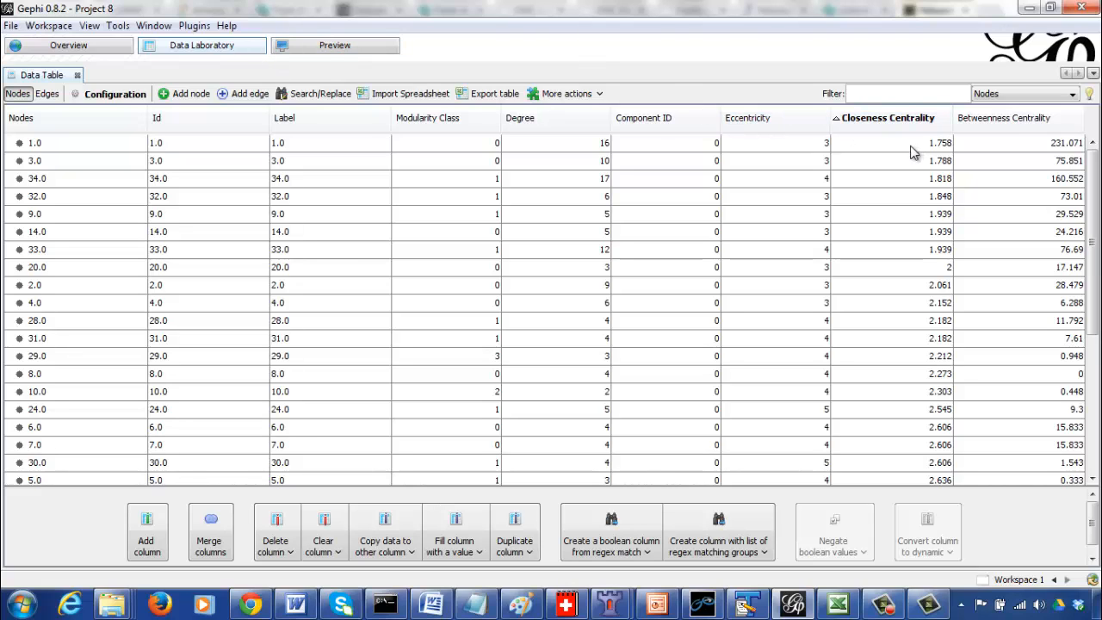
pyautogui.moveTo(107, 69)
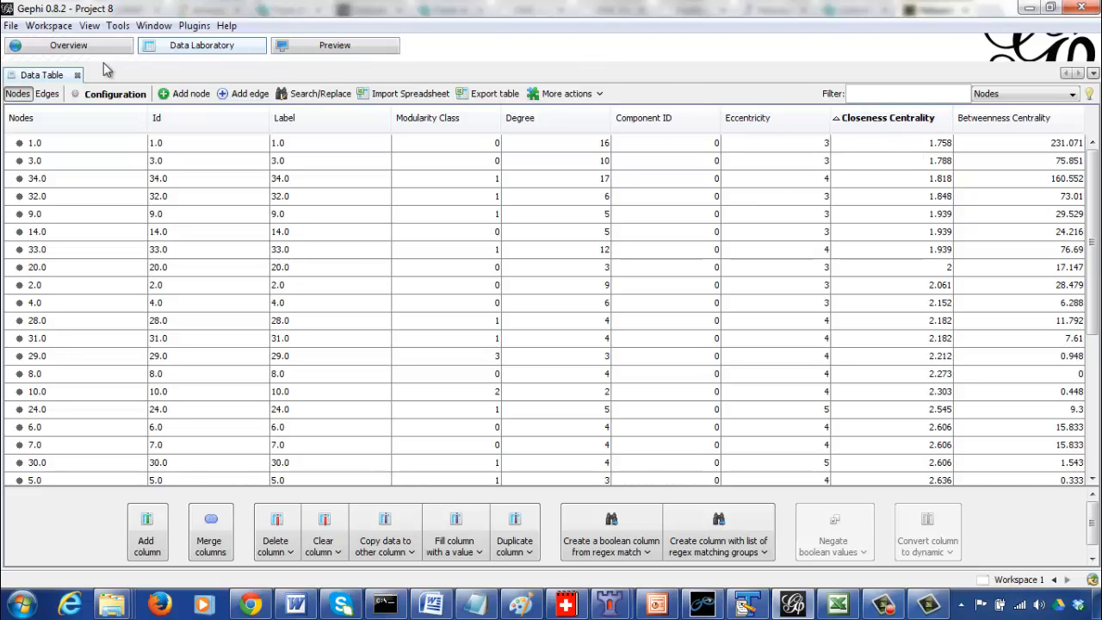
# - Show node number labels on the karate graph in Overview
pyautogui.click(69, 45)
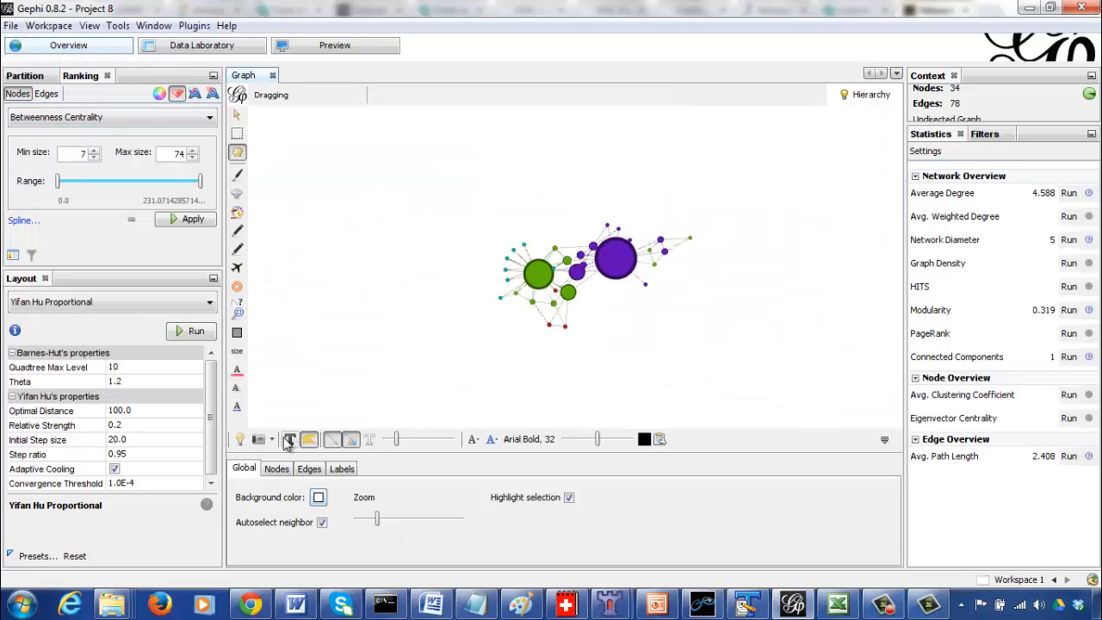
pyautogui.click(289, 439)
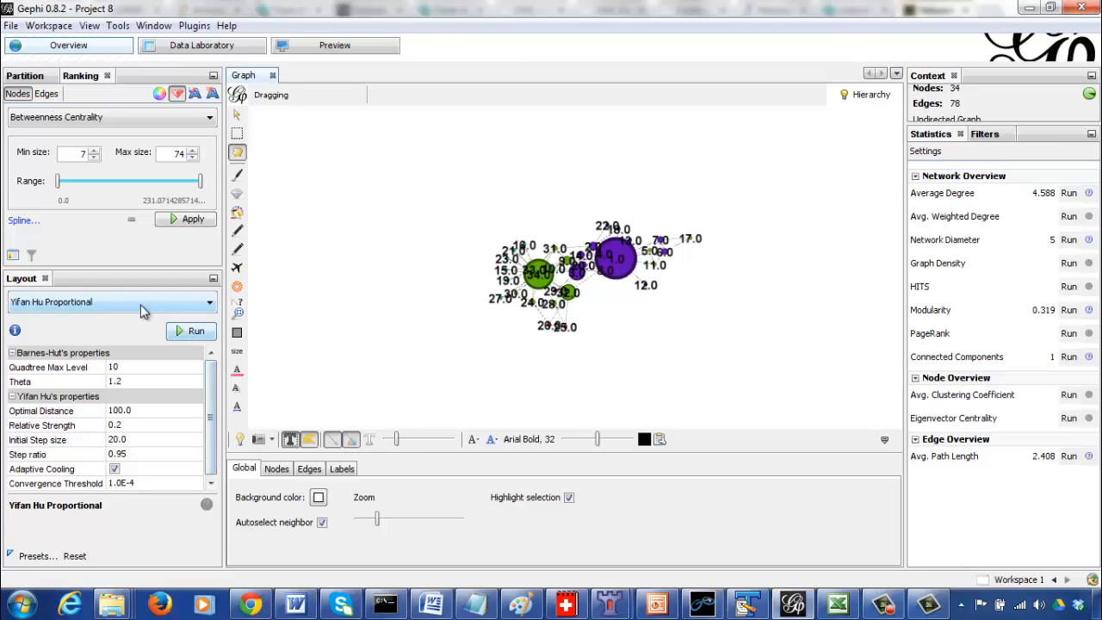
# - Run the Fruchterman Reingold layout and inspect node 34's connections
pyautogui.click(112, 301)
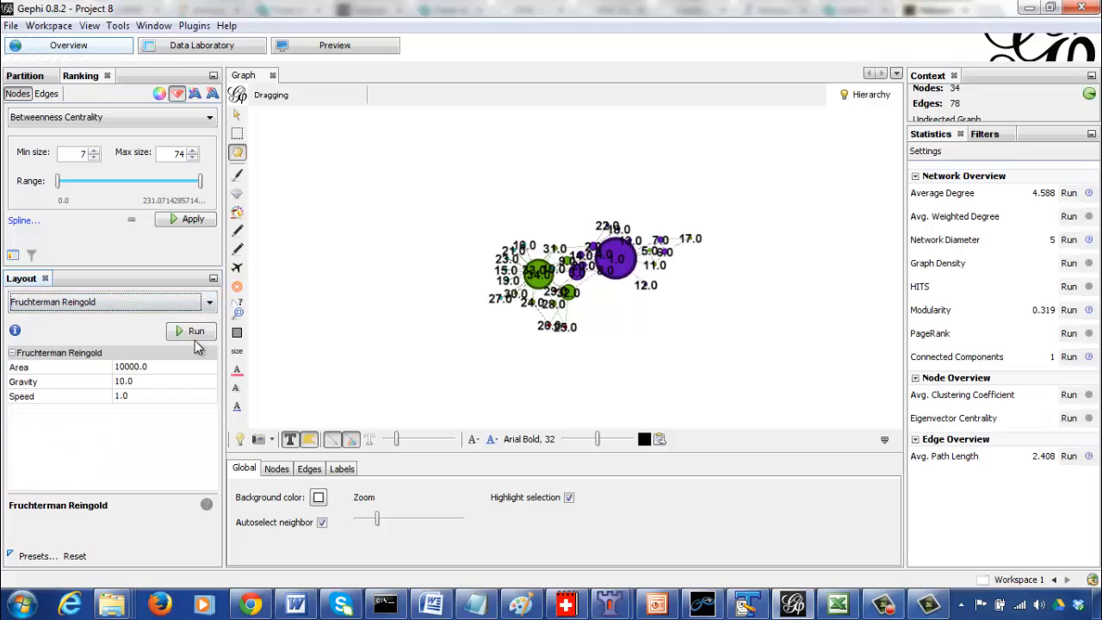
pyautogui.click(189, 330)
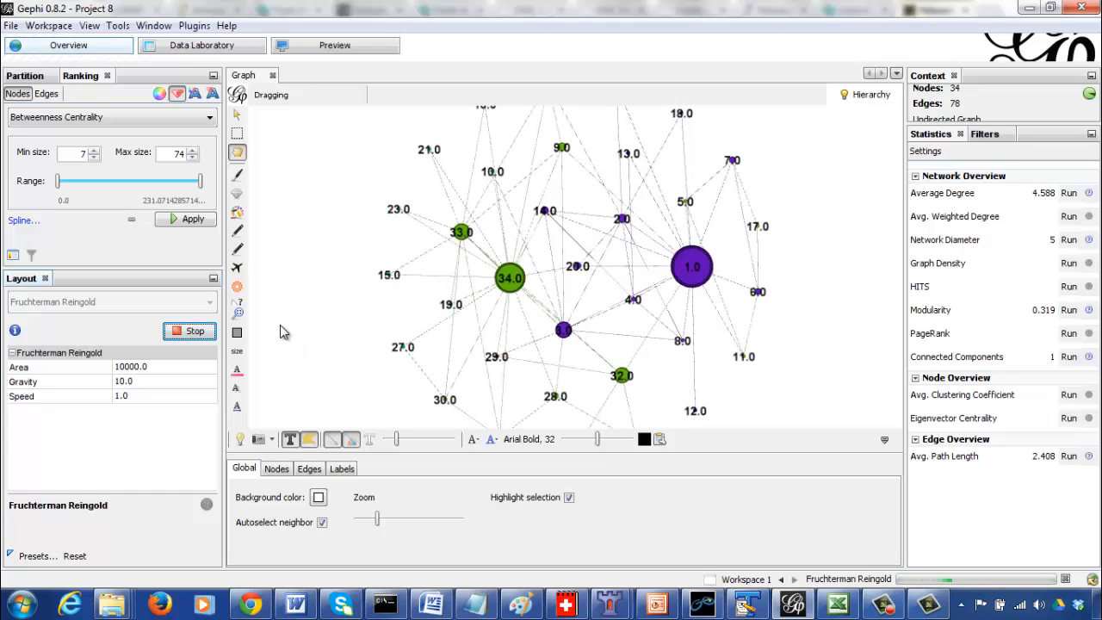
pyautogui.moveTo(413, 324)
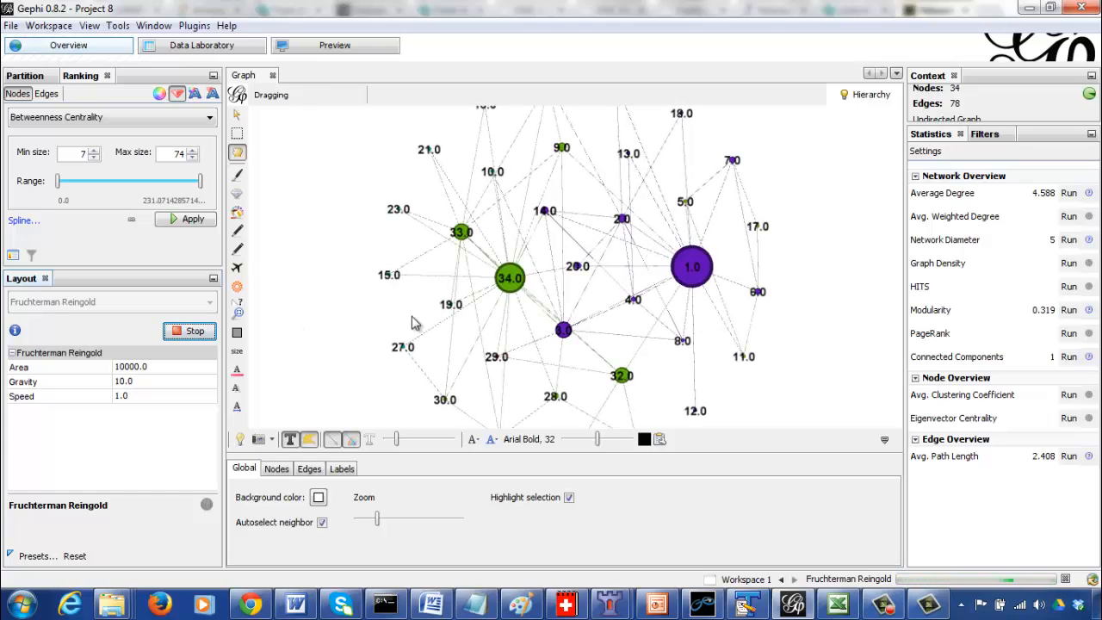
pyautogui.click(509, 279)
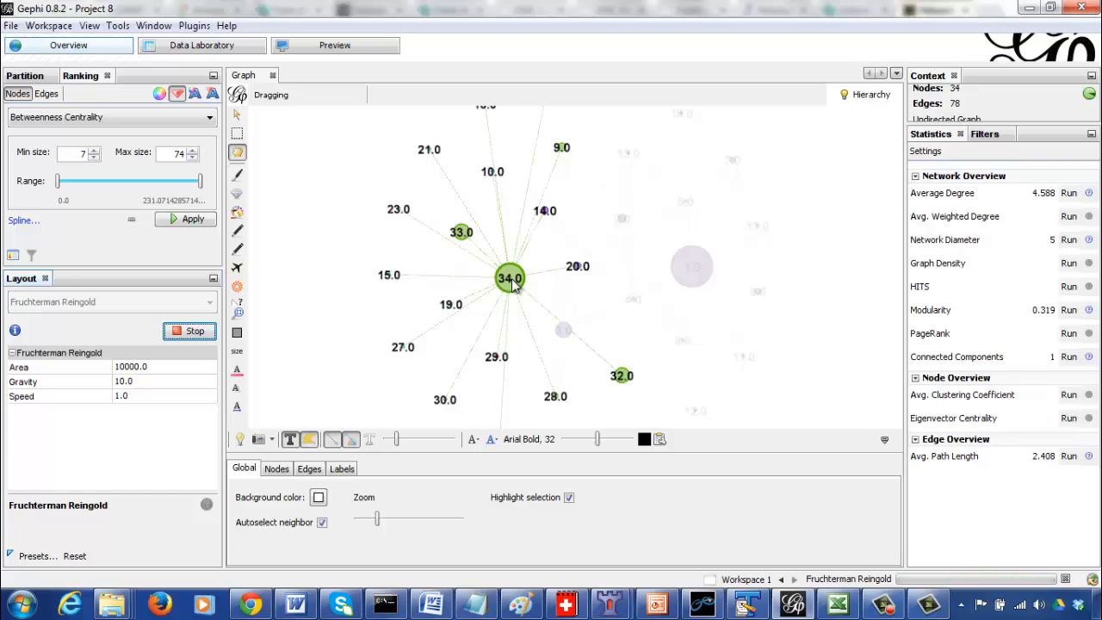